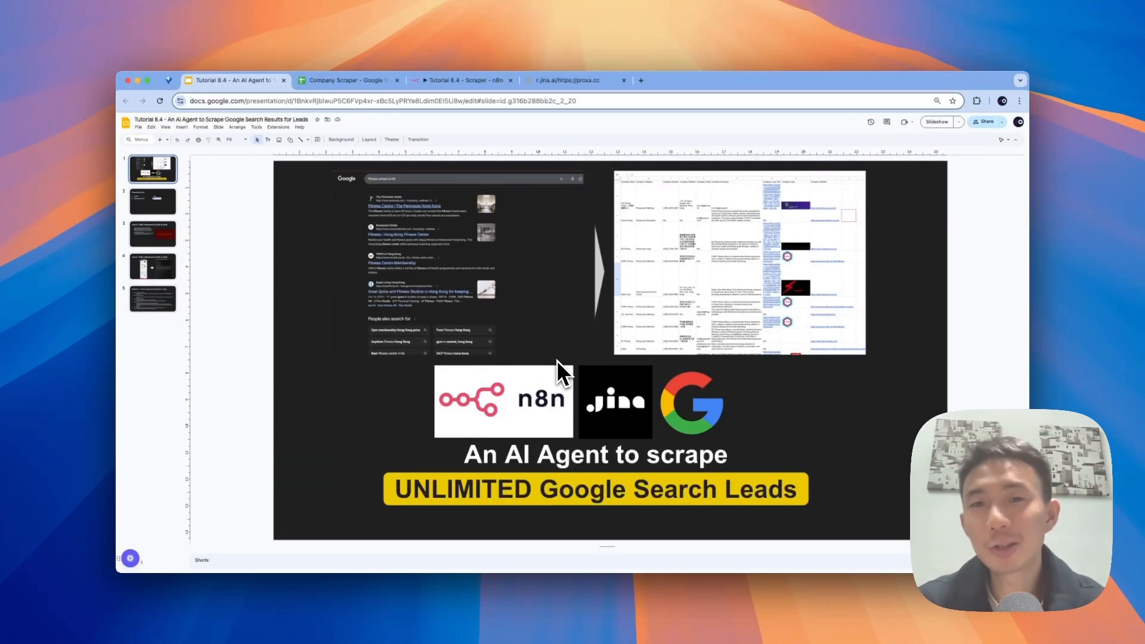
pyautogui.moveTo(454, 315)
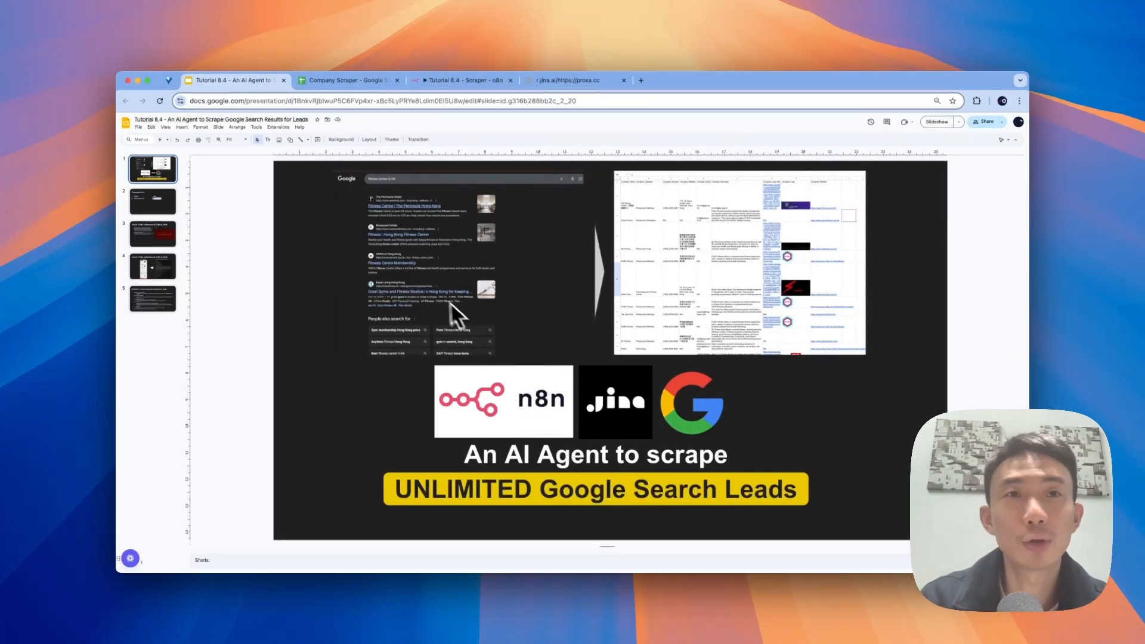
pyautogui.moveTo(584, 212)
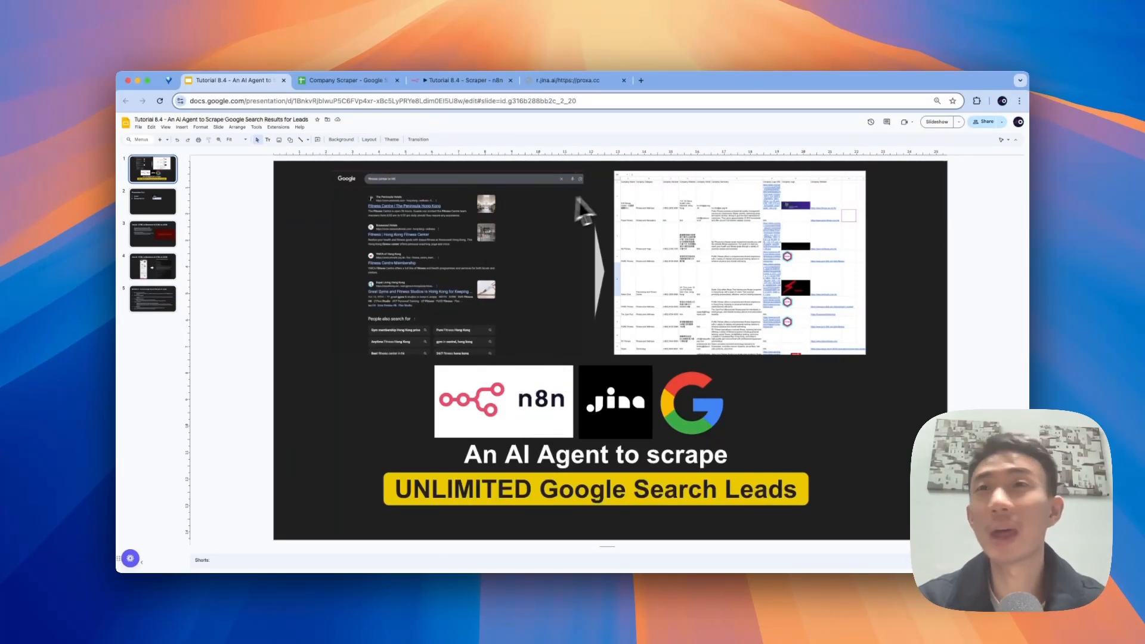
pyautogui.moveTo(691, 292)
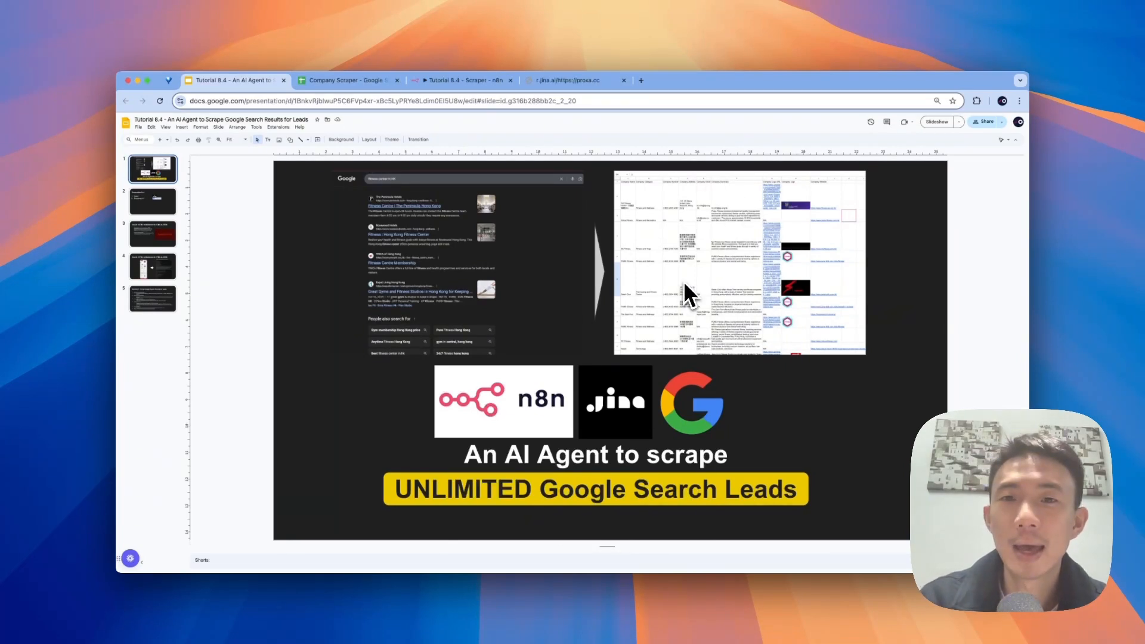
pyautogui.moveTo(486, 299)
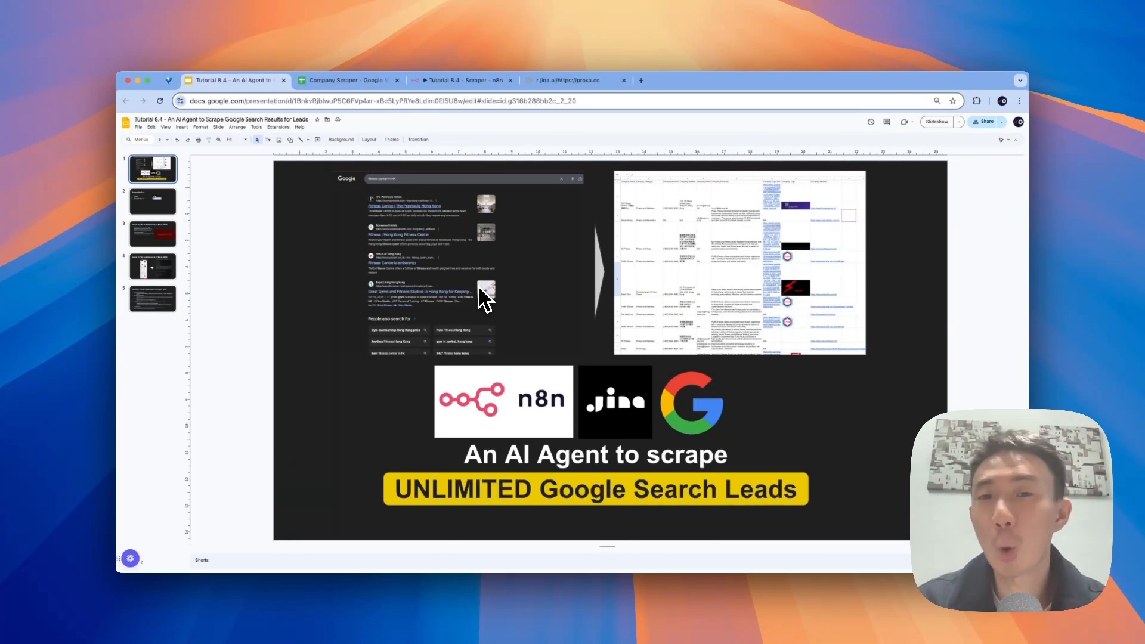
pyautogui.moveTo(495, 315)
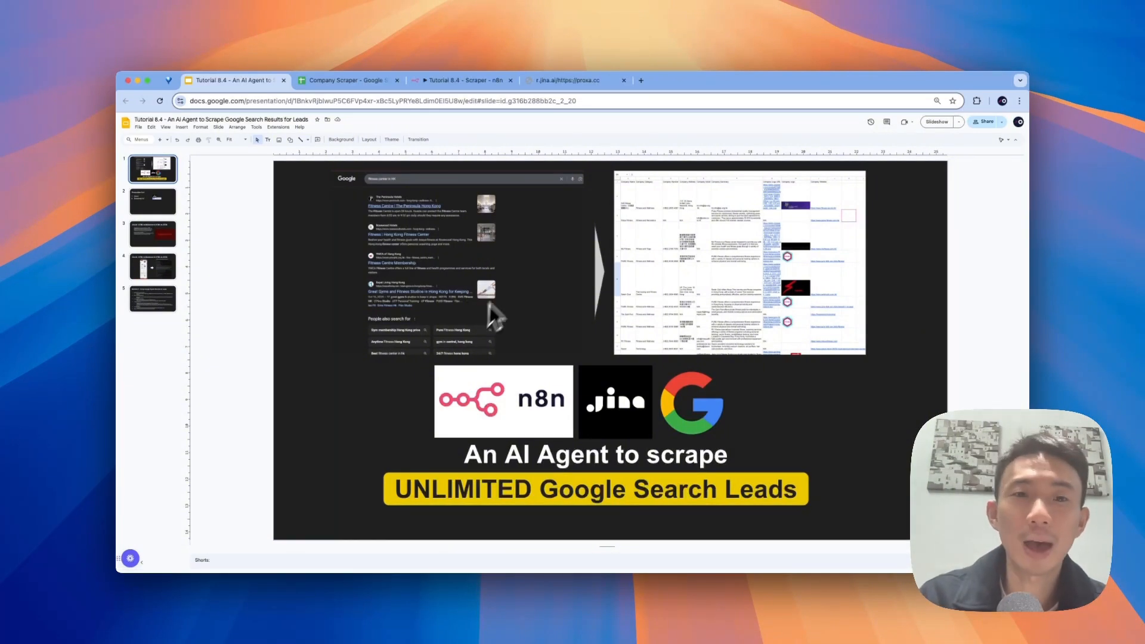
pyautogui.moveTo(455, 239)
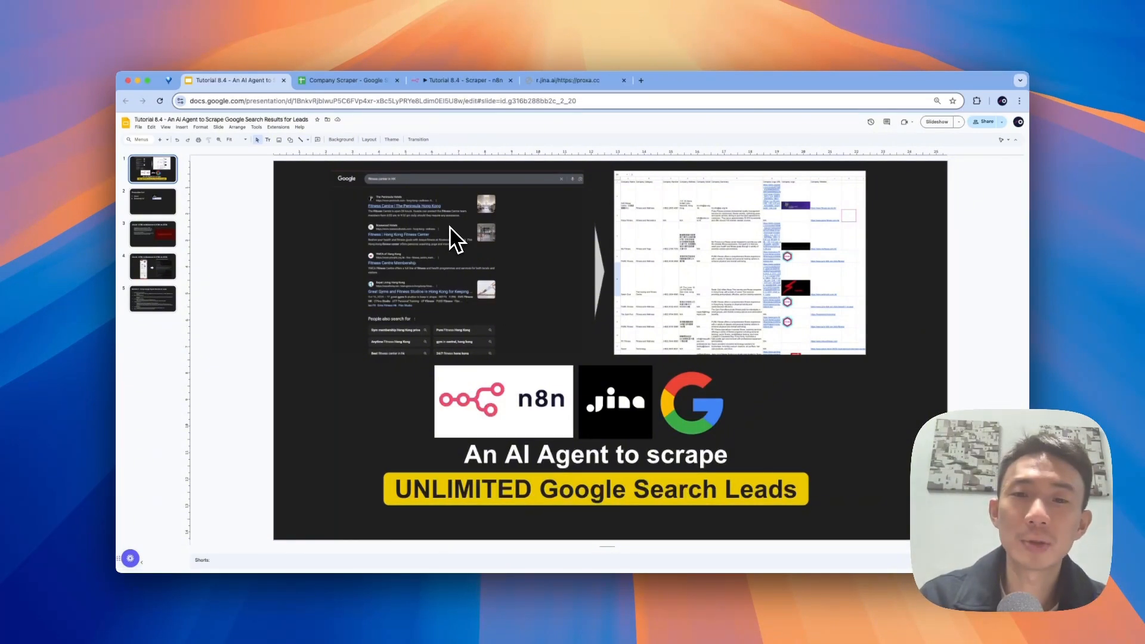
pyautogui.moveTo(451, 227)
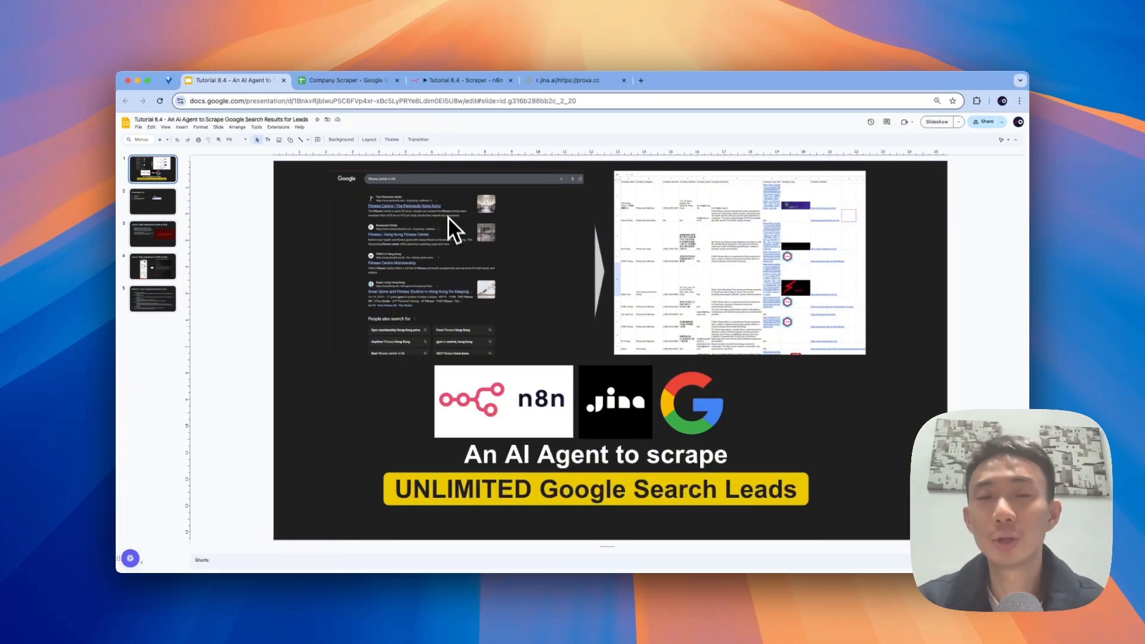
pyautogui.moveTo(451, 216)
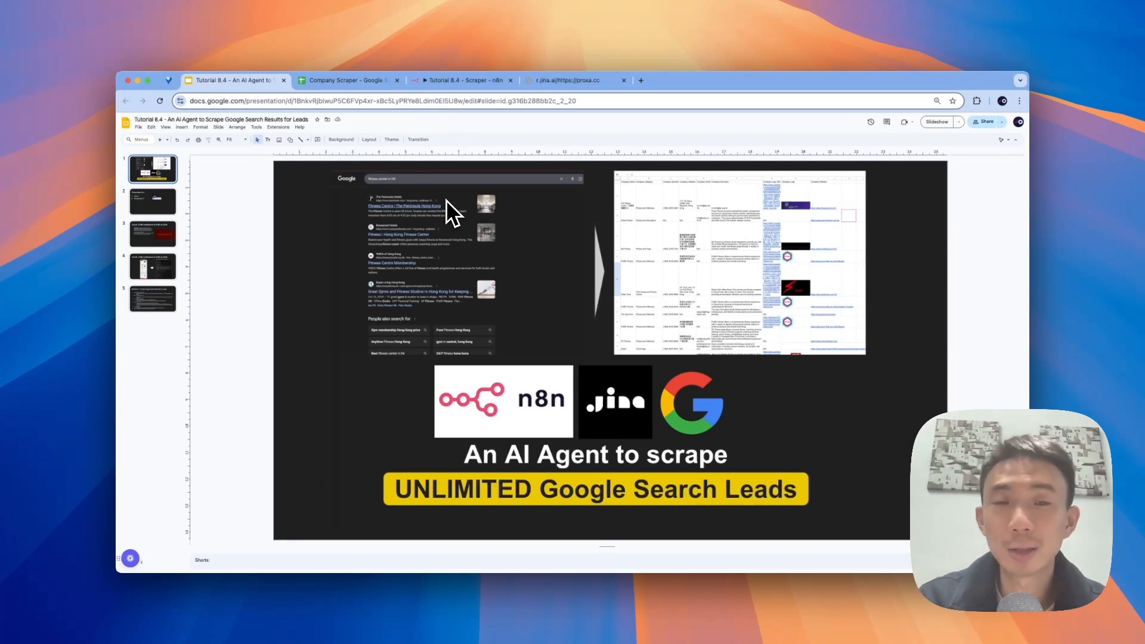
pyautogui.moveTo(453, 220)
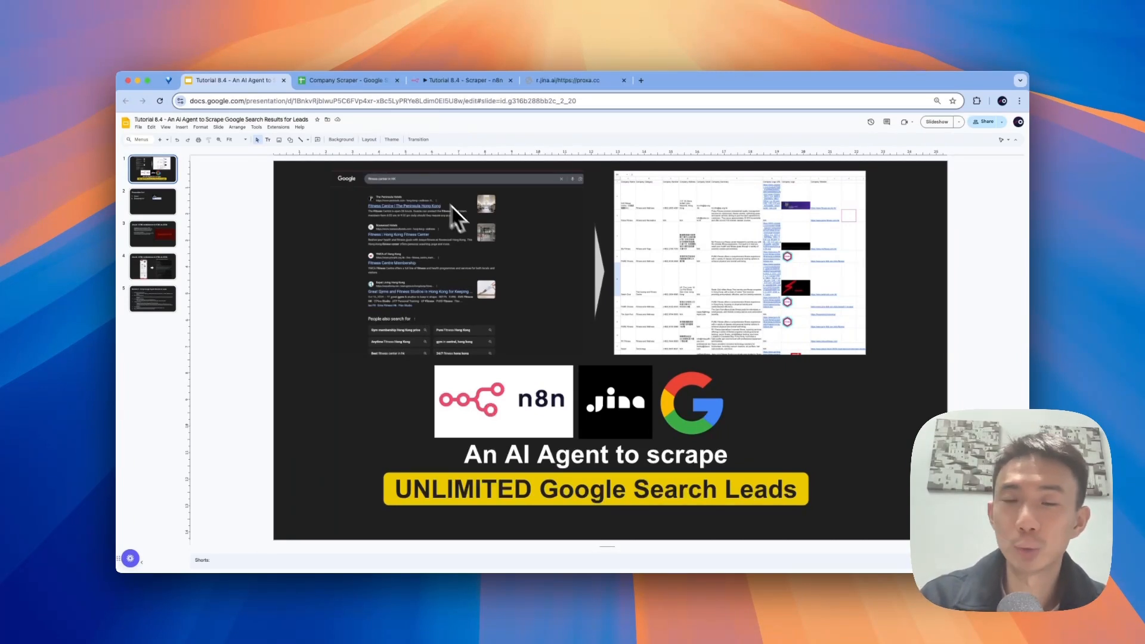
pyautogui.moveTo(495, 340)
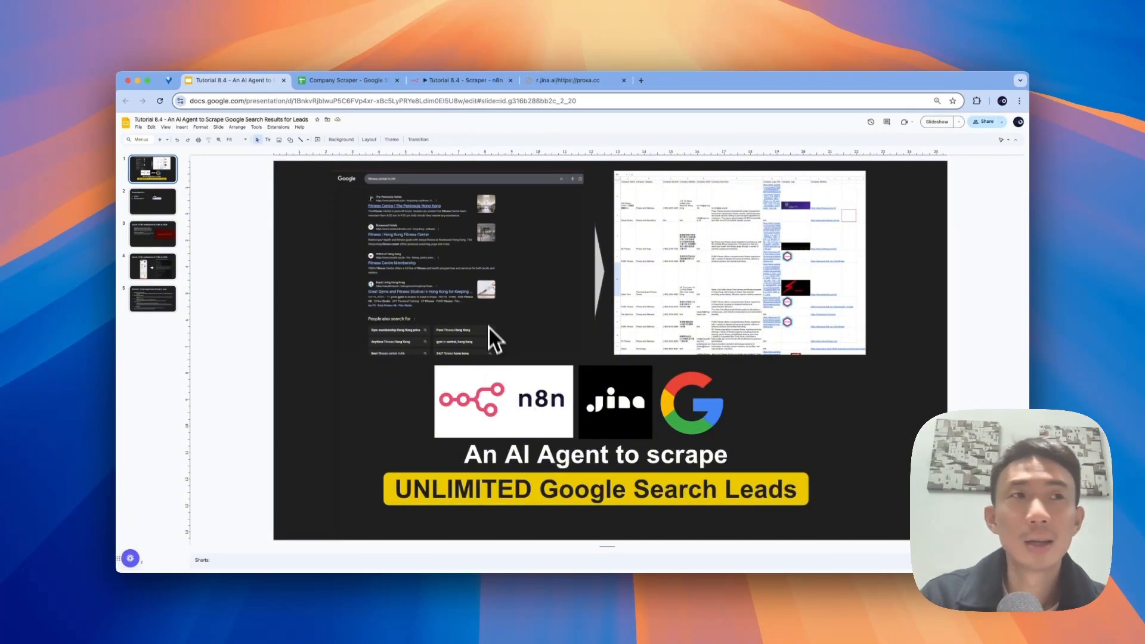
# Step: Review the Company Scraper sheet's columns, selecting the Company Number and Company Address headers
pyautogui.click(349, 80)
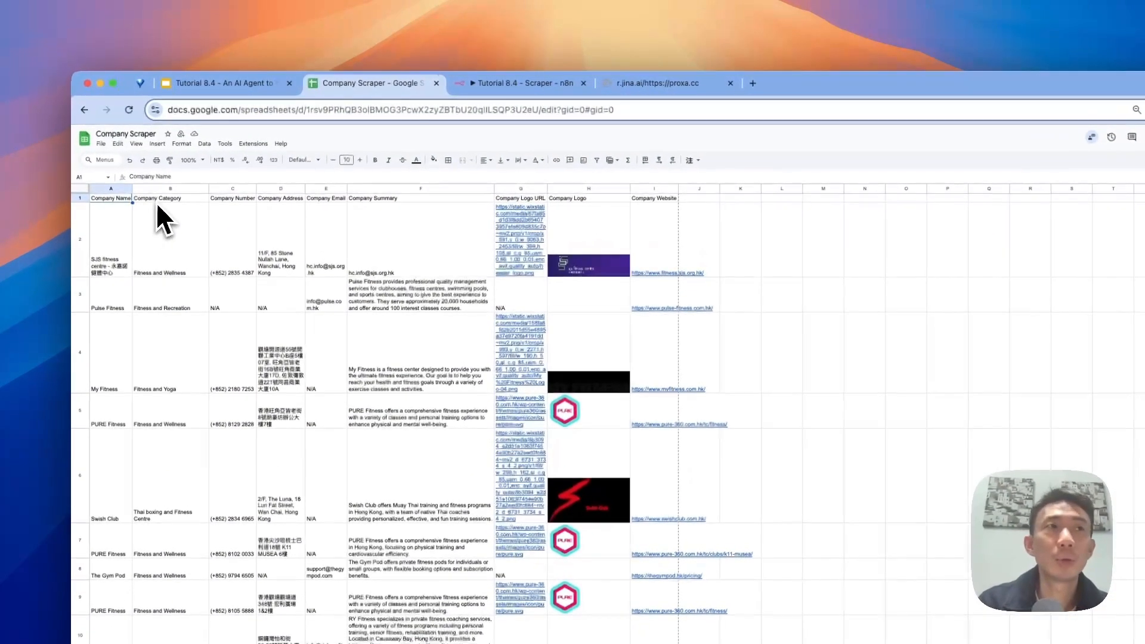
pyautogui.click(232, 199)
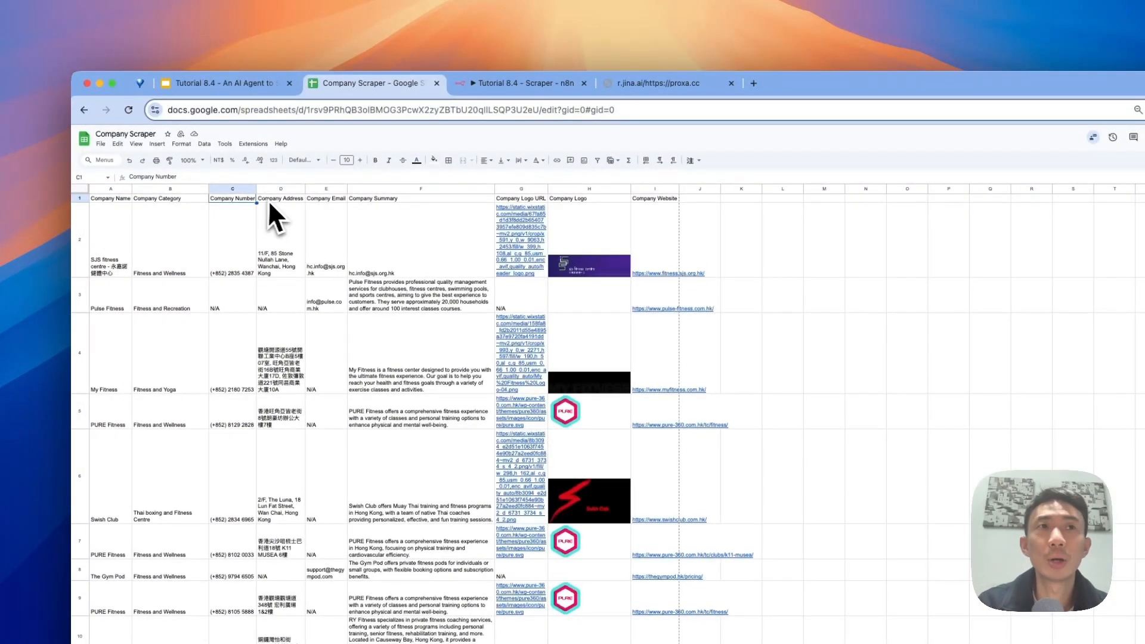
pyautogui.click(280, 198)
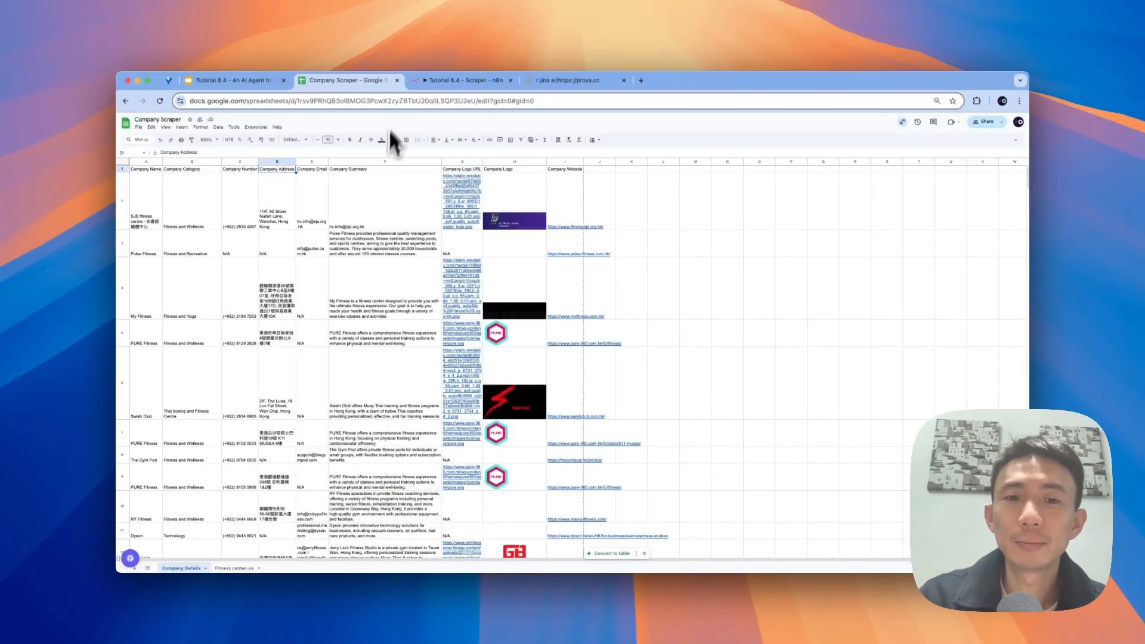
# Step: Inspect the Category node (Fitness Center, email, en, countryUS), then show the header-only Company Scraper sheet
pyautogui.click(464, 80)
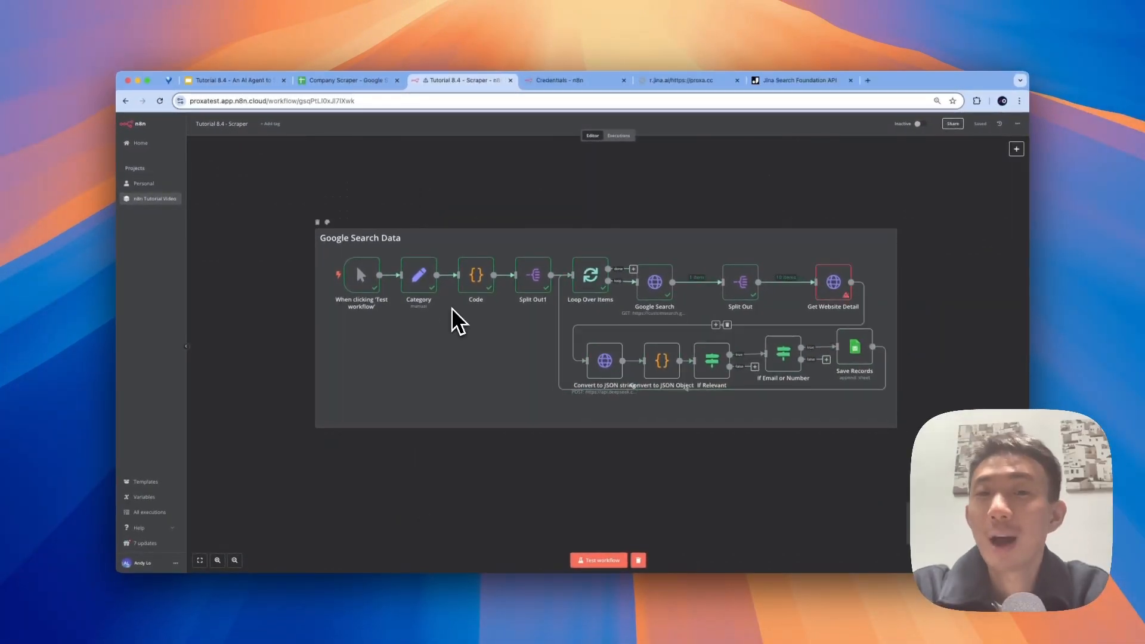
pyautogui.moveTo(544, 329)
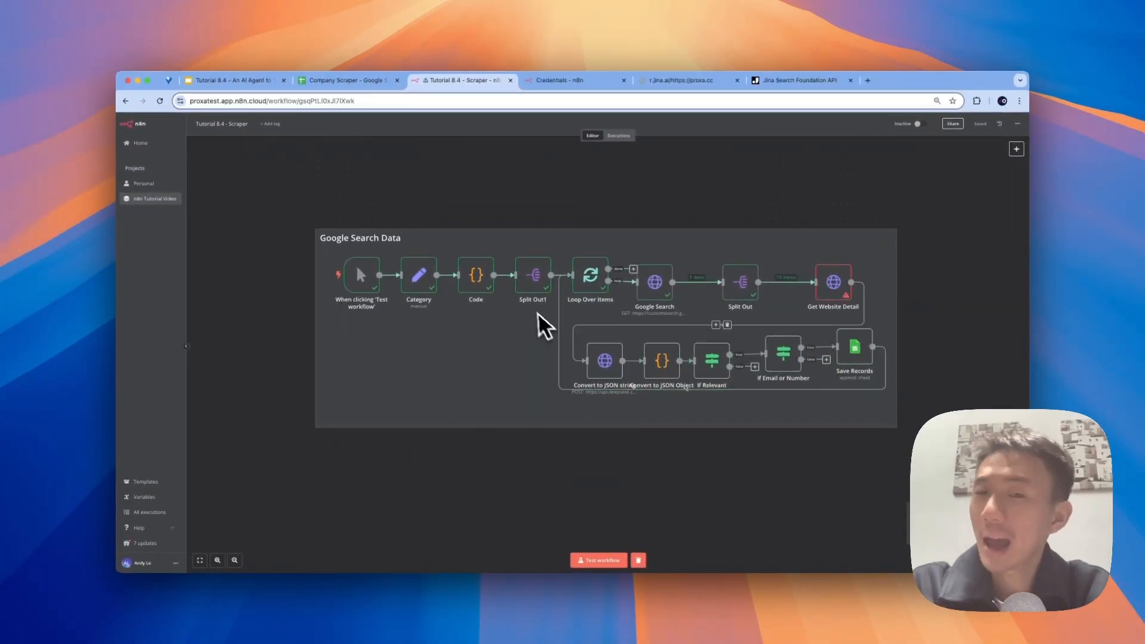
pyautogui.moveTo(420, 216)
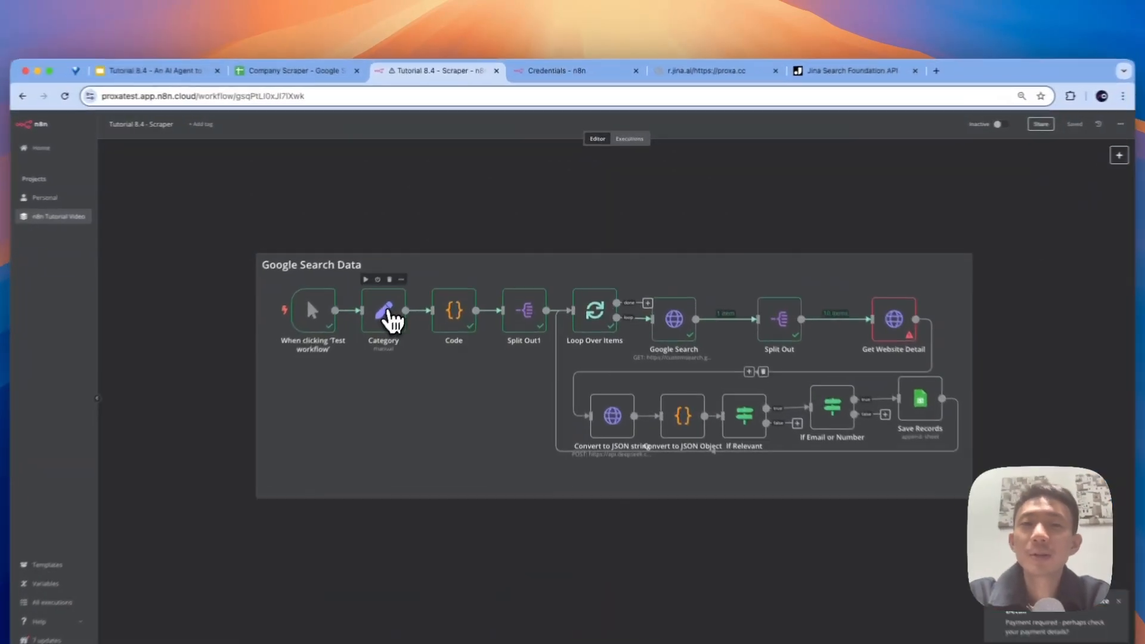
pyautogui.doubleClick(383, 310)
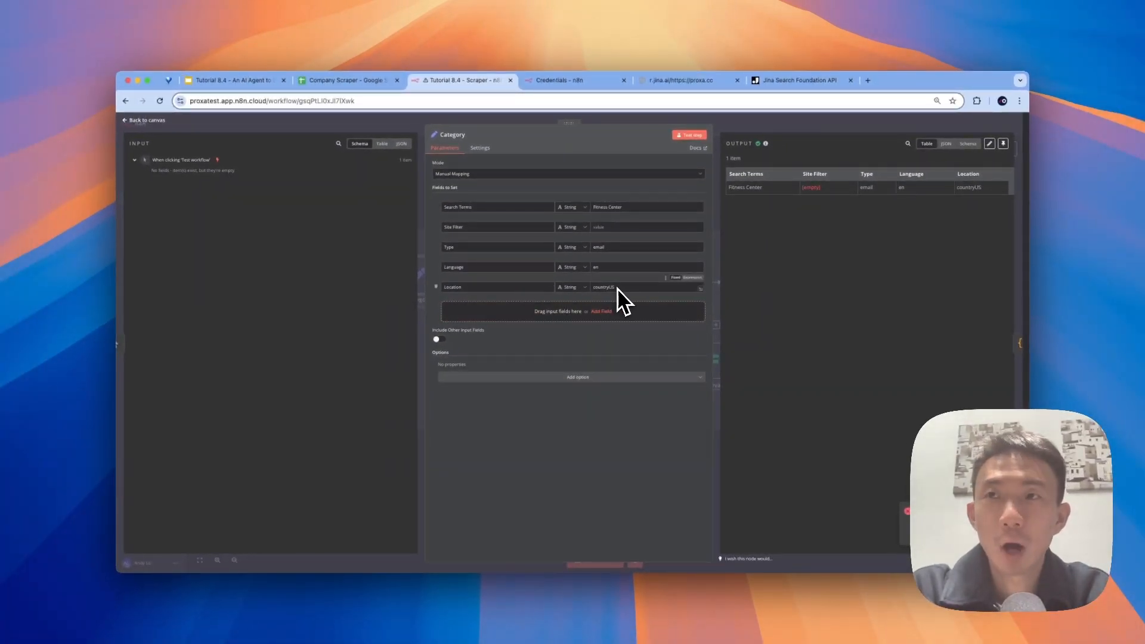
pyautogui.click(349, 79)
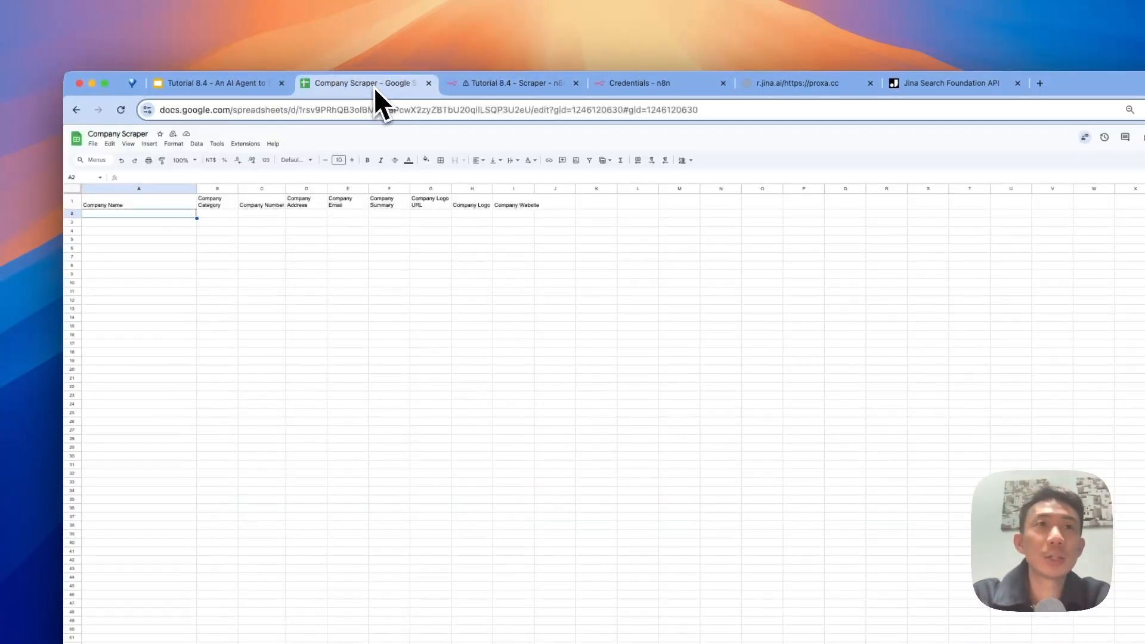
pyautogui.moveTo(497, 285)
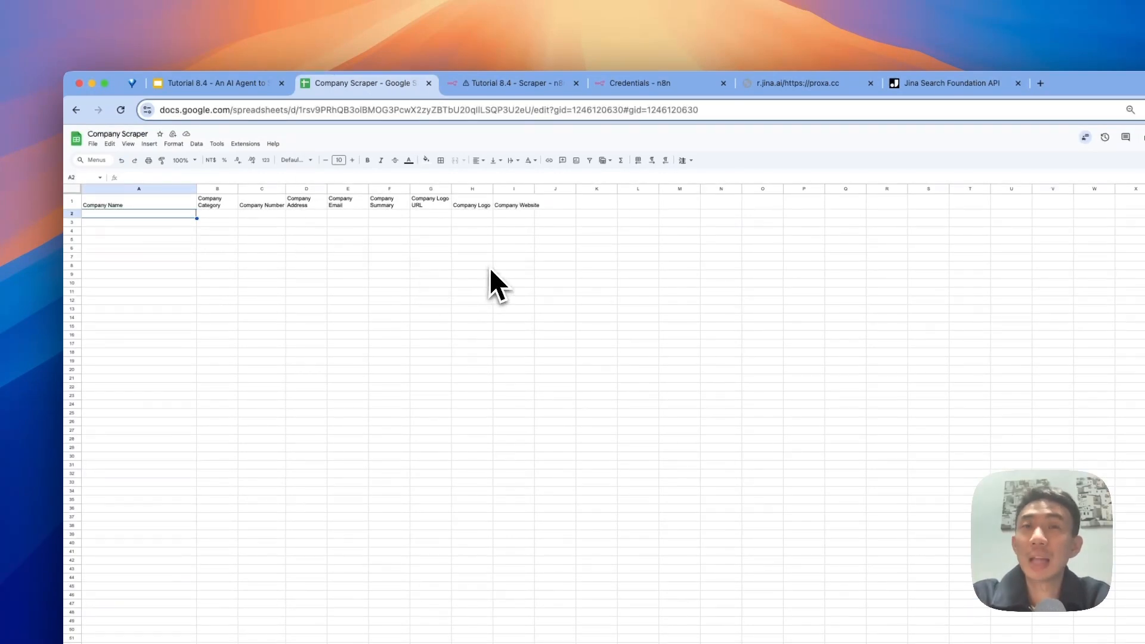
pyautogui.moveTo(537, 99)
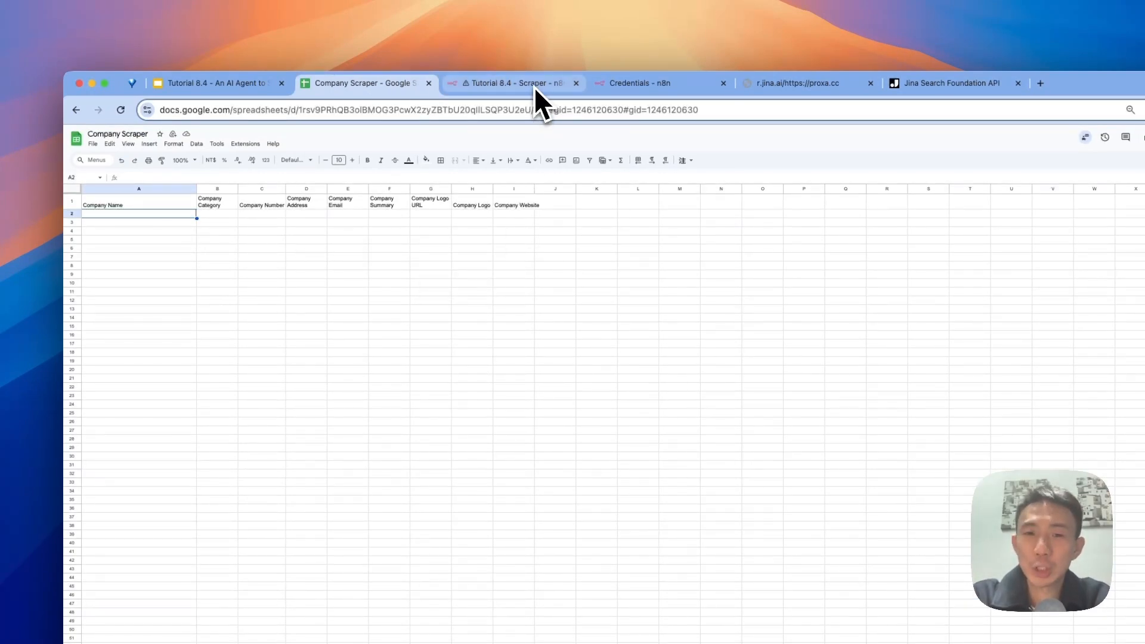
# Step: Test-run the scraper workflow so items flow from Google Search to Save Records
pyautogui.click(512, 83)
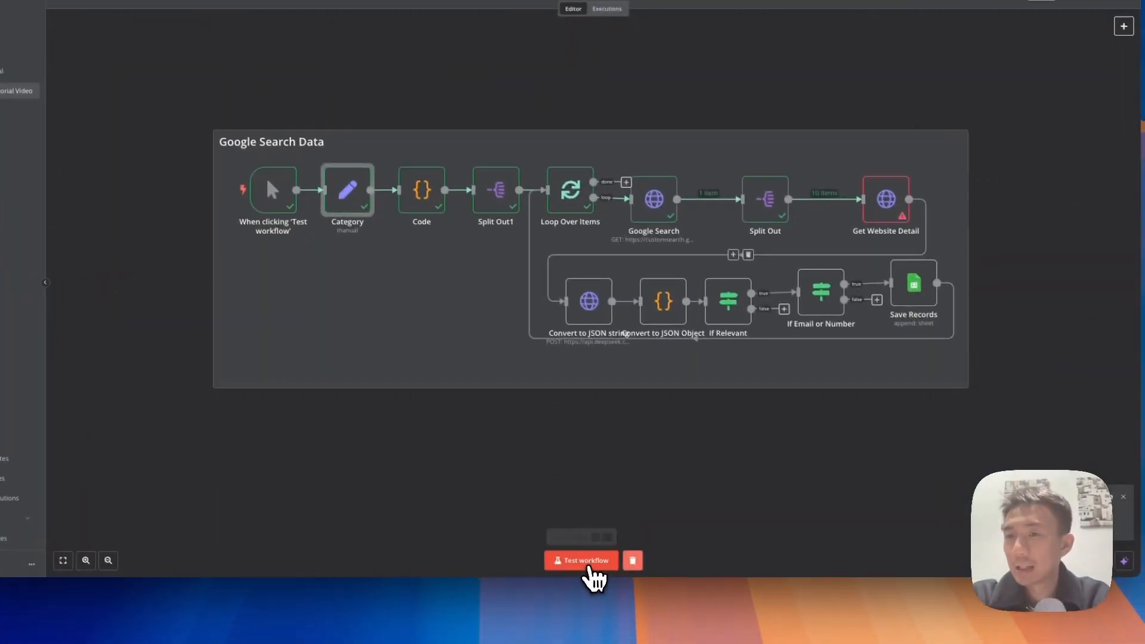
pyautogui.click(581, 561)
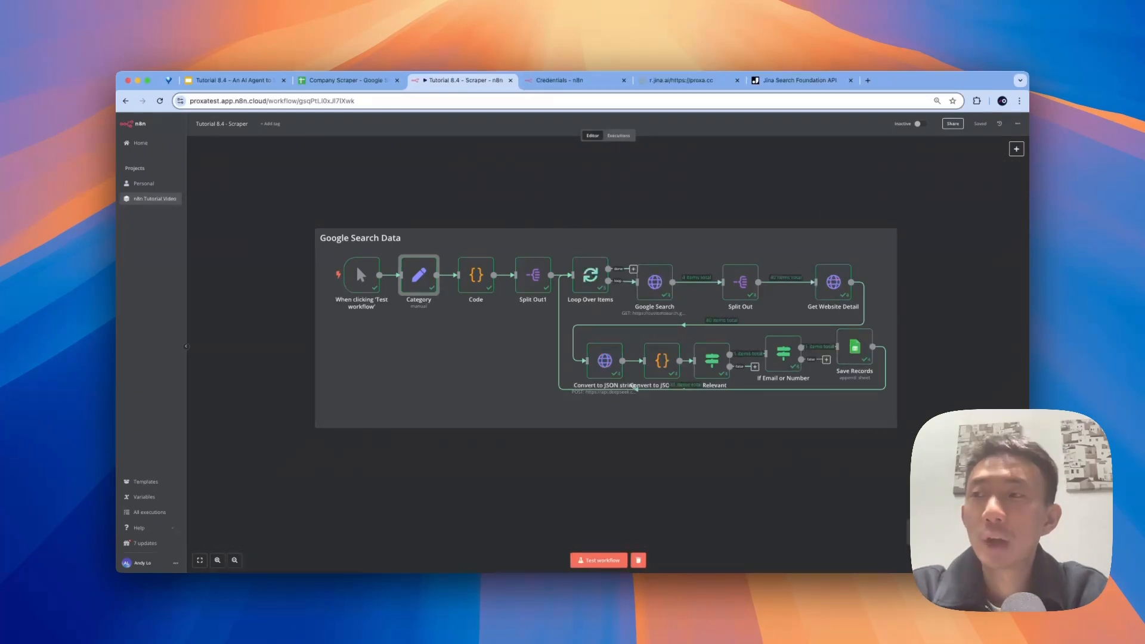
# Step: Show the sheet's ~21 appended fitness-center rows, selecting the Company Website header
pyautogui.click(349, 80)
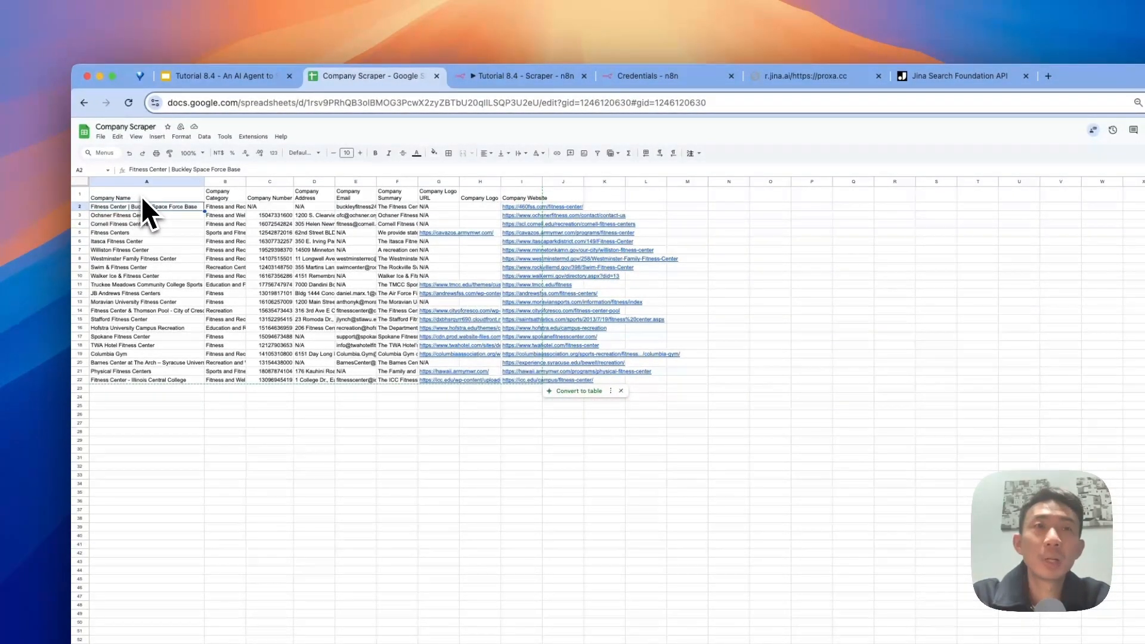
pyautogui.click(270, 193)
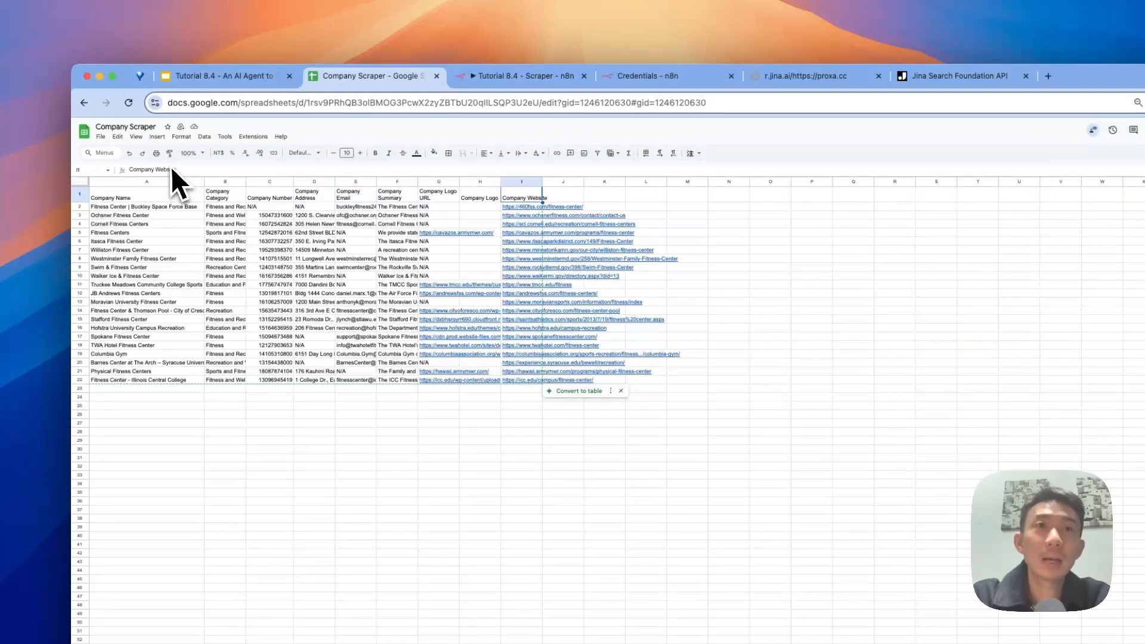
# Step: Review the Code node's start indexes 1, 11, 21, 31, then return to the tutorial slide deck
pyautogui.click(522, 75)
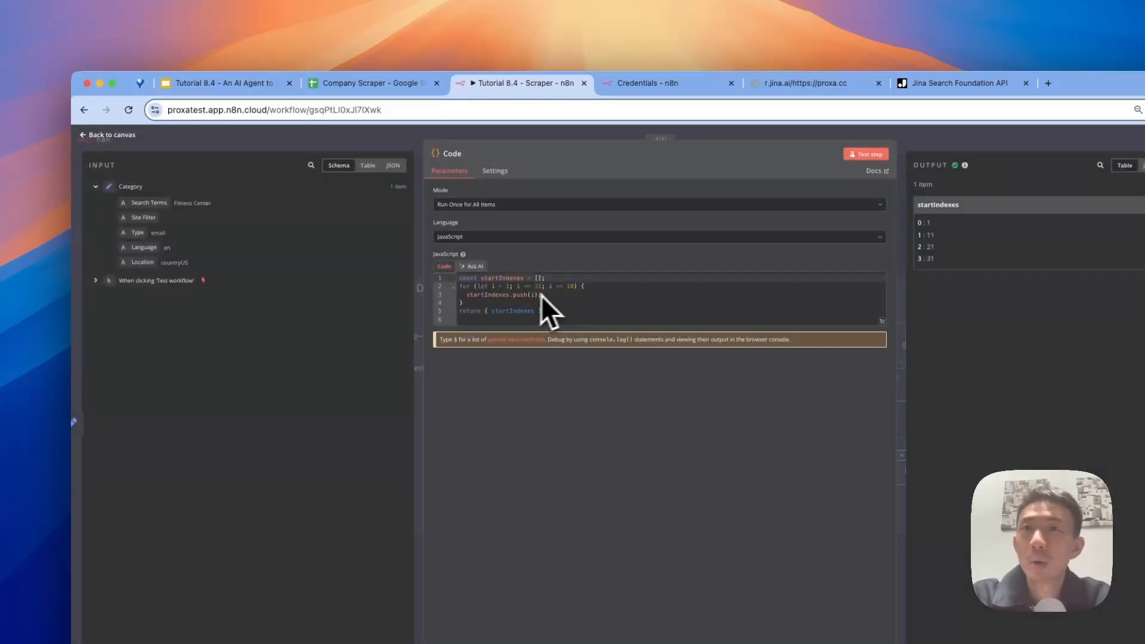
pyautogui.click(373, 56)
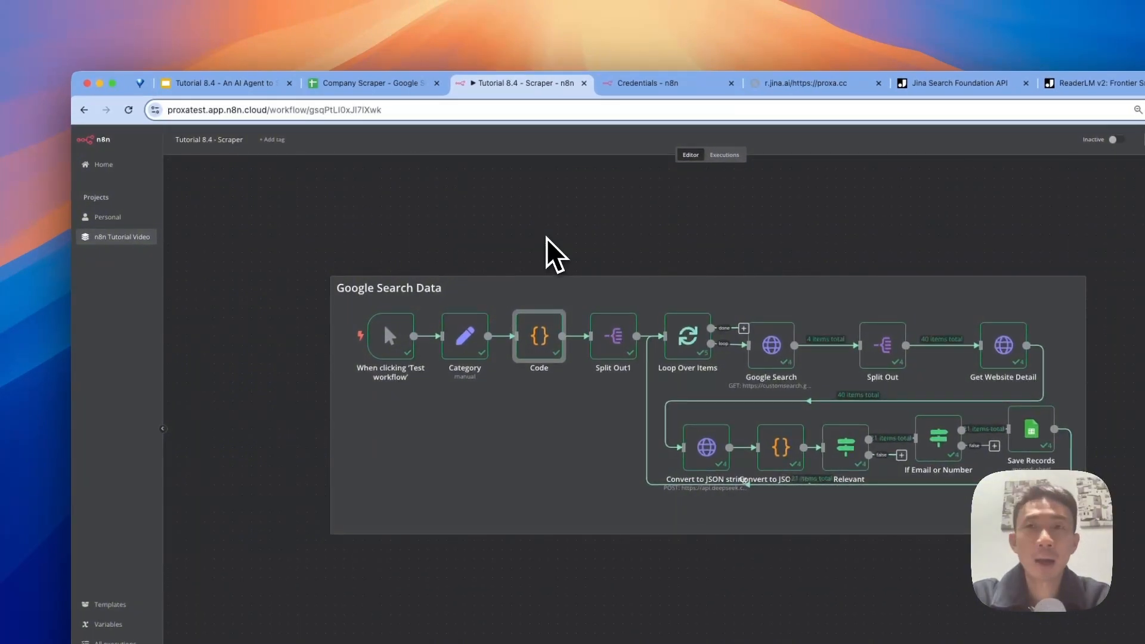
pyautogui.click(223, 83)
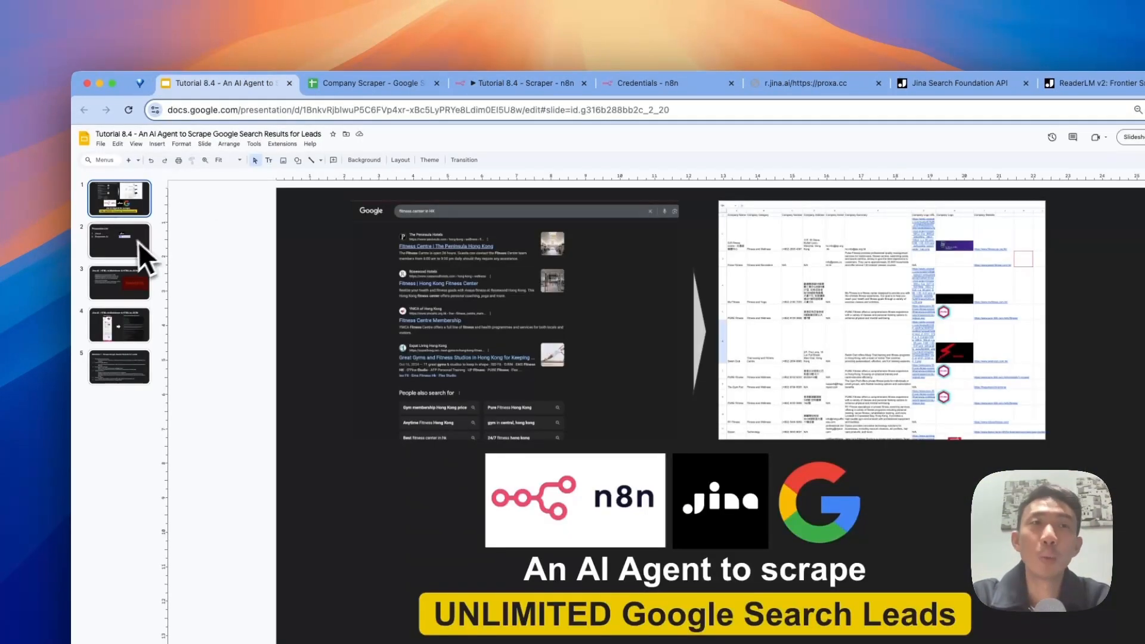
# Step: Show the Preparation List slide (jina.ai, Deepseek AI), then the Jina AI ReaderLM-v2 HTML-to-Markdown slide
pyautogui.click(119, 239)
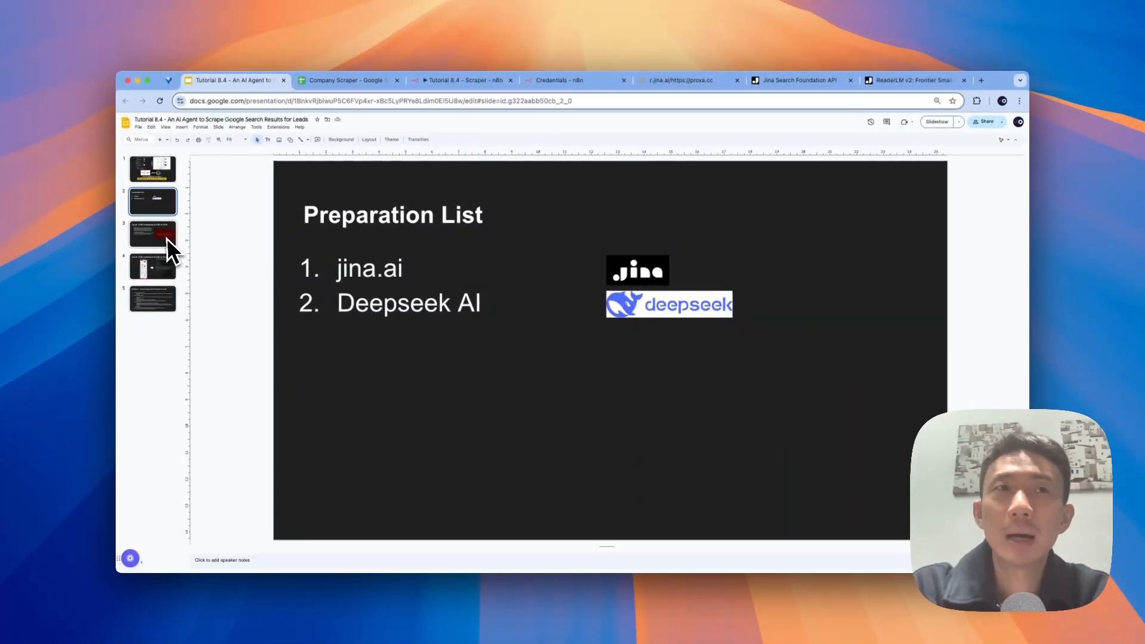
pyautogui.click(152, 233)
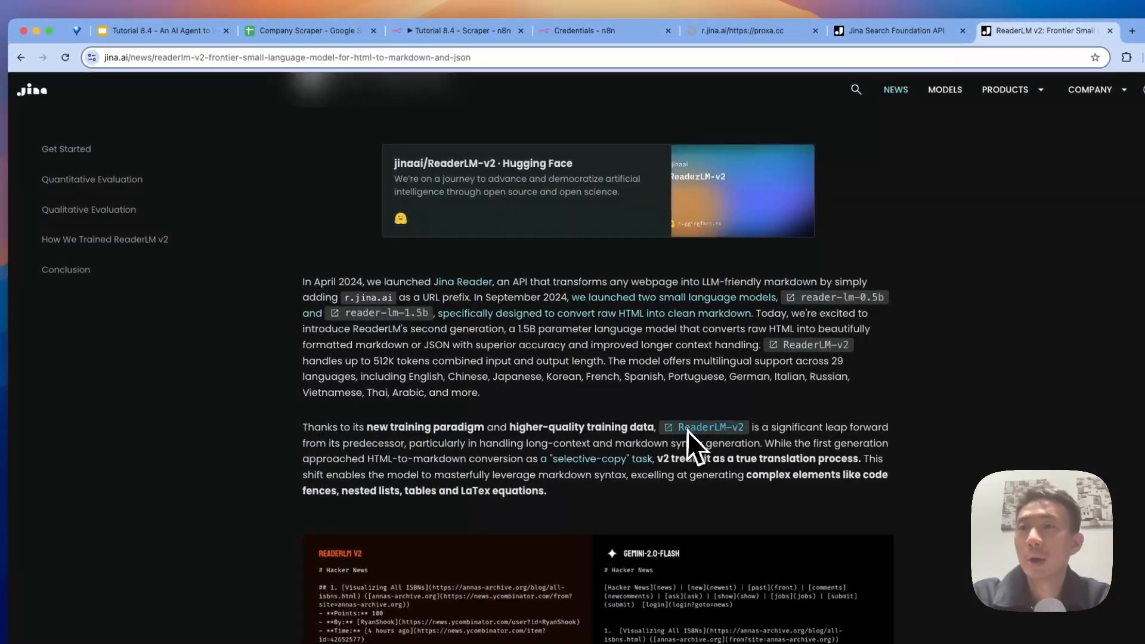
pyautogui.click(163, 31)
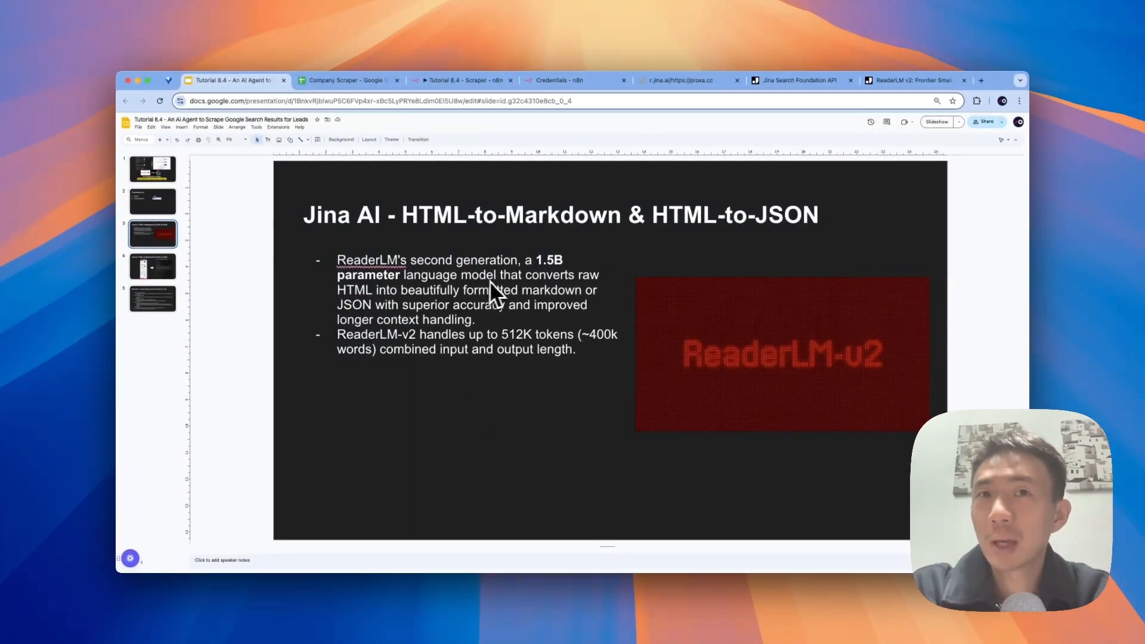
pyautogui.moveTo(540, 344)
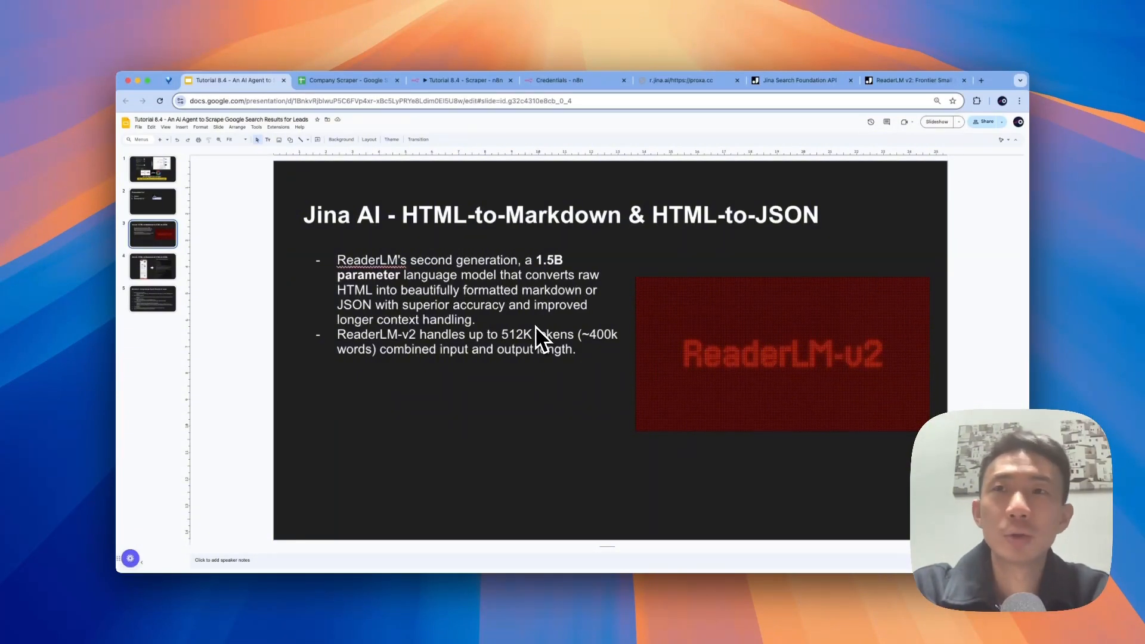
pyautogui.moveTo(530, 223)
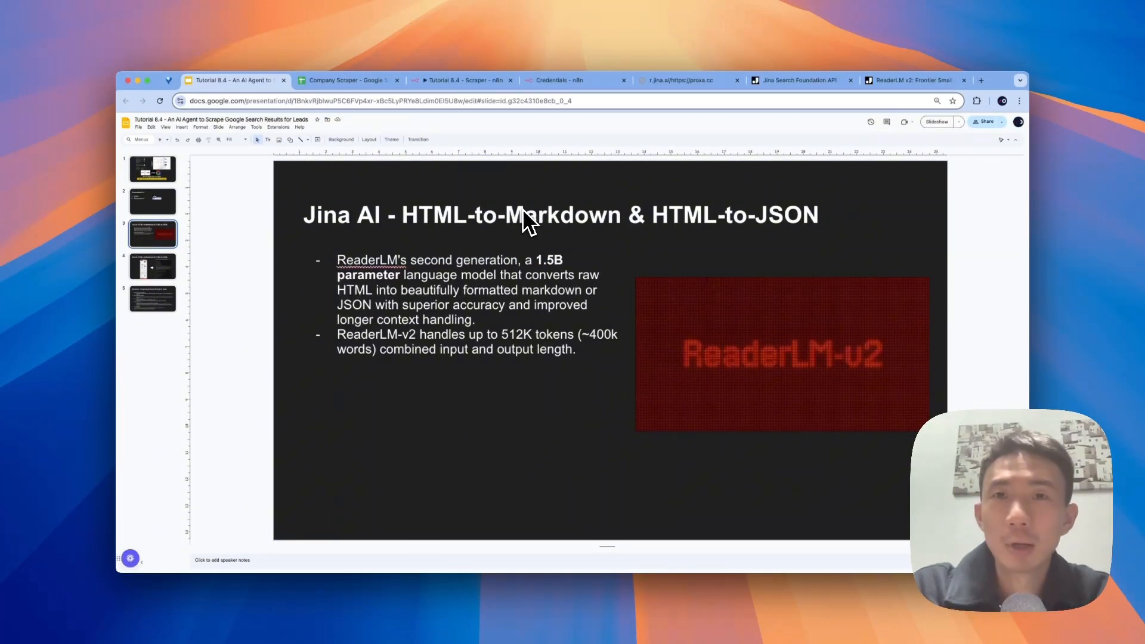
pyautogui.moveTo(513, 337)
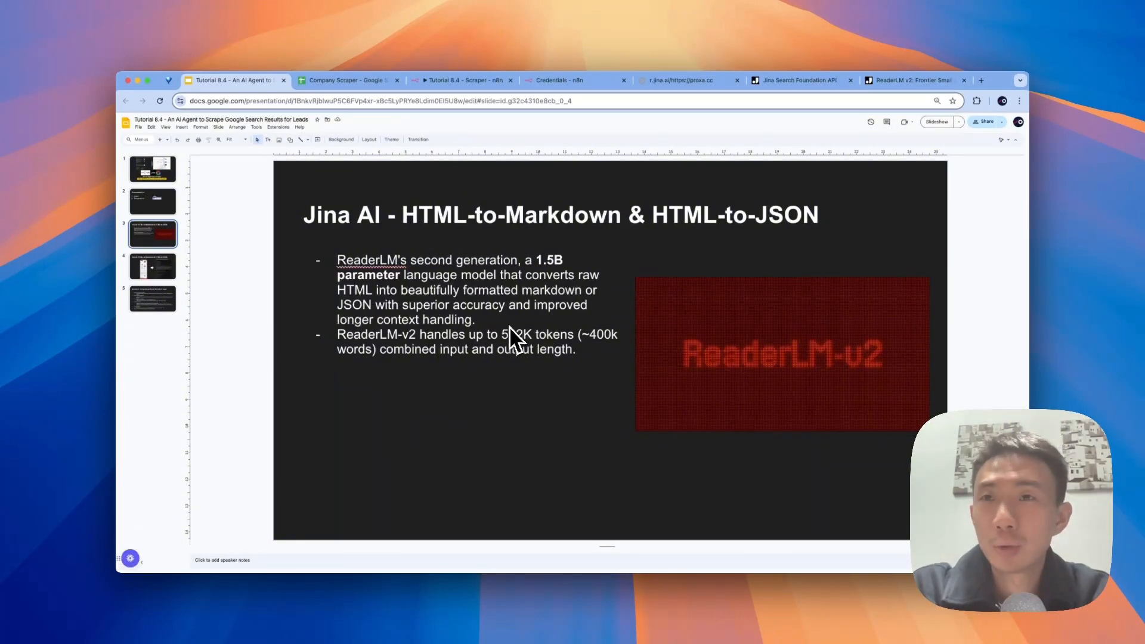
pyautogui.moveTo(510, 344)
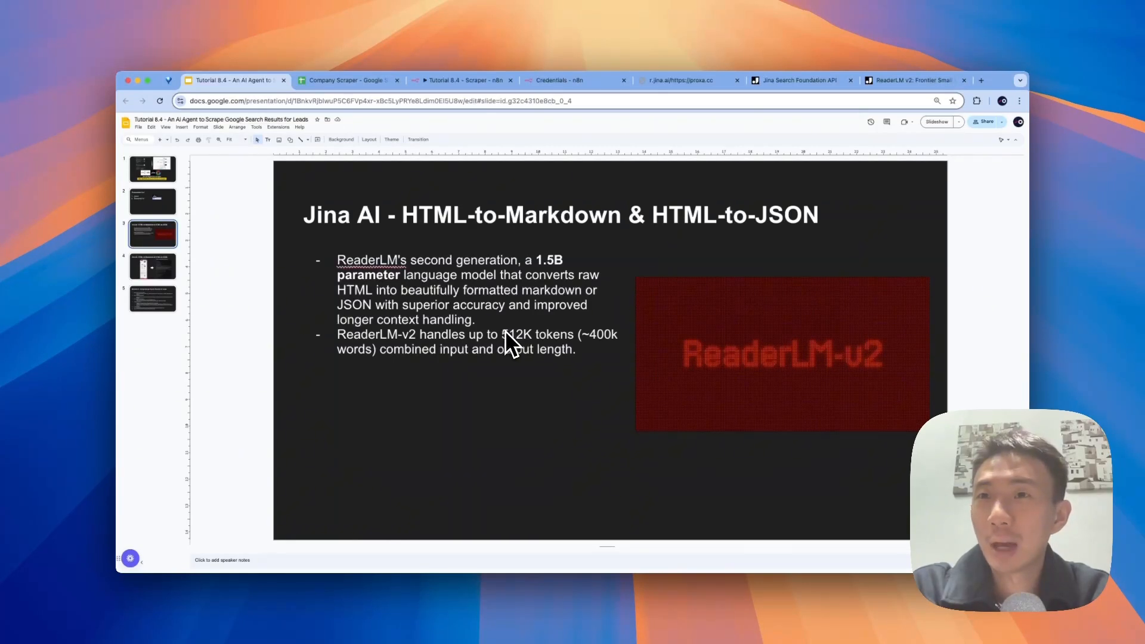
pyautogui.moveTo(585, 325)
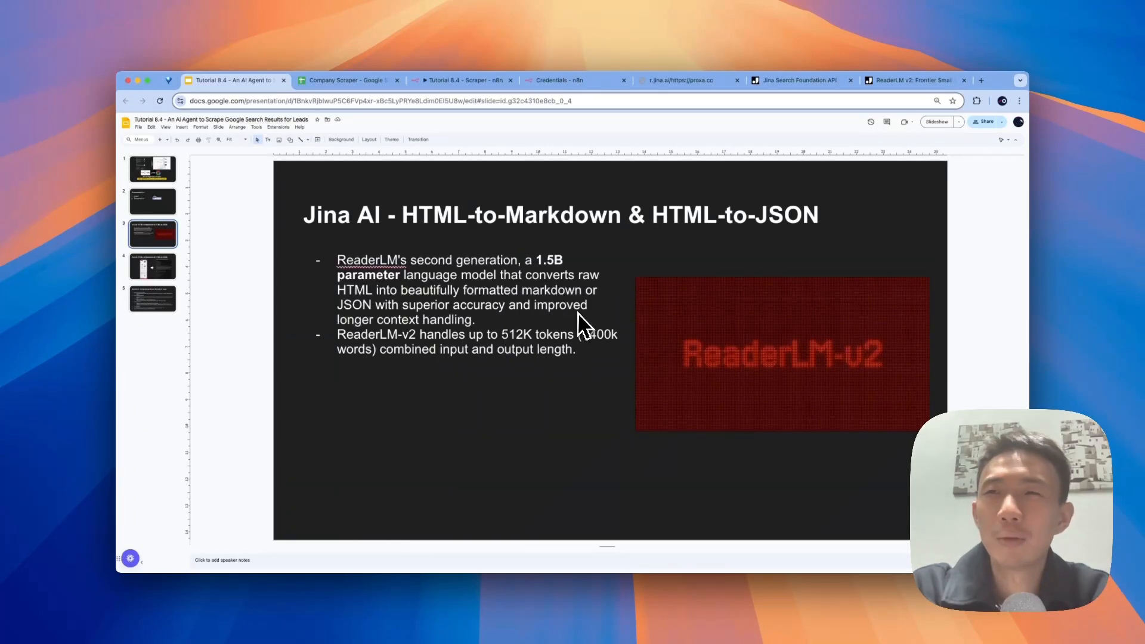
pyautogui.moveTo(420, 327)
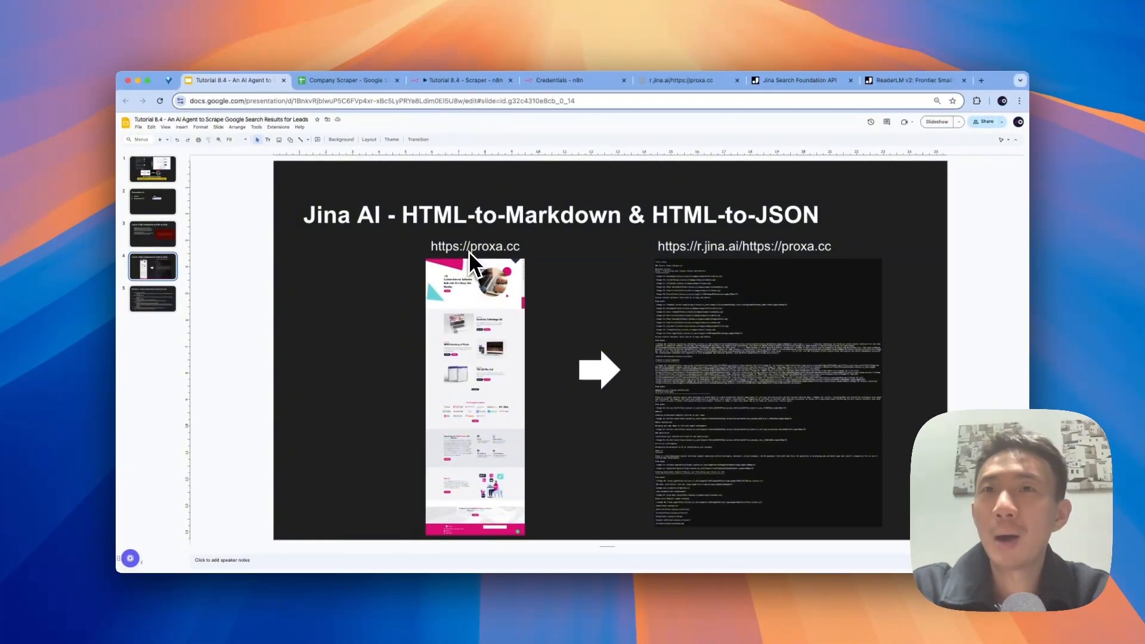
pyautogui.moveTo(500, 262)
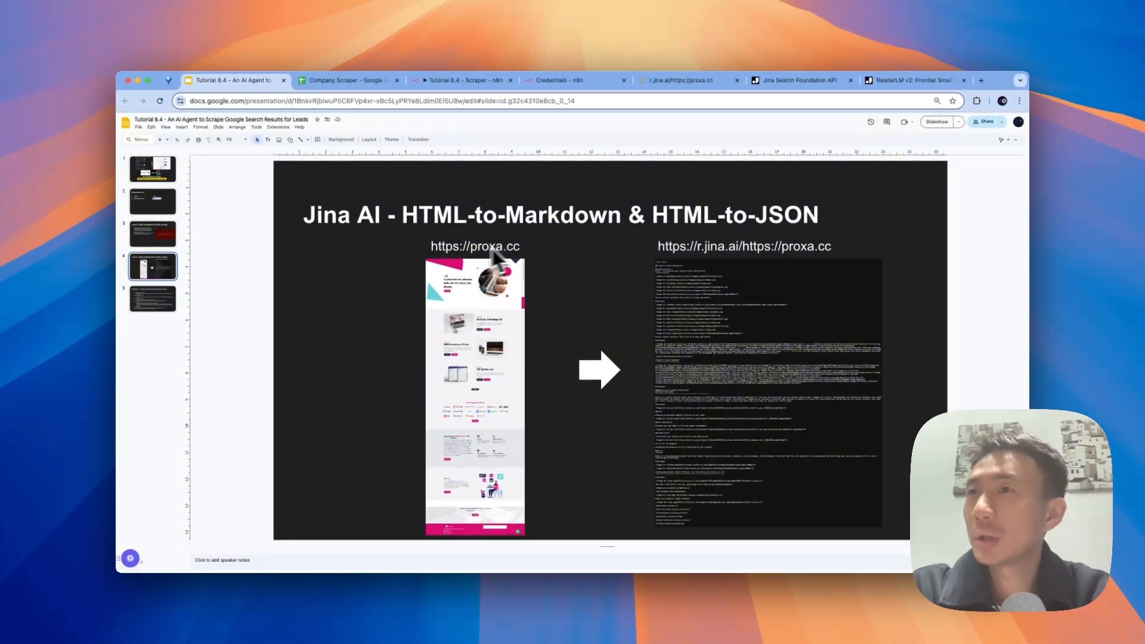
pyautogui.moveTo(702, 258)
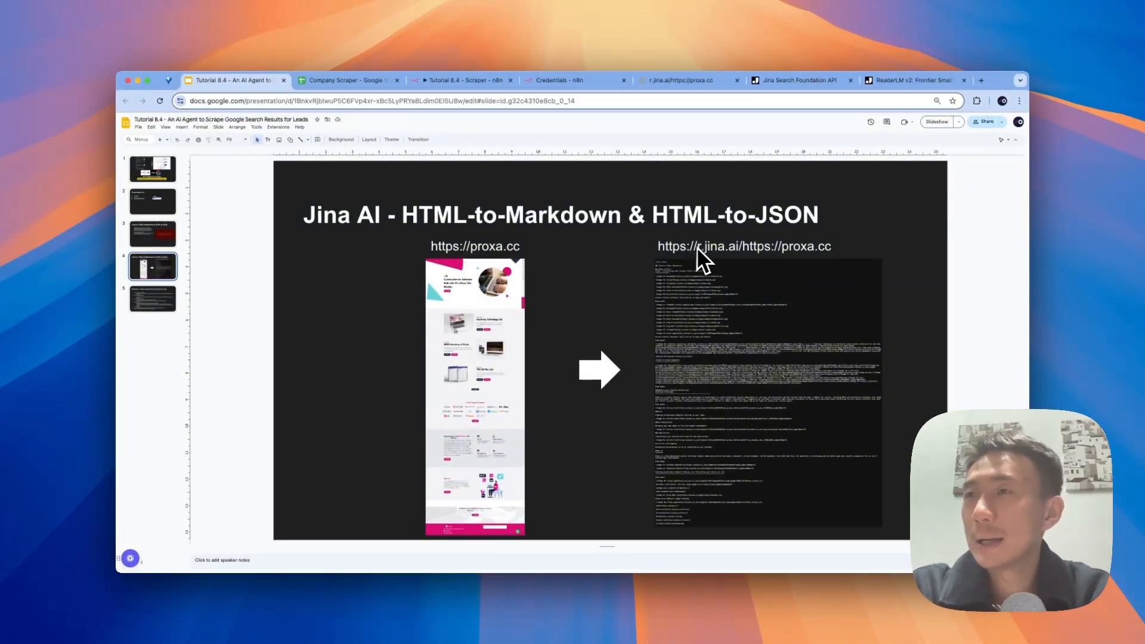
pyautogui.moveTo(751, 261)
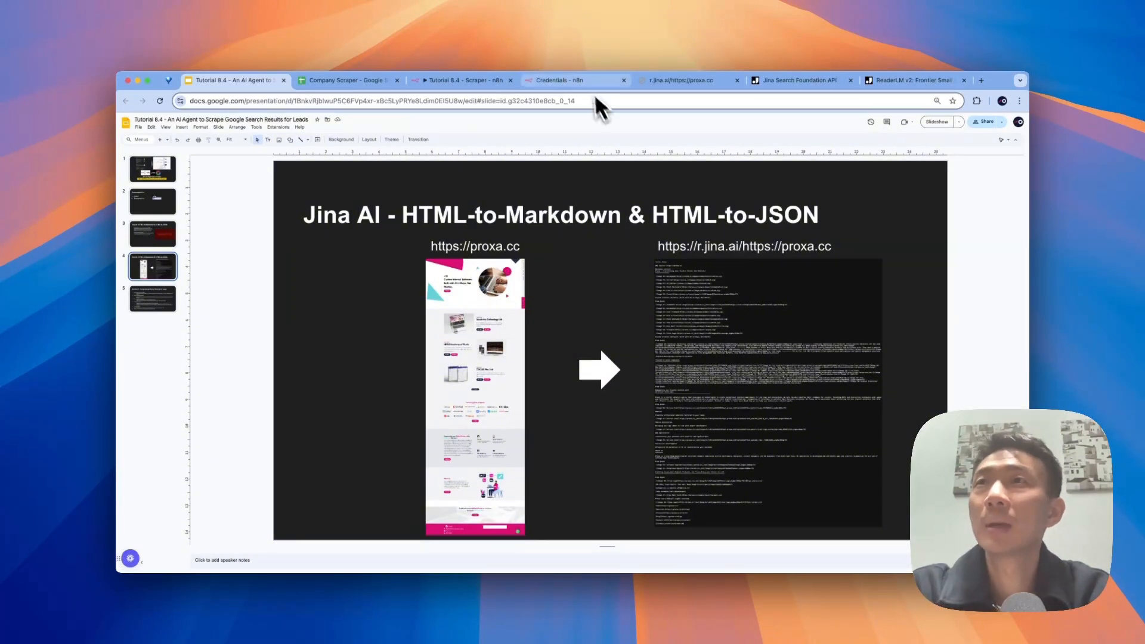
pyautogui.click(679, 80)
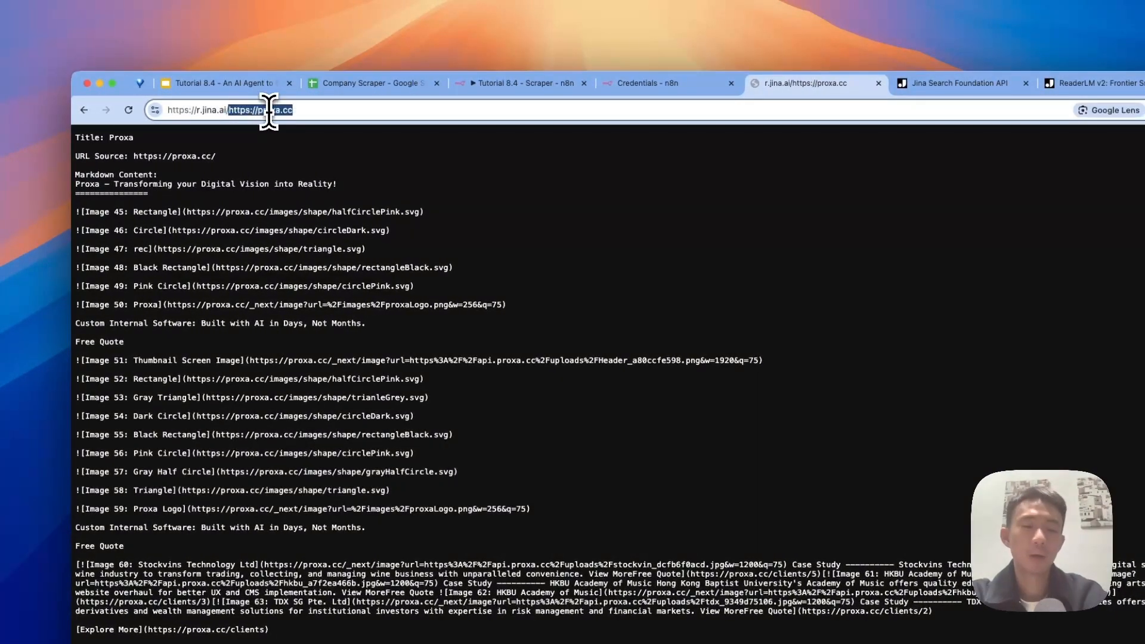
pyautogui.press('Return')
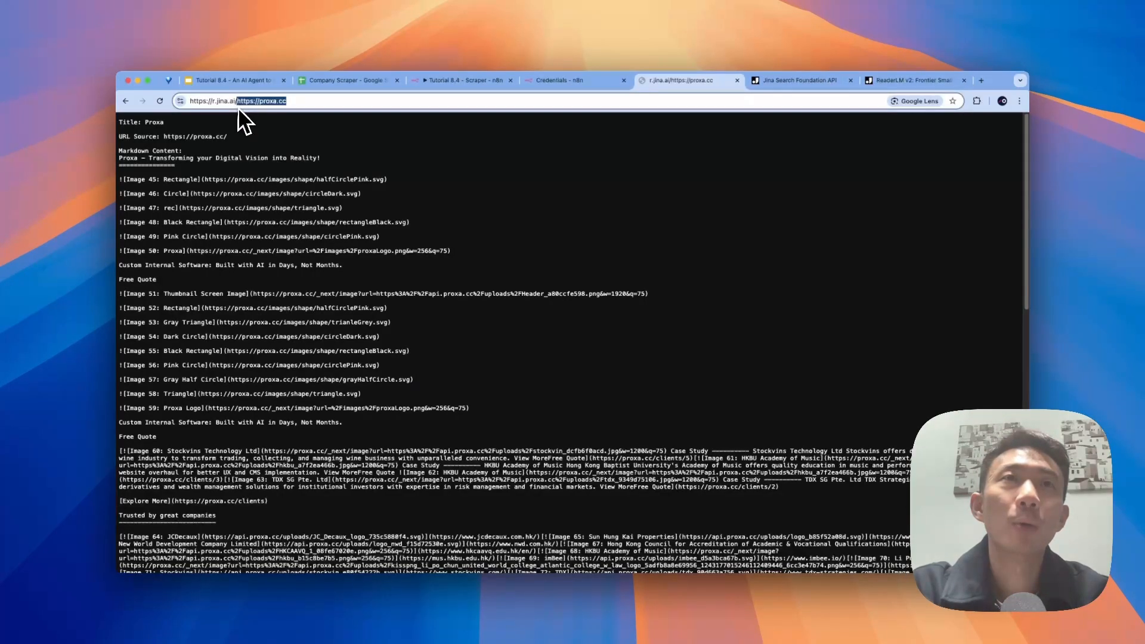
pyautogui.click(263, 101)
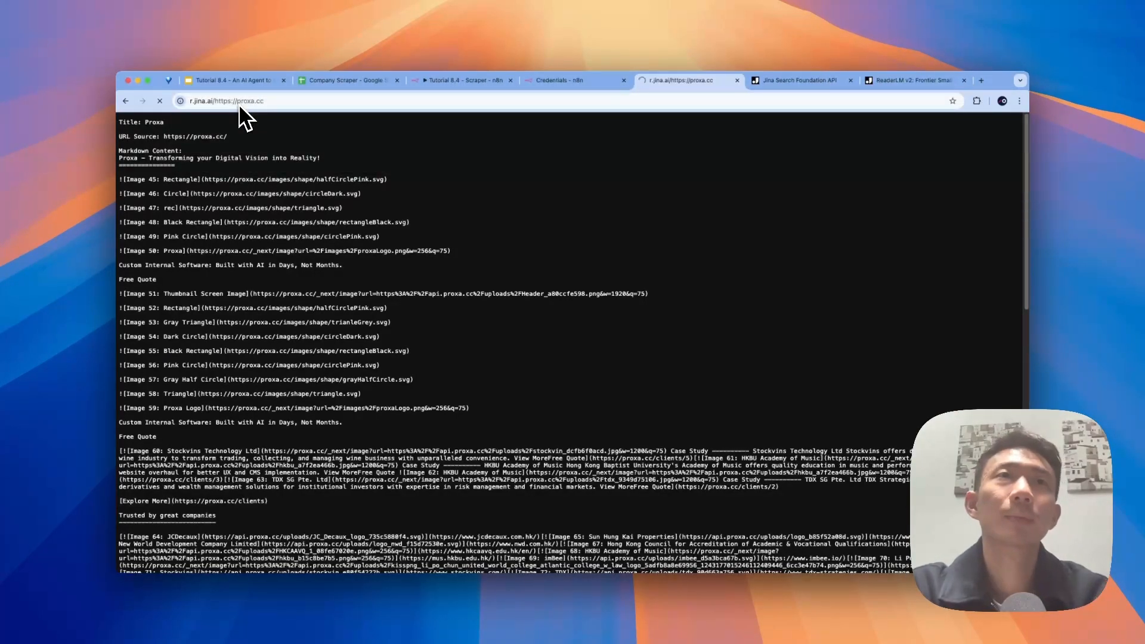
pyautogui.scroll(-3)
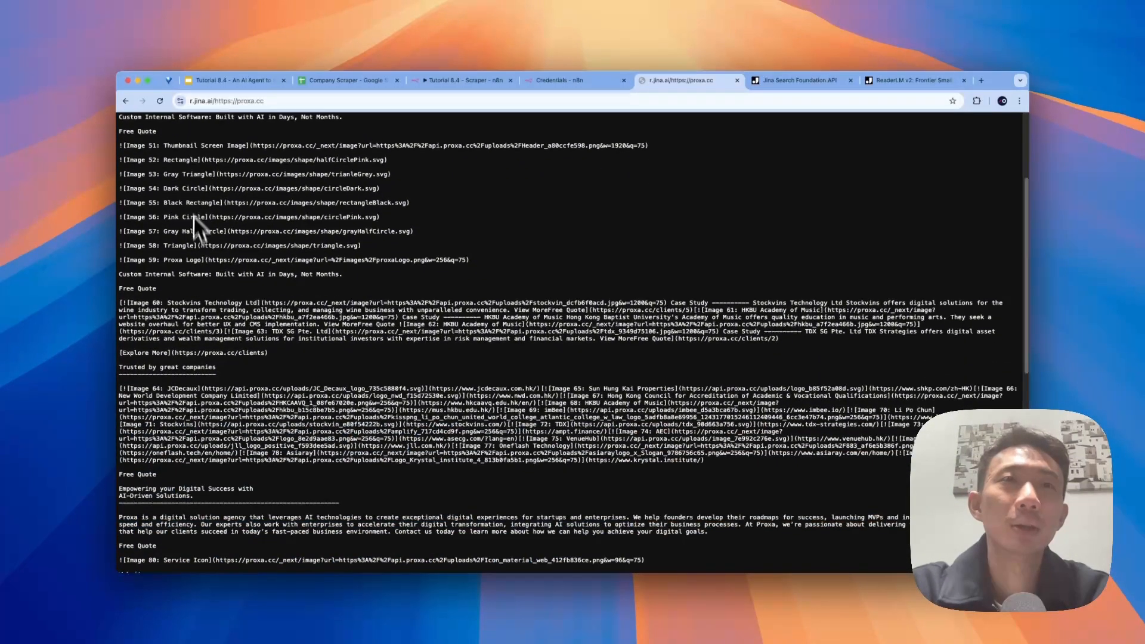
pyautogui.scroll(-3)
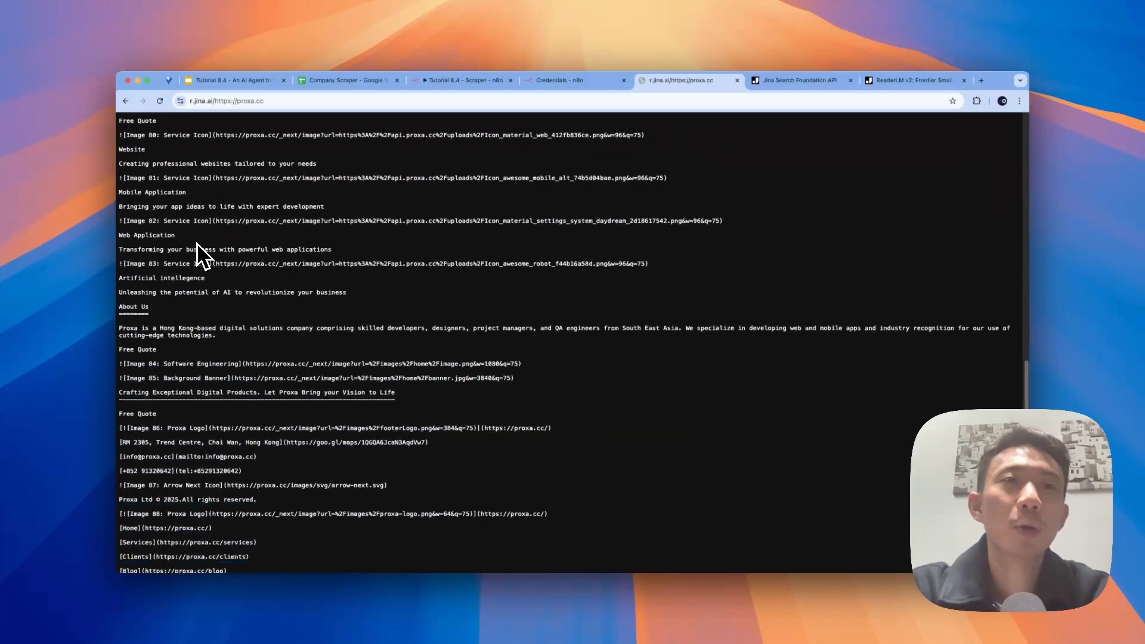
pyautogui.scroll(3)
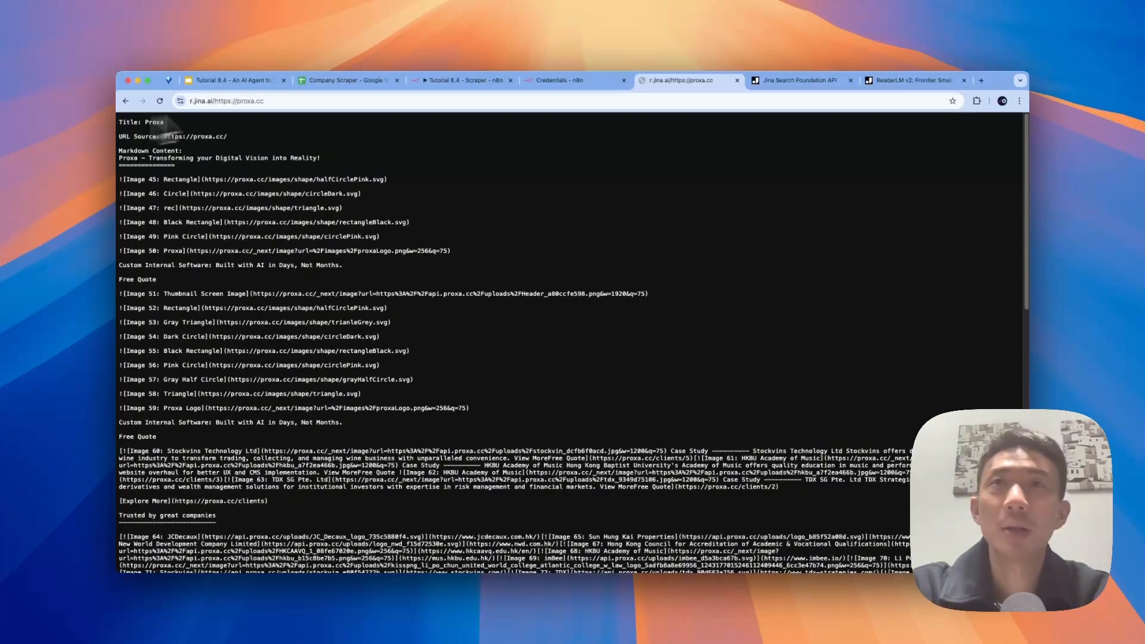
# Step: Glance at the scraper workflow, then show the 'Workflow 1 - Scrape Google Search Results for Leads' slide
pyautogui.click(520, 80)
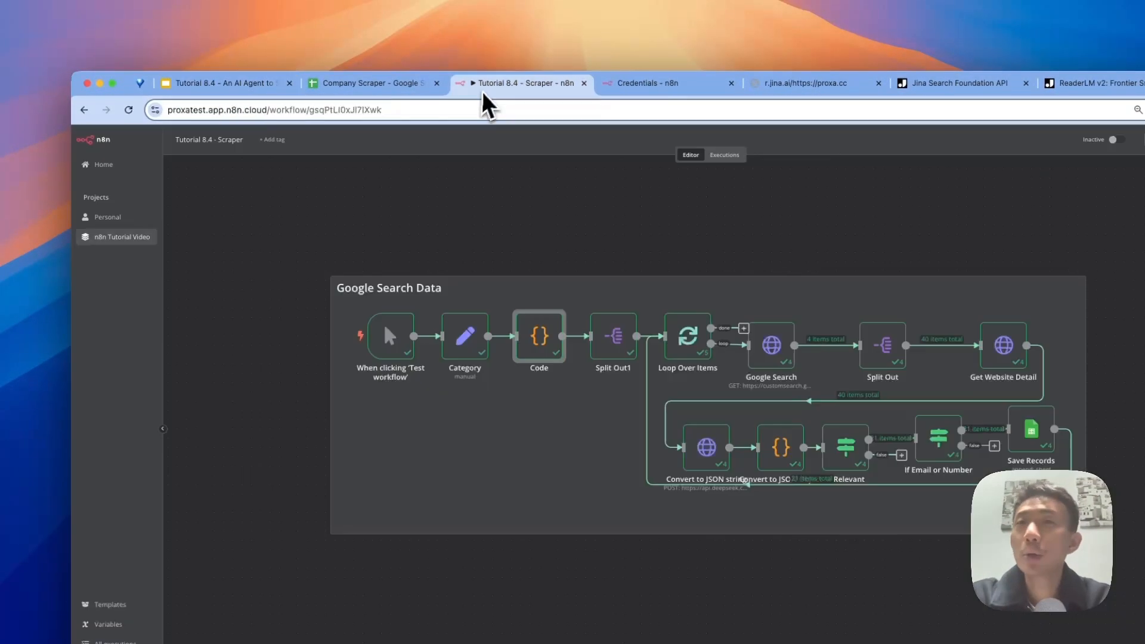
pyautogui.click(223, 82)
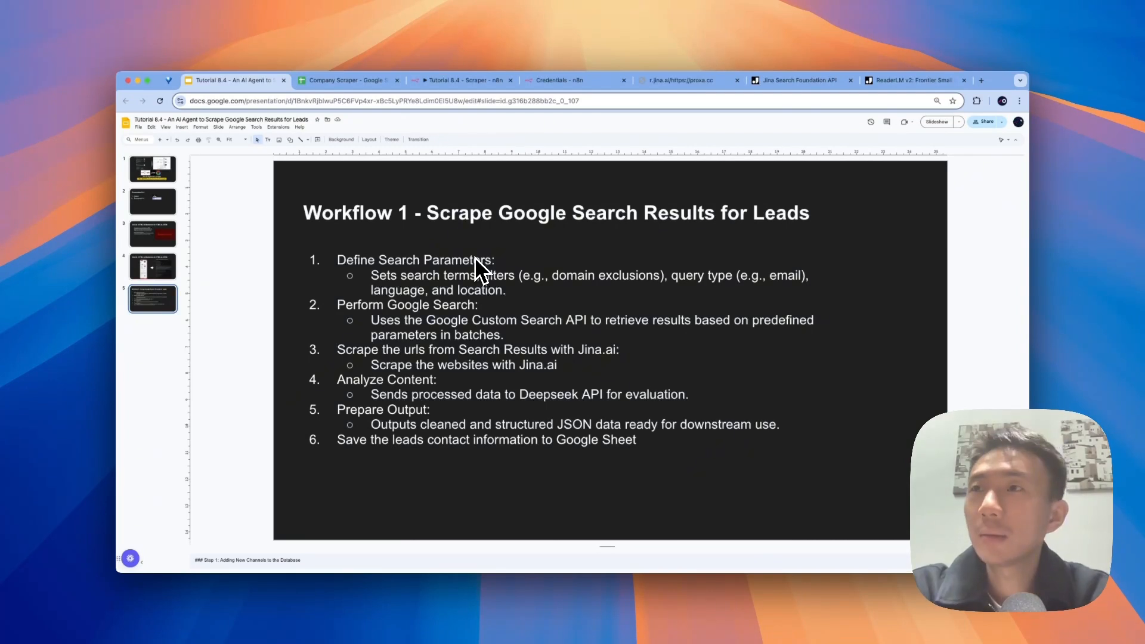
pyautogui.moveTo(555, 300)
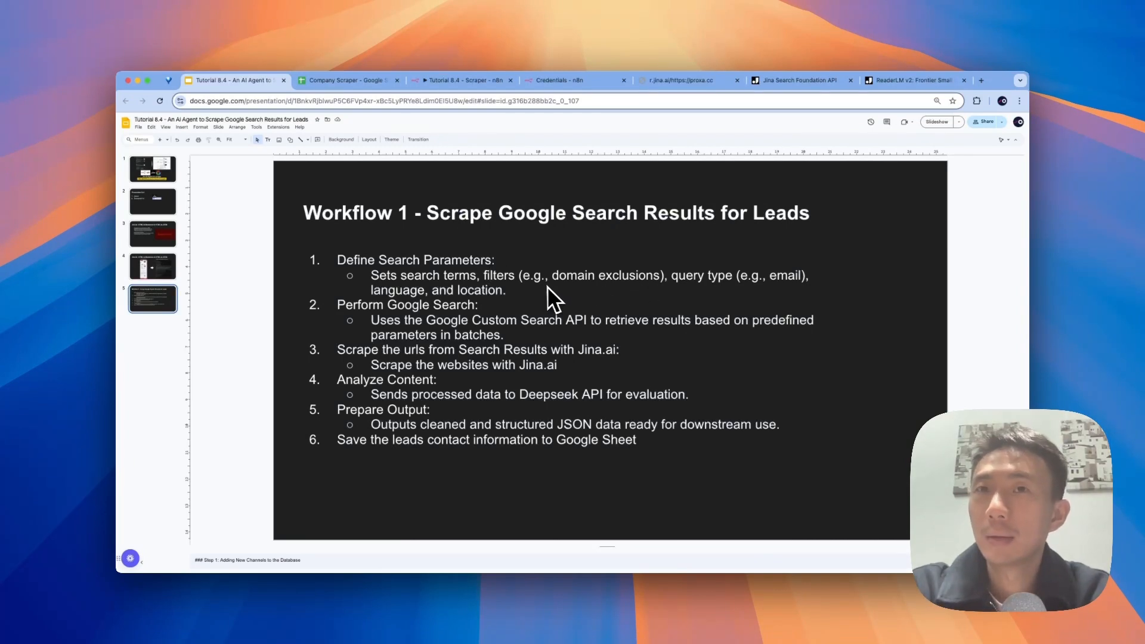
pyautogui.moveTo(526, 299)
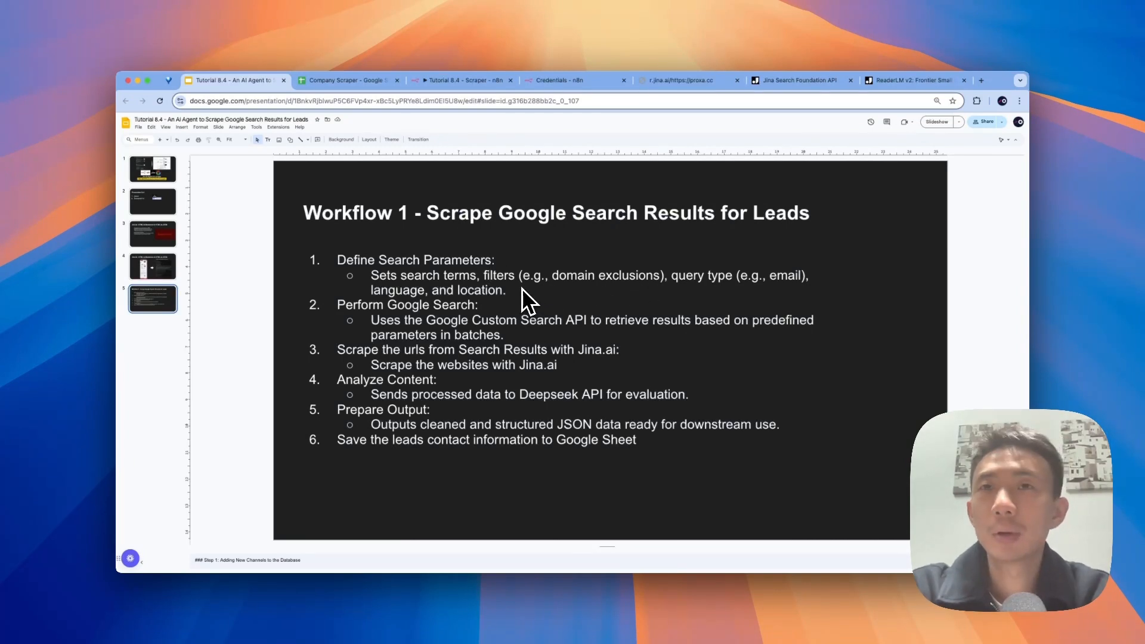
pyautogui.moveTo(496, 310)
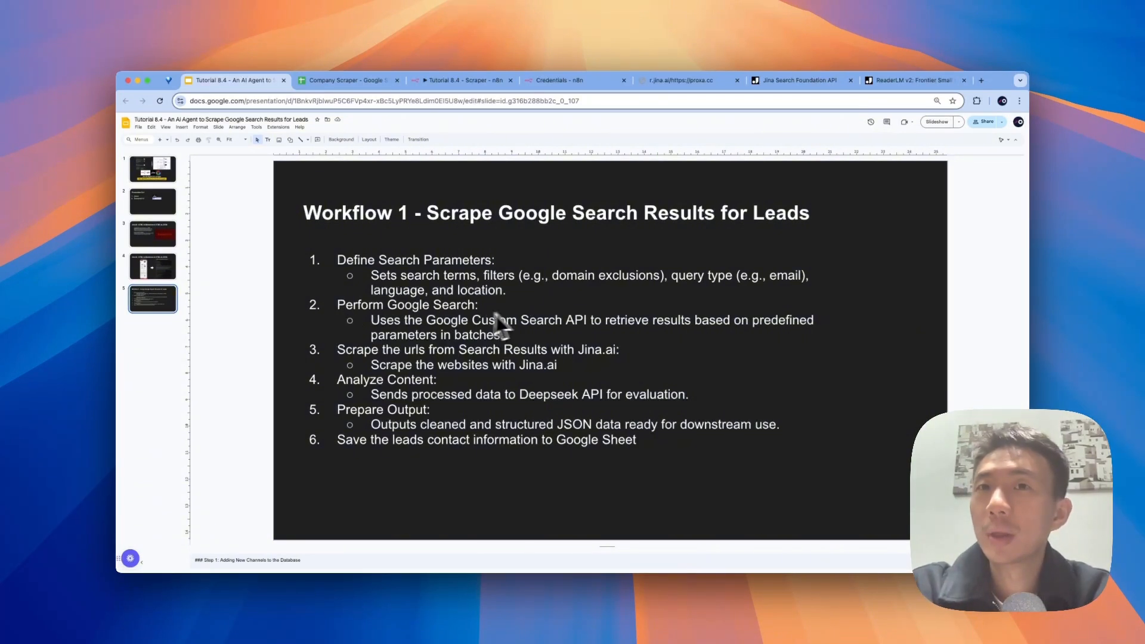
pyautogui.moveTo(486, 330)
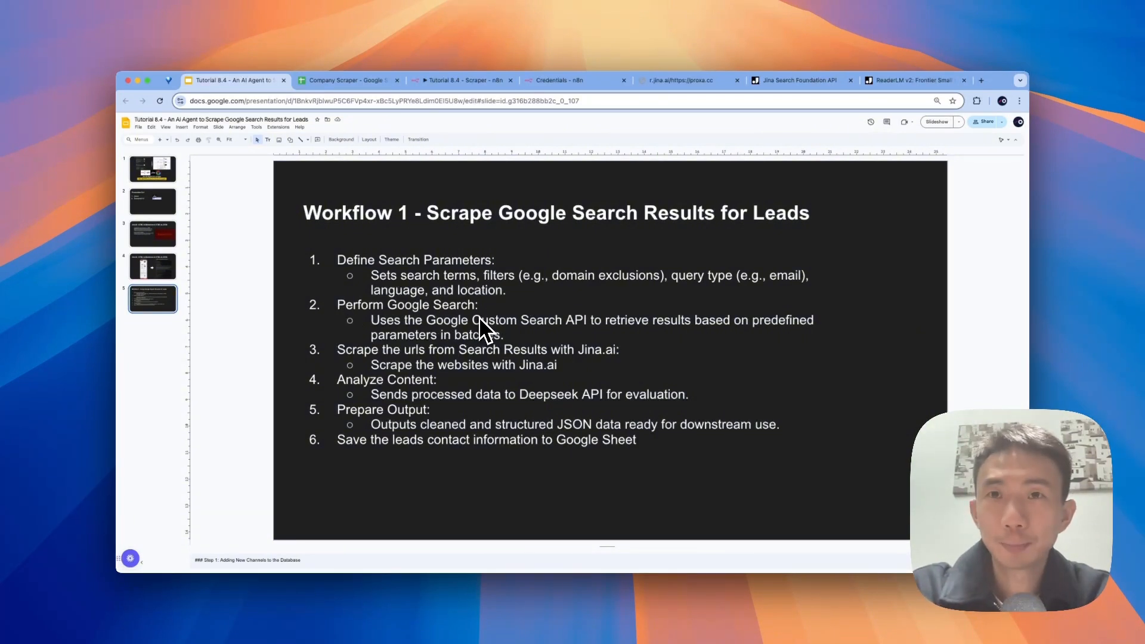
pyautogui.moveTo(368, 359)
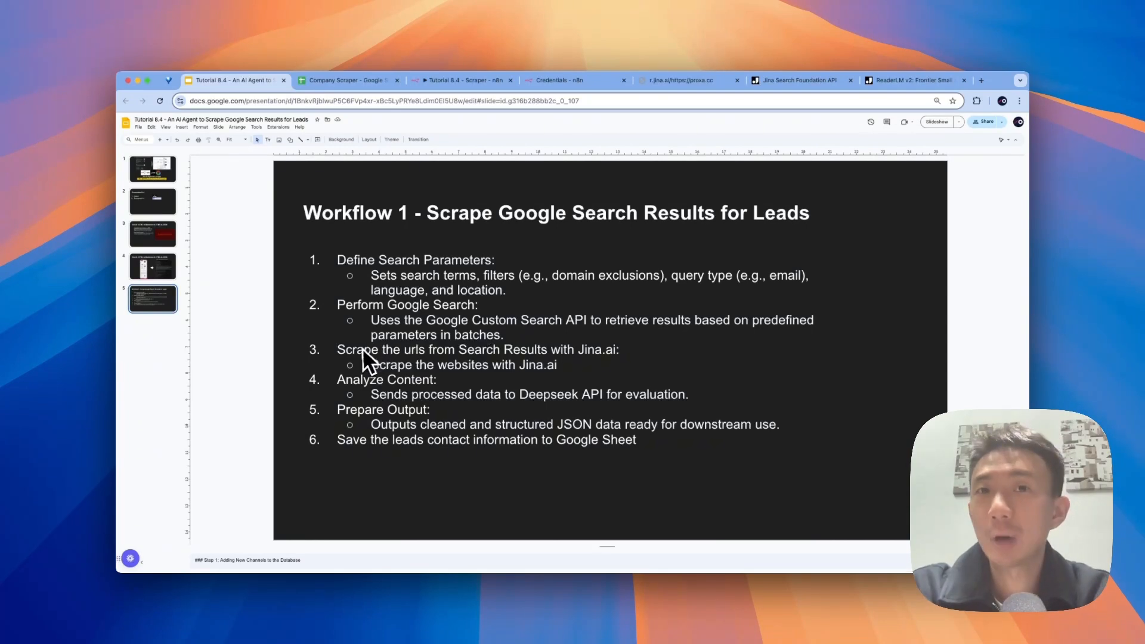
pyautogui.moveTo(506, 354)
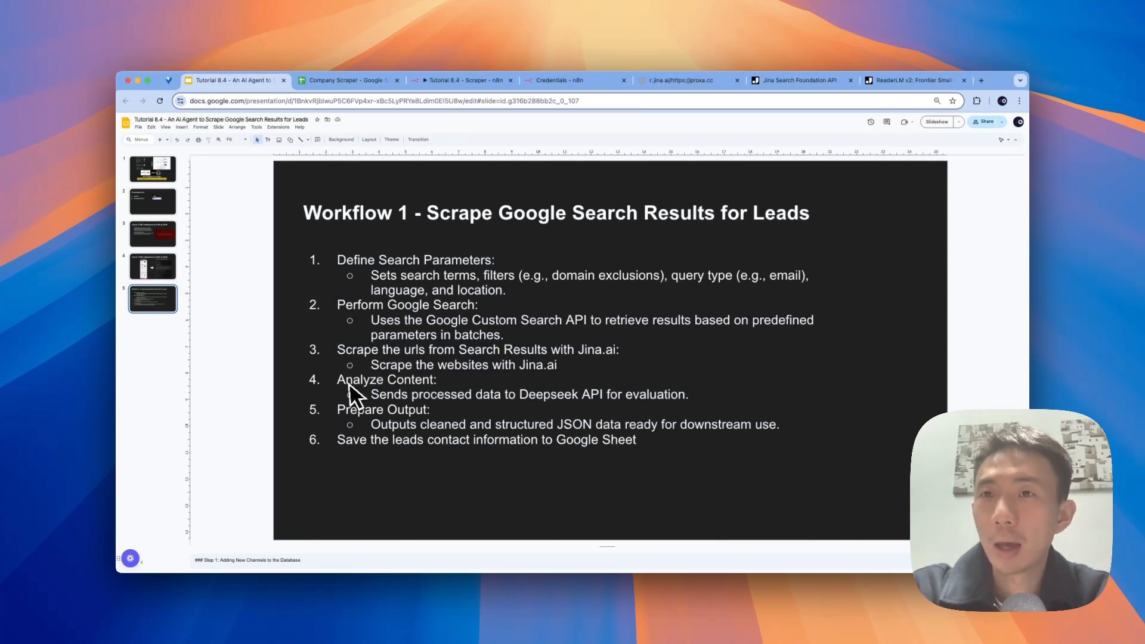
pyautogui.moveTo(367, 392)
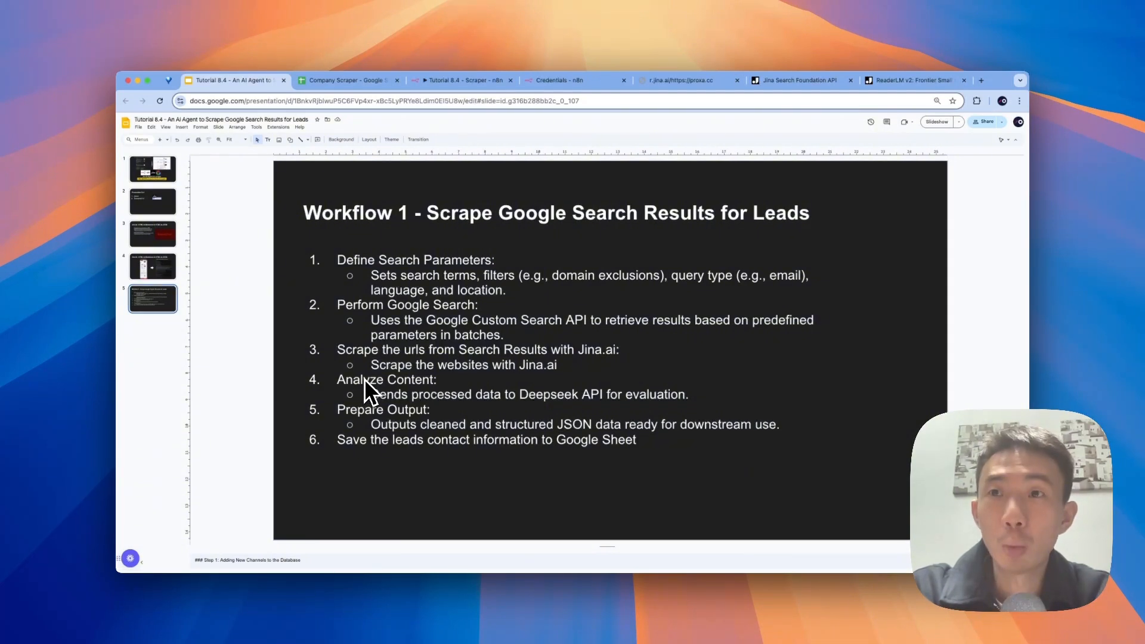
pyautogui.moveTo(445, 340)
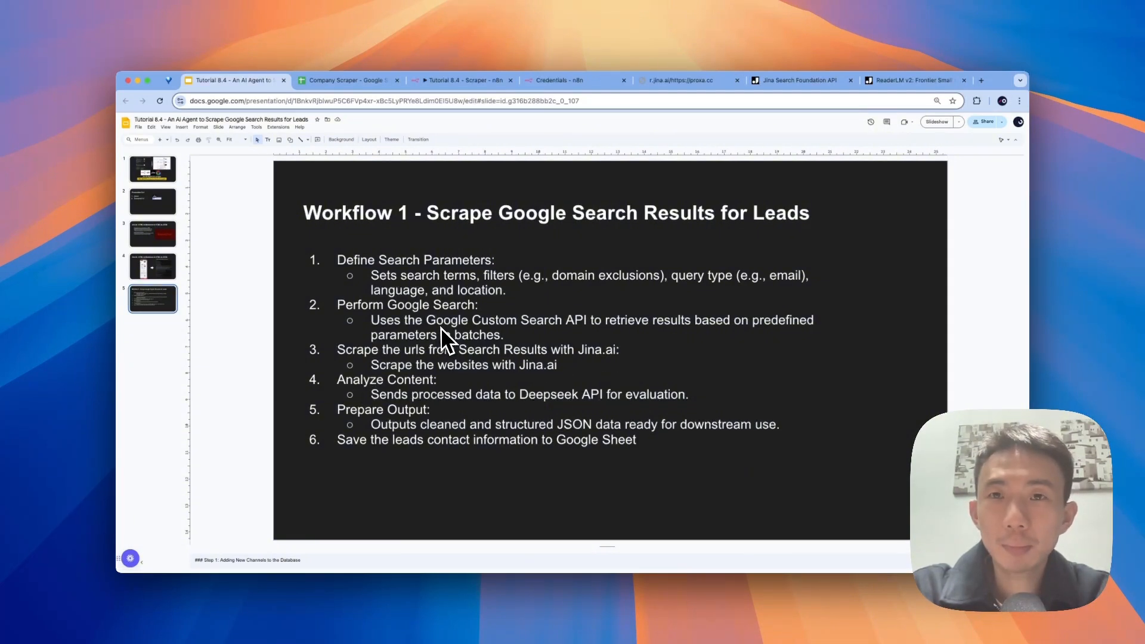
pyautogui.moveTo(468, 399)
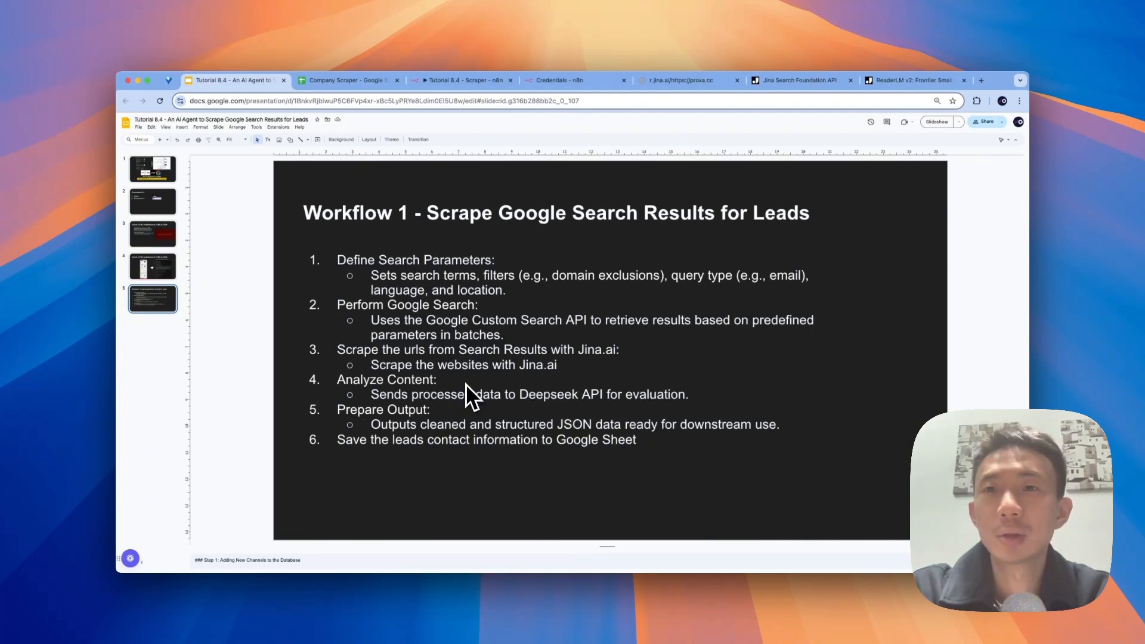
pyautogui.moveTo(613, 413)
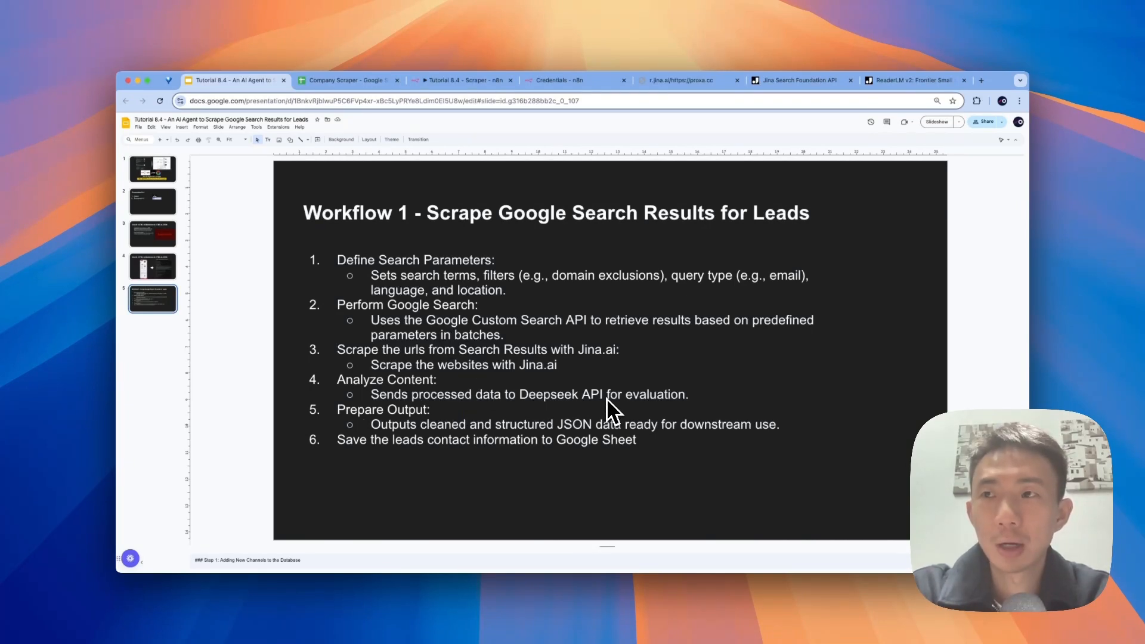
pyautogui.moveTo(649, 391)
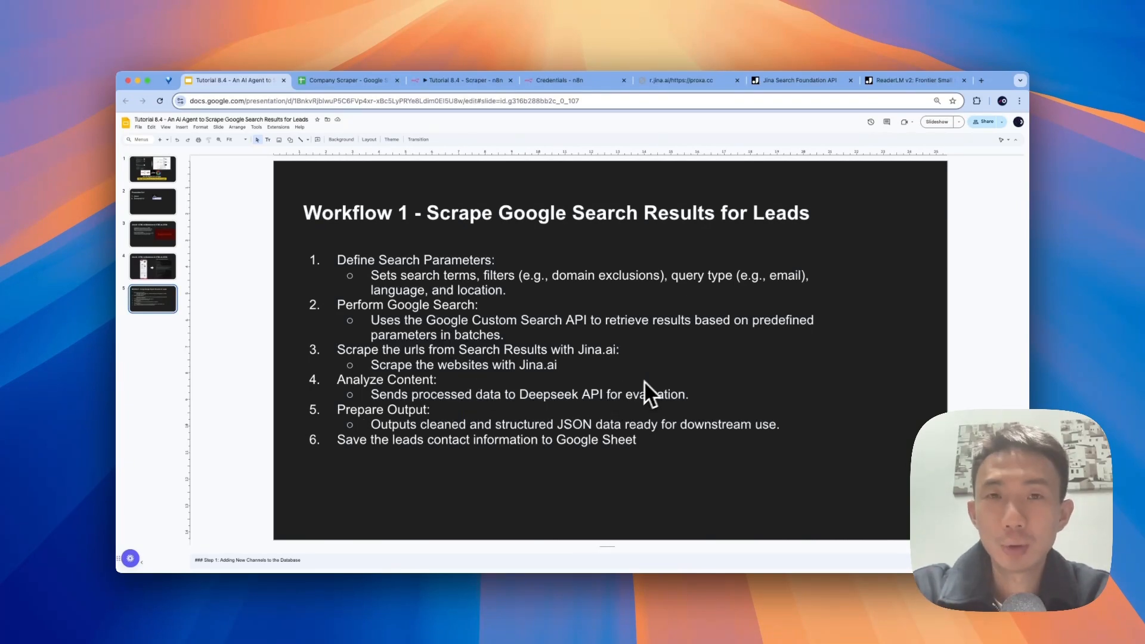
pyautogui.moveTo(453, 450)
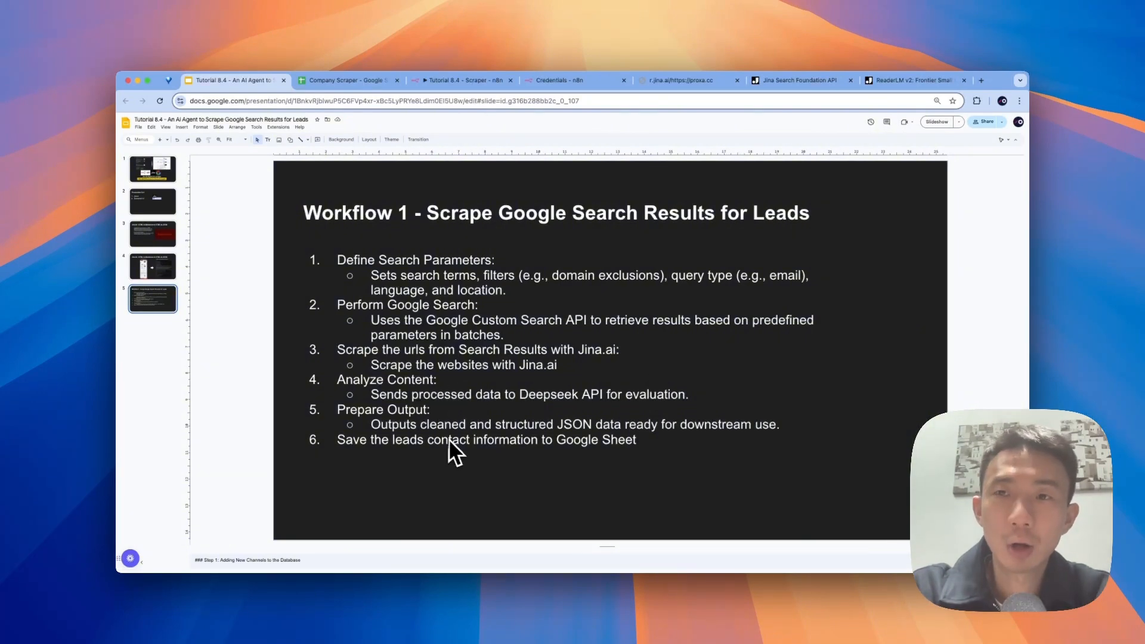
pyautogui.moveTo(372, 92)
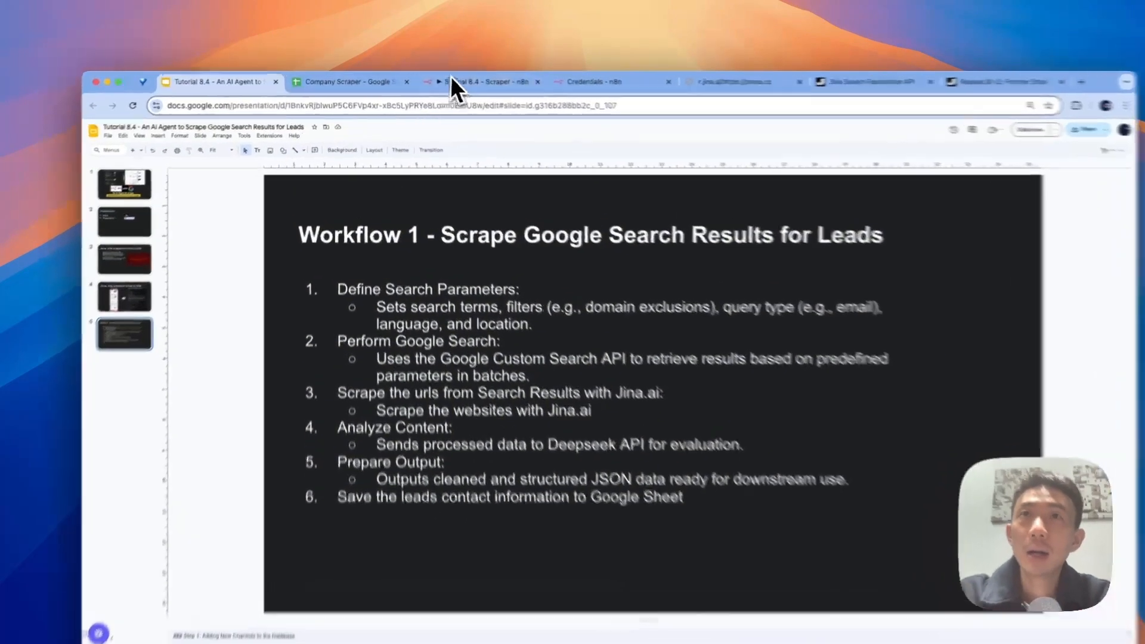
pyautogui.click(482, 82)
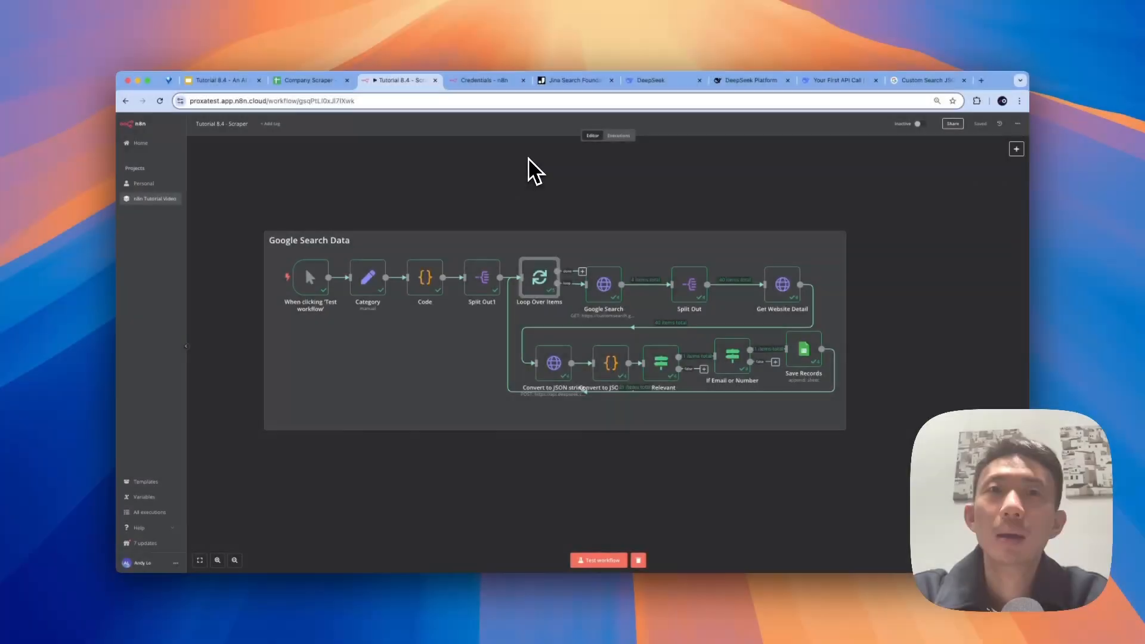
pyautogui.moveTo(454, 190)
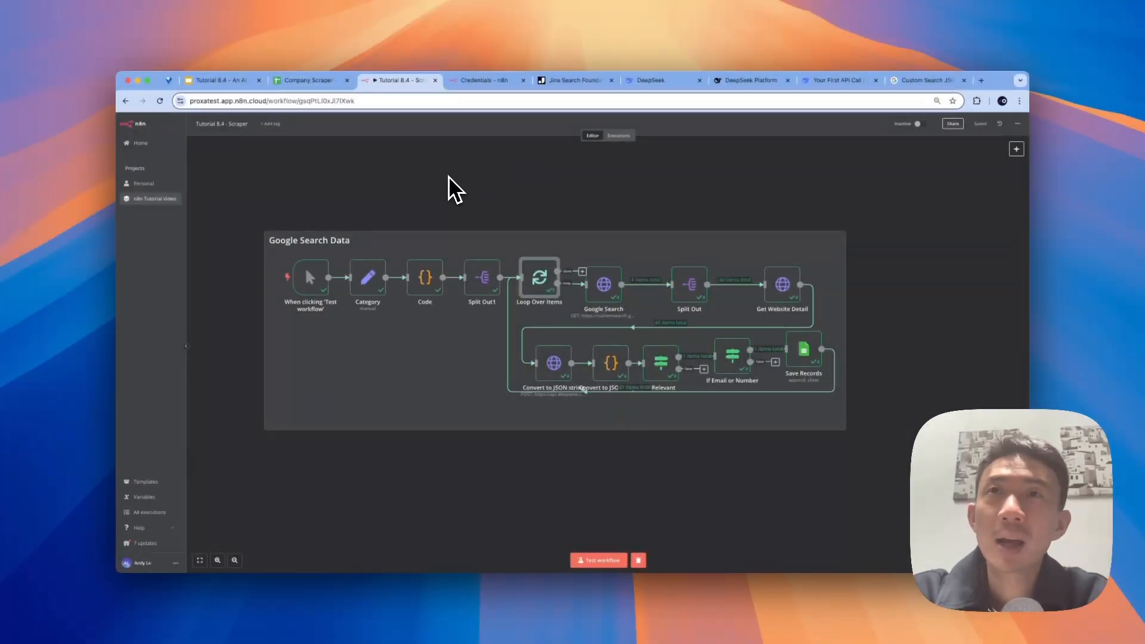
pyautogui.moveTo(485, 80)
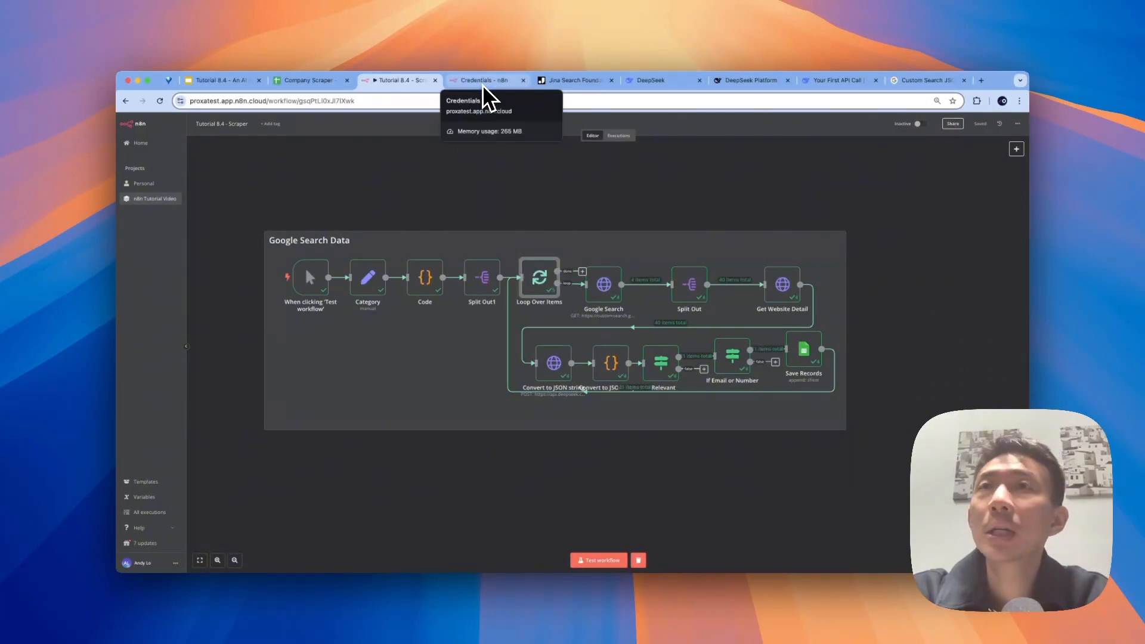
pyautogui.moveTo(526, 103)
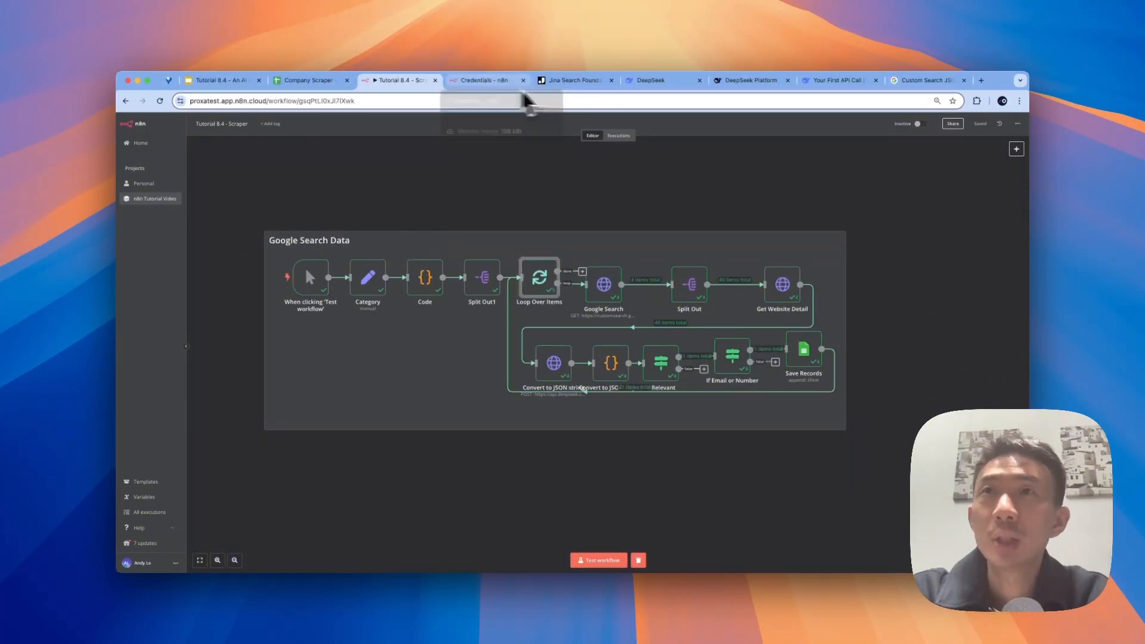
# Step: Compare the Jina API header-auth credential with the Jina dashboard key, then close it
pyautogui.click(482, 80)
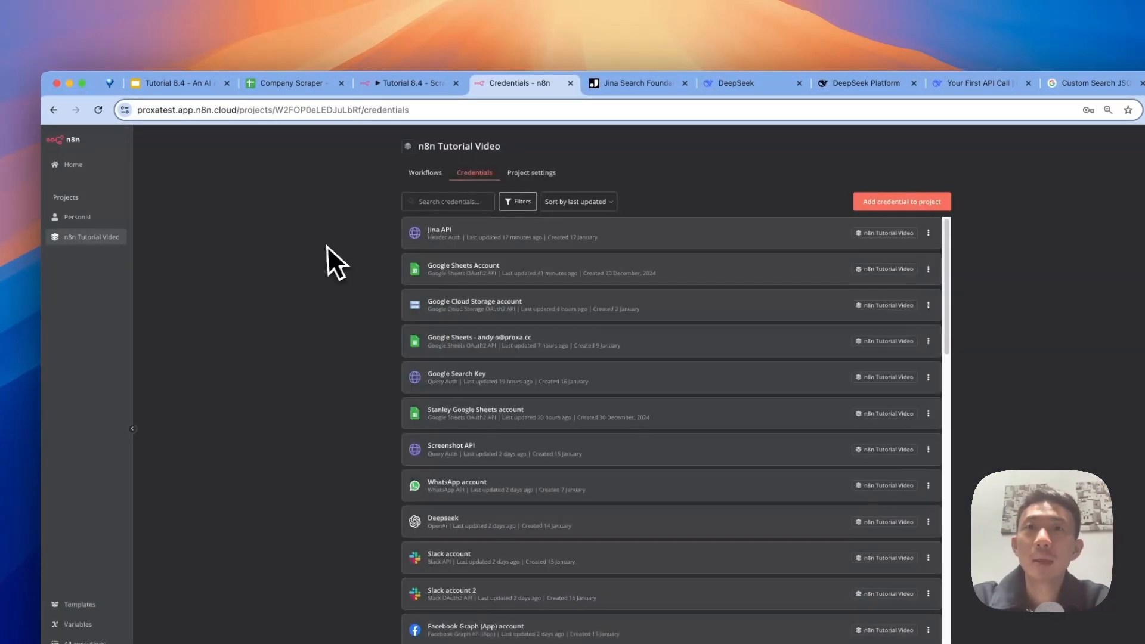
pyautogui.click(439, 233)
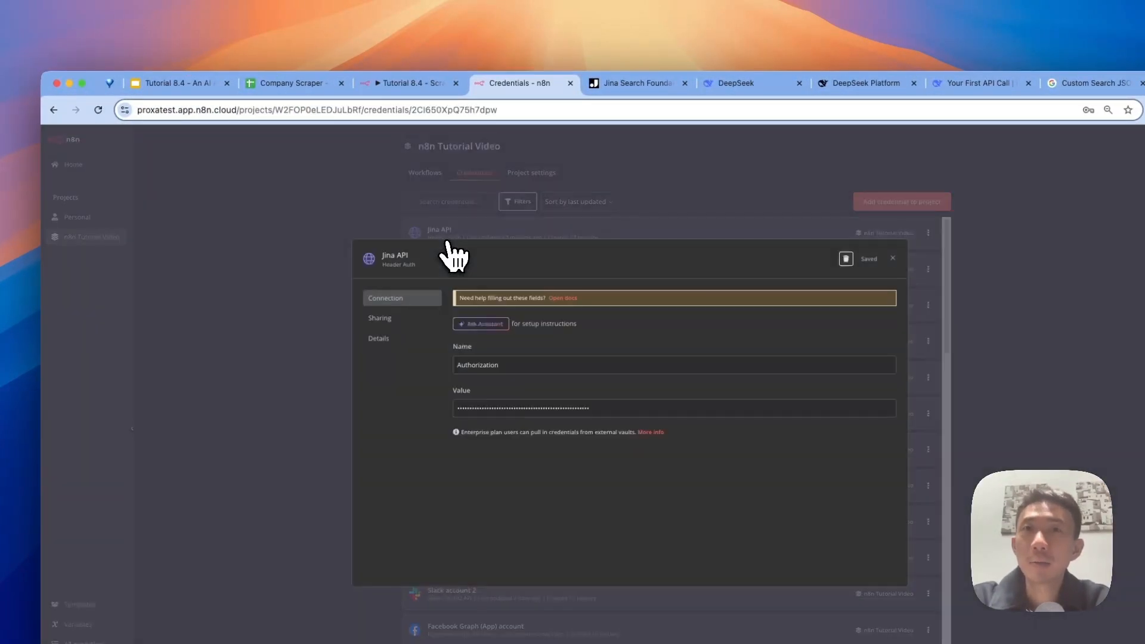
pyautogui.moveTo(427, 285)
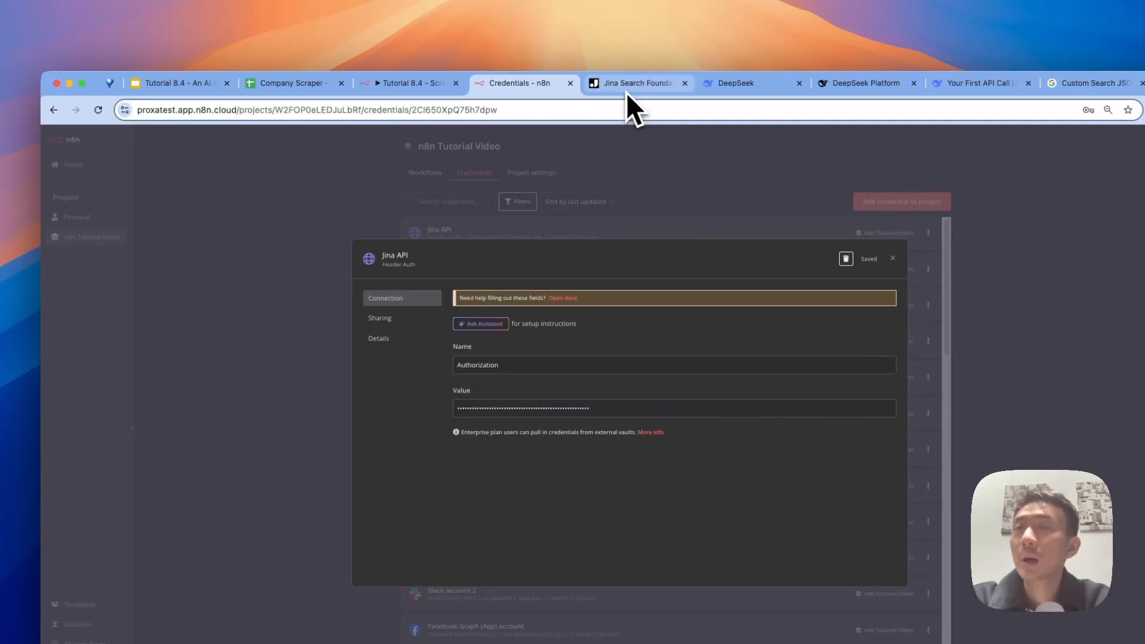
pyautogui.click(636, 82)
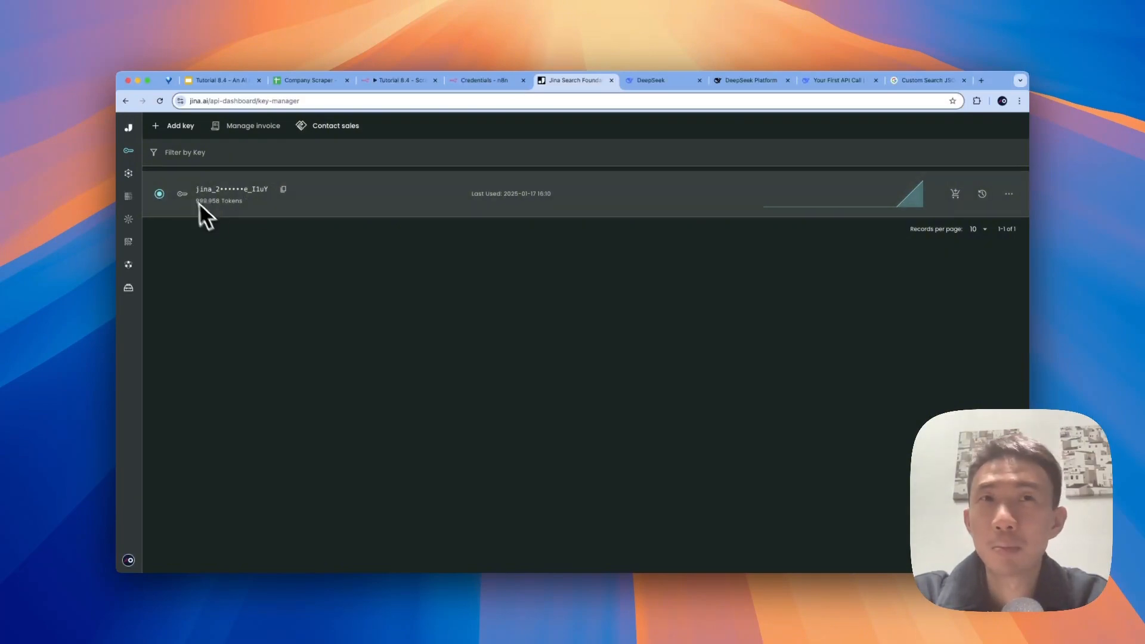
pyautogui.moveTo(447, 163)
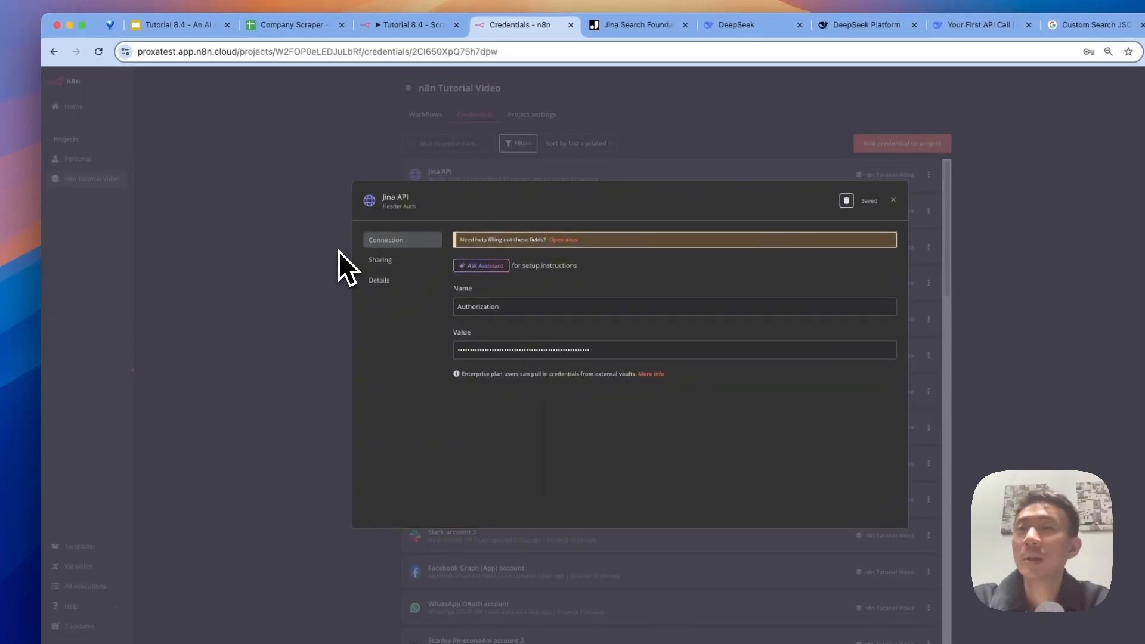
pyautogui.click(893, 199)
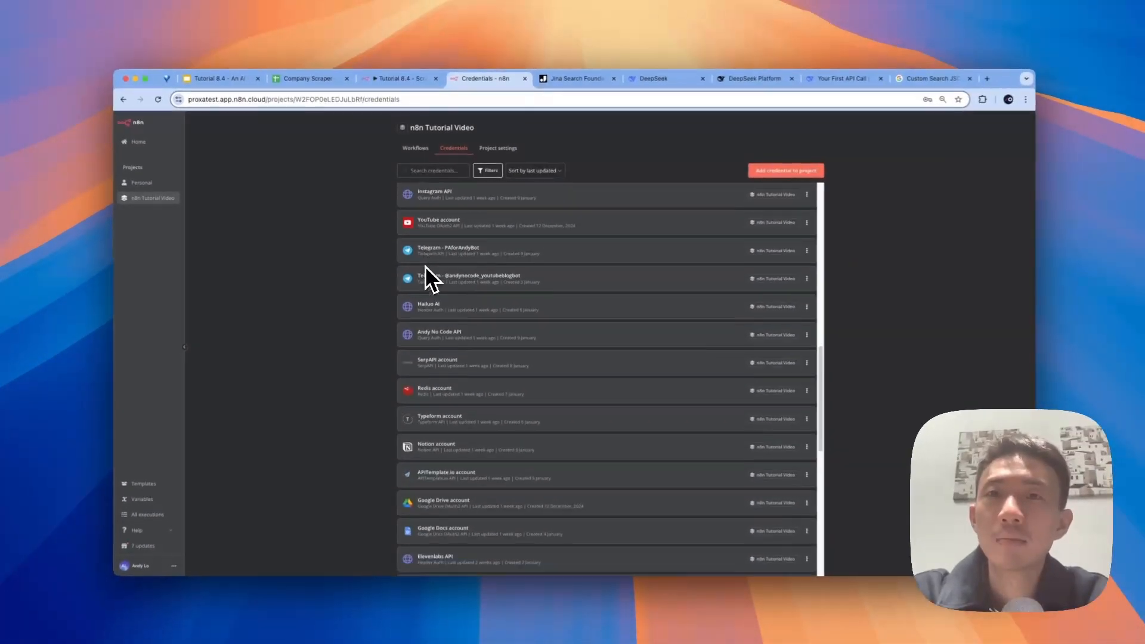
# Step: Inspect the Deepseek API header-auth credential, then bring up the DeepSeek website
pyautogui.scroll(-3)
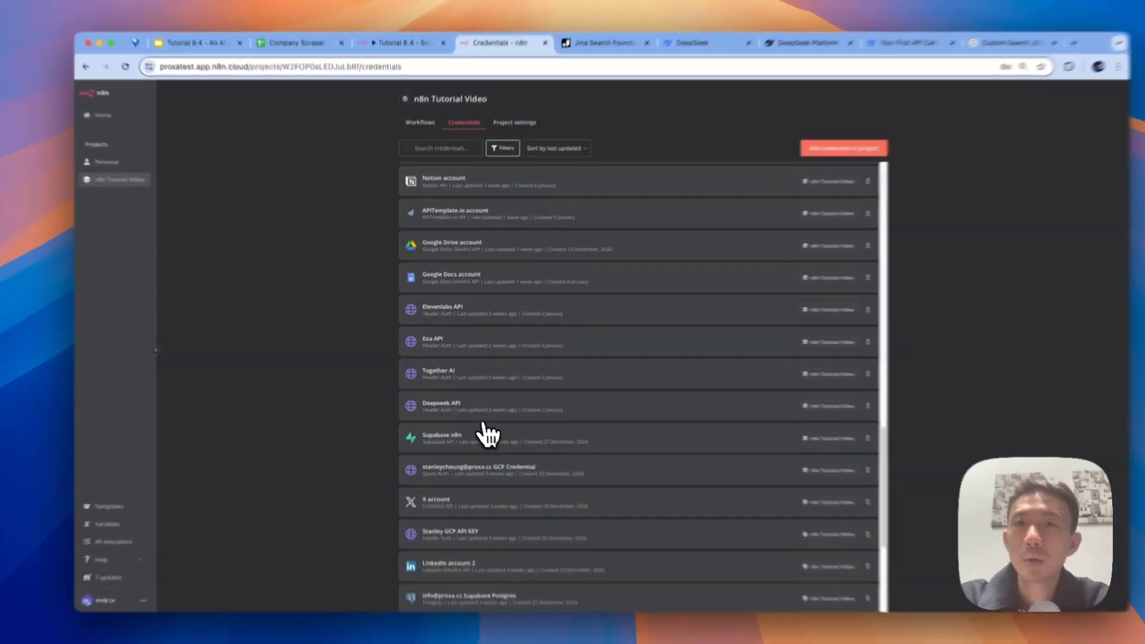
pyautogui.click(442, 406)
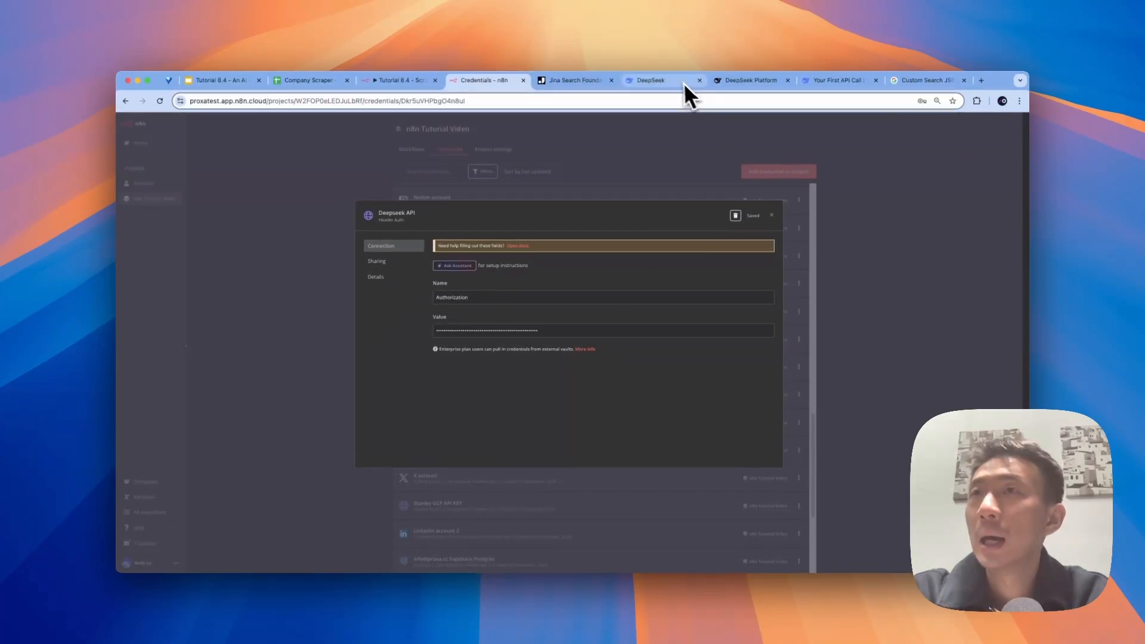
pyautogui.click(702, 82)
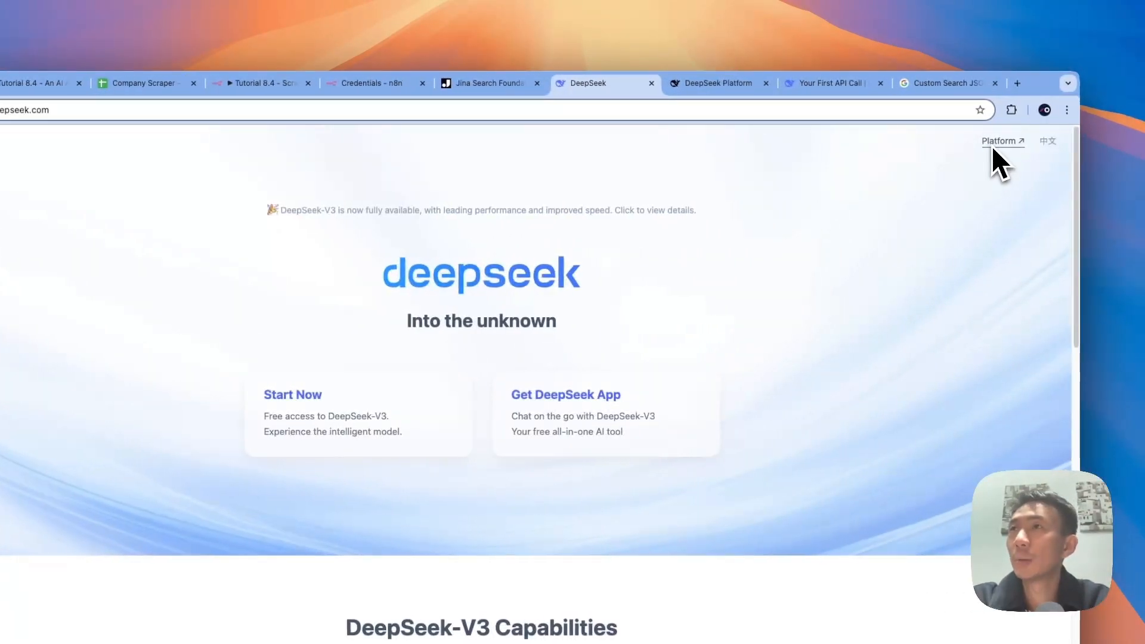
# Step: Review the DeepSeek Platform API keys, then scroll the First API Call docs to the curl Bearer header example
pyautogui.click(1000, 140)
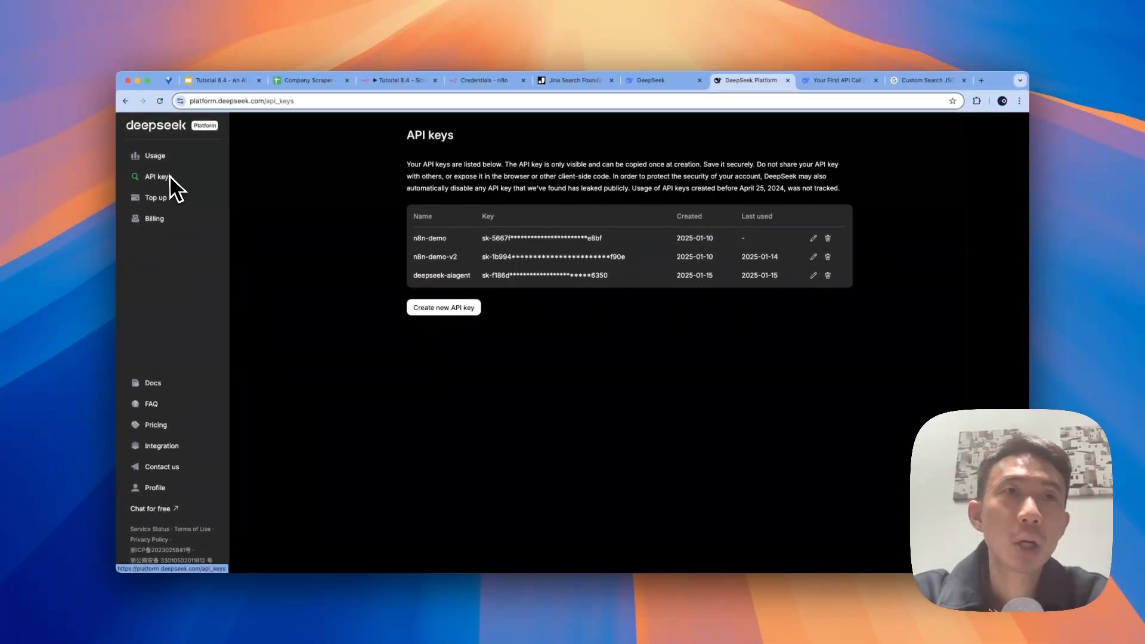
pyautogui.moveTo(434, 325)
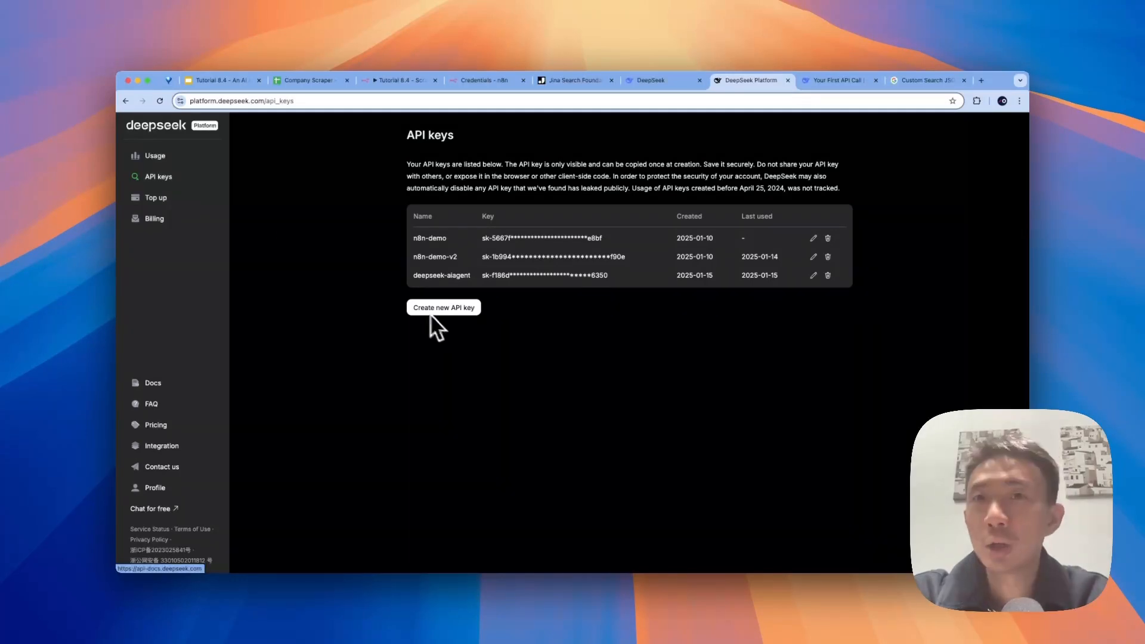
pyautogui.moveTo(557, 275)
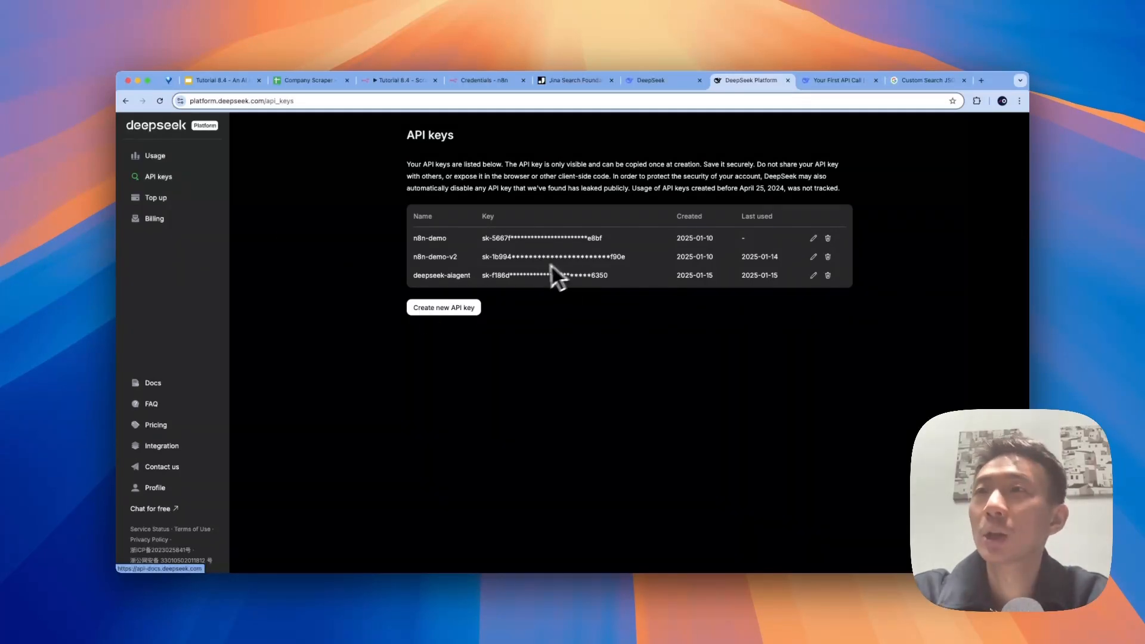
pyautogui.click(838, 80)
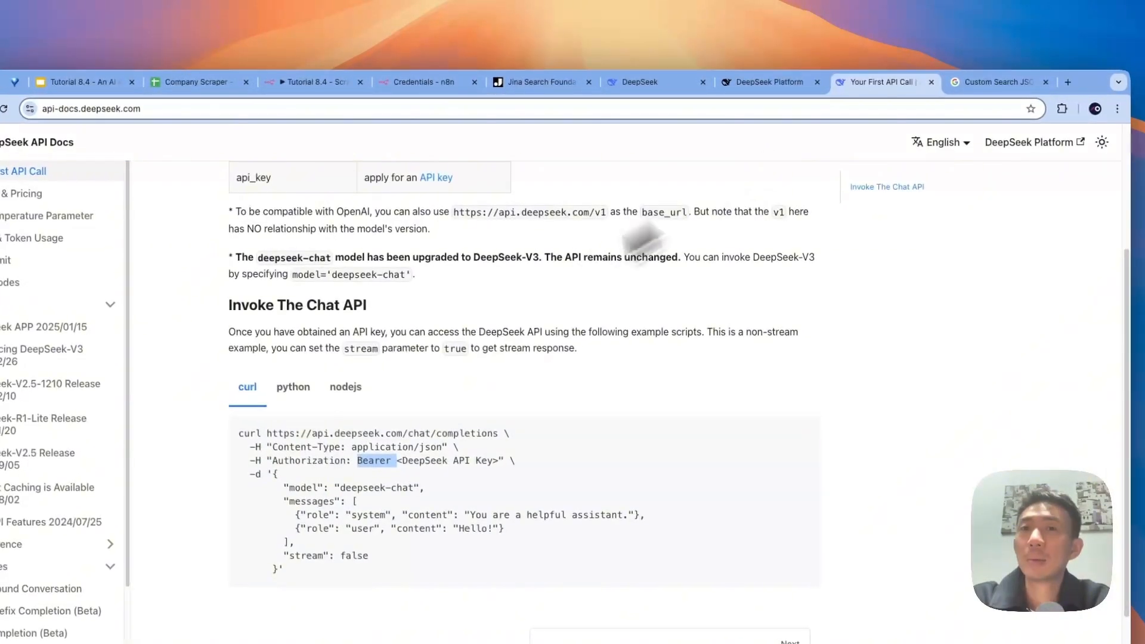
pyautogui.scroll(-3)
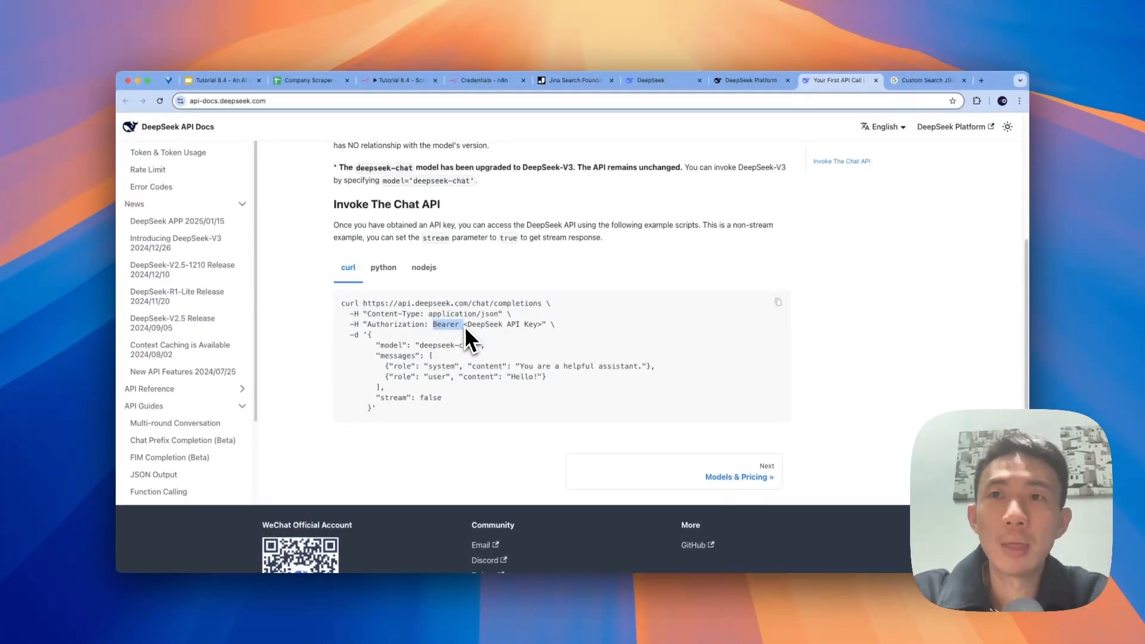
pyautogui.moveTo(461, 340)
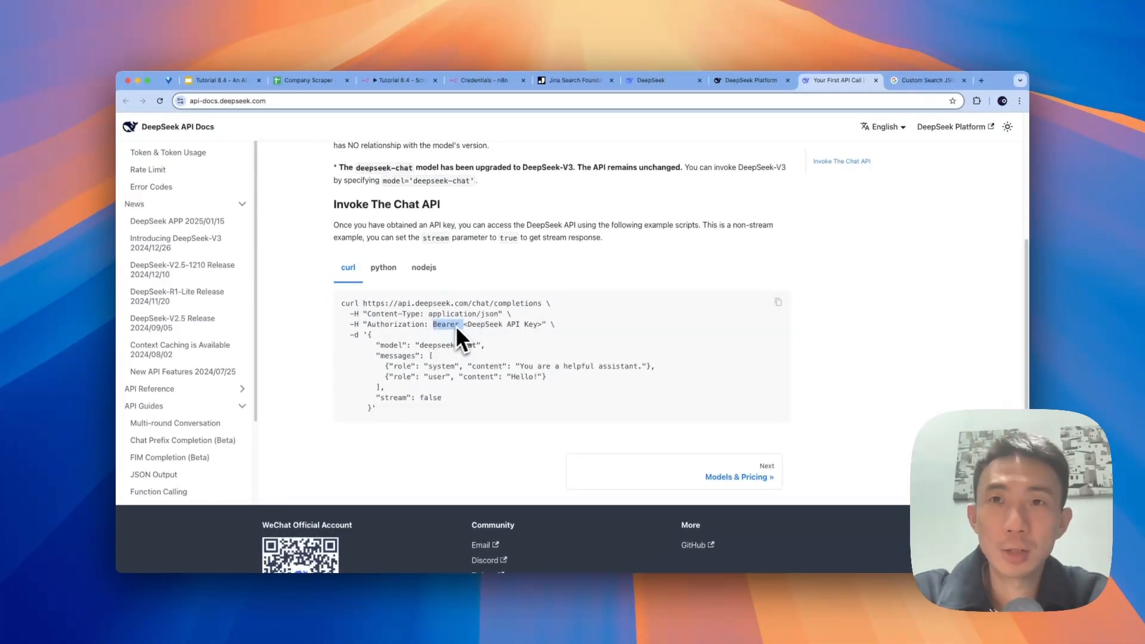
pyautogui.moveTo(588, 117)
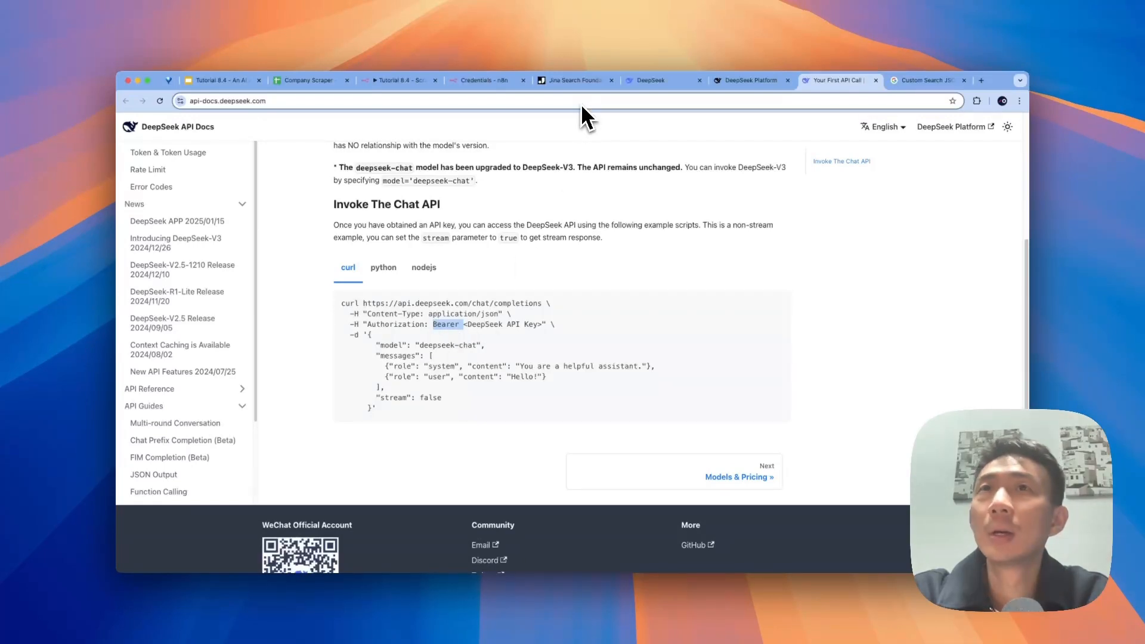
pyautogui.moveTo(482, 80)
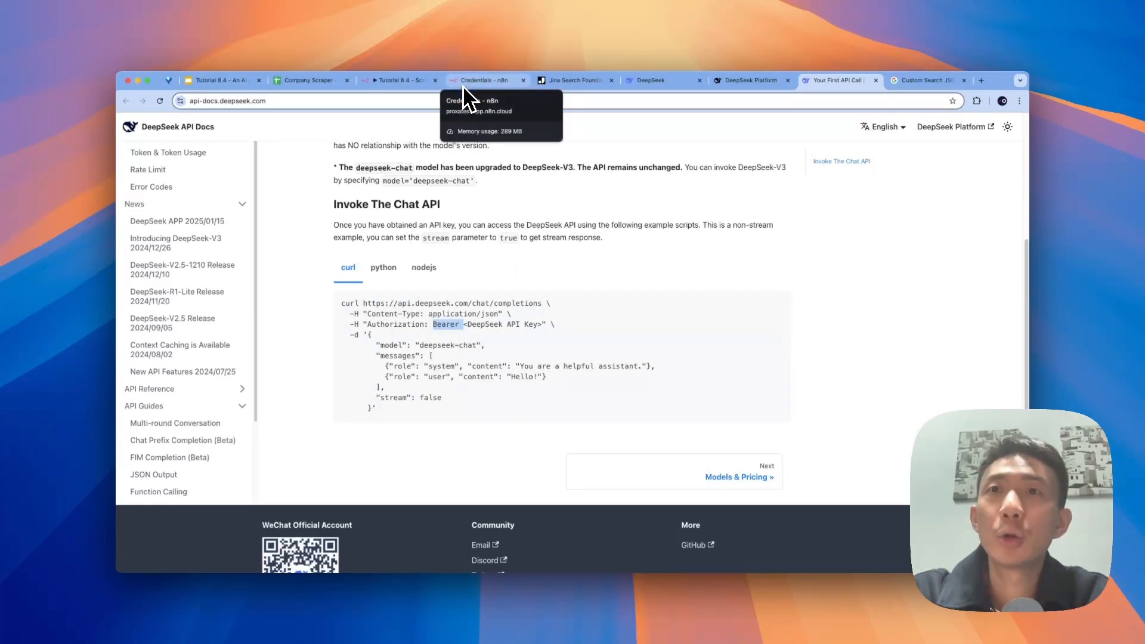
# Step: Filter the n8n credentials by 'google' and open the Google Search Key credential
pyautogui.click(482, 80)
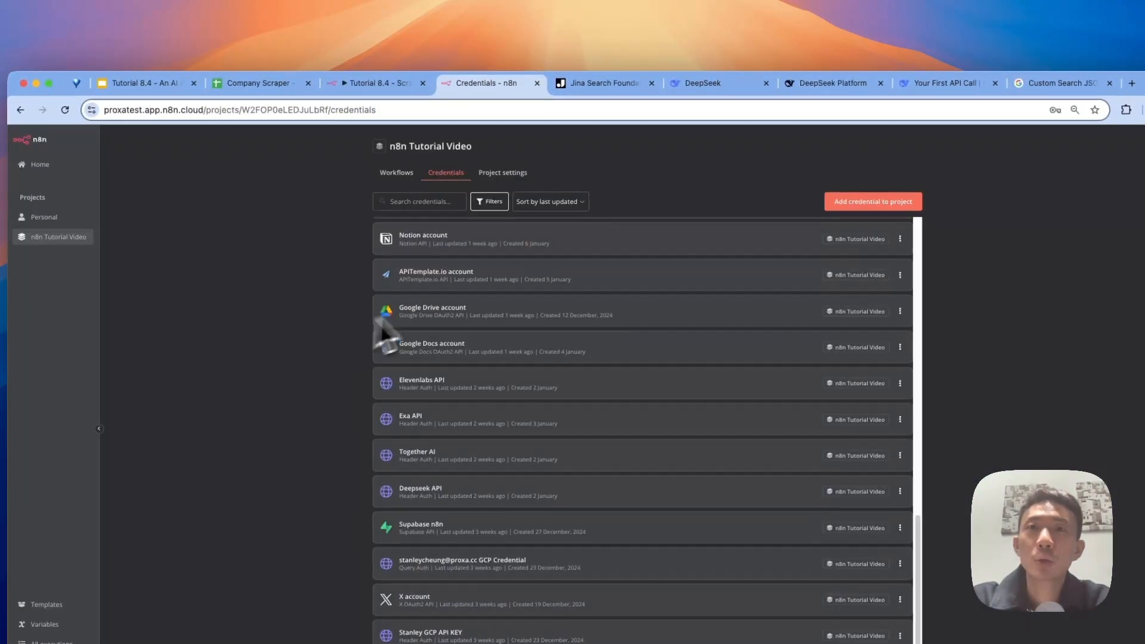
pyautogui.write('google')
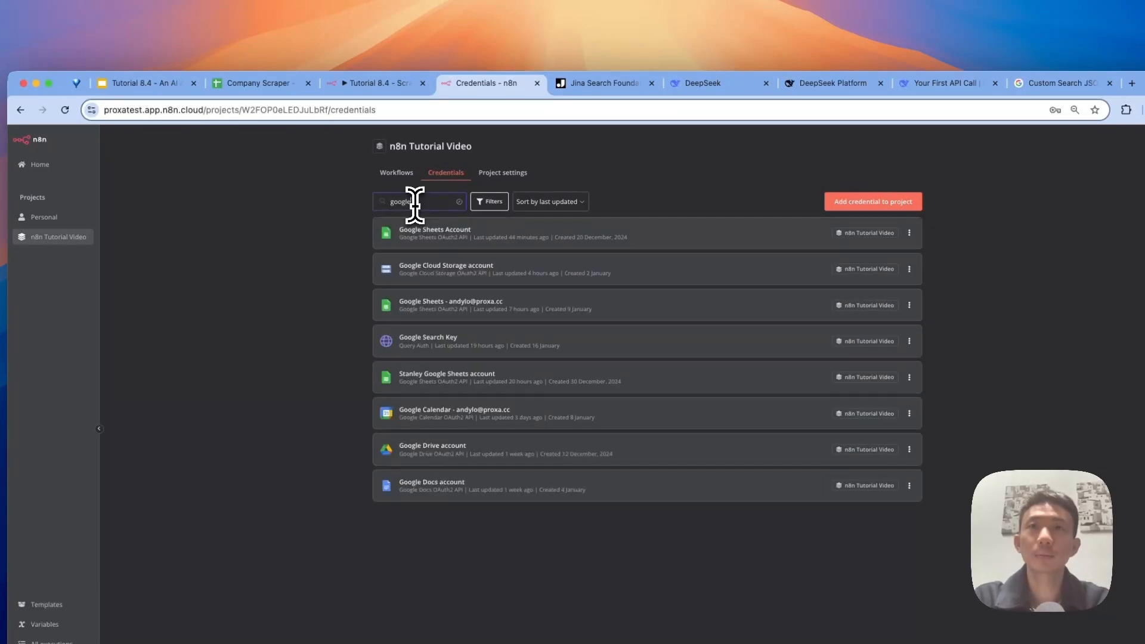
pyautogui.click(429, 340)
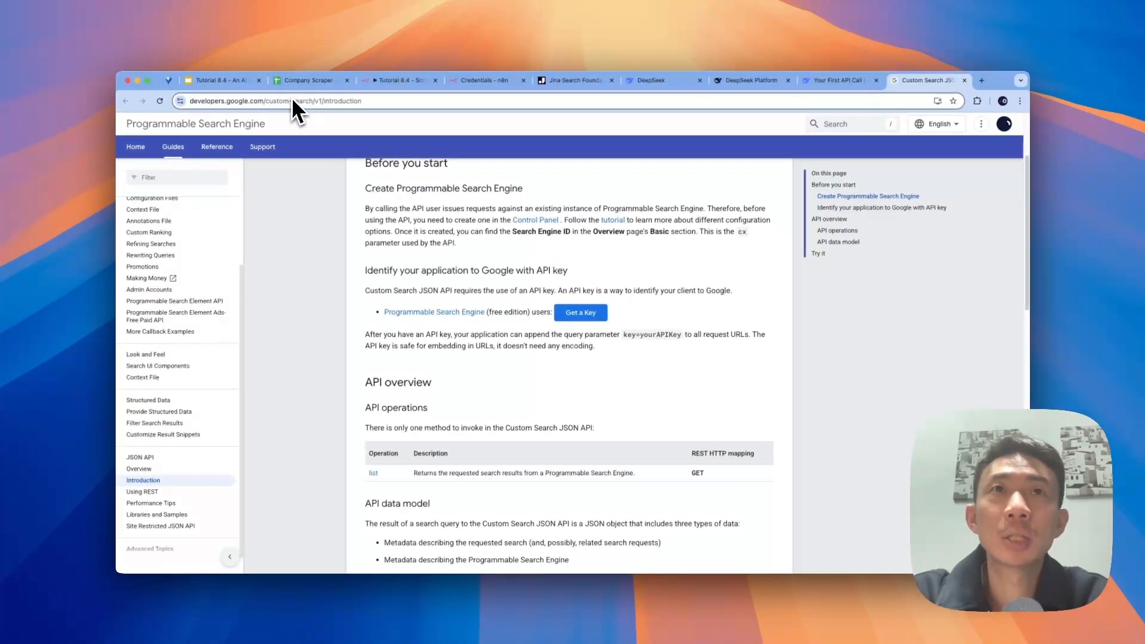
pyautogui.moveTo(350, 117)
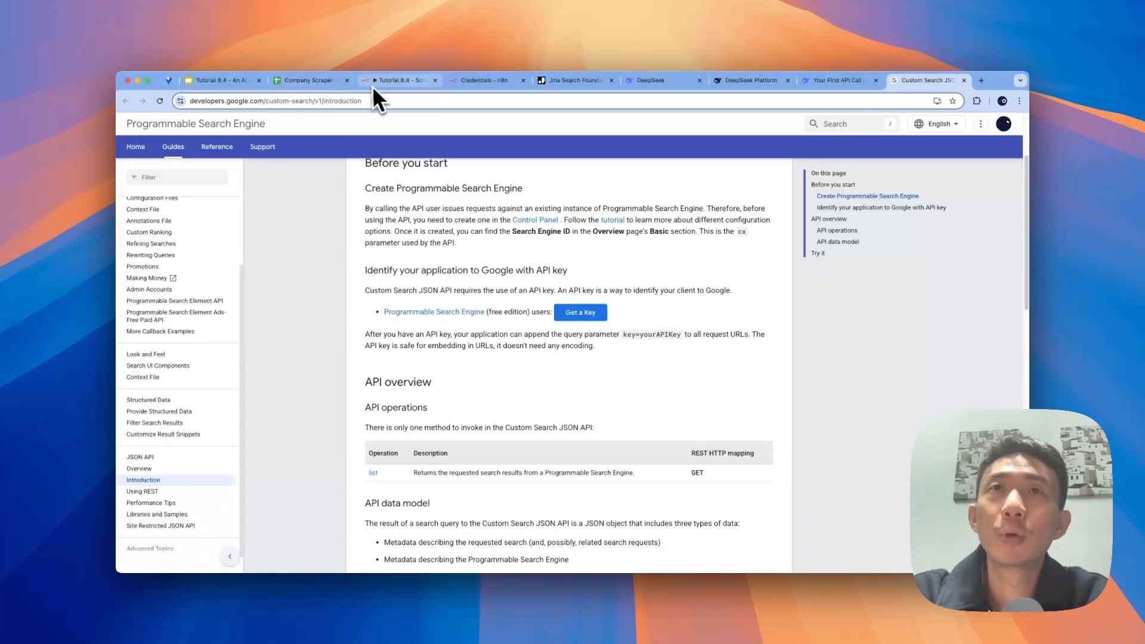
# Step: Return to the credentials page and check the stored Google Search key value
pyautogui.click(486, 80)
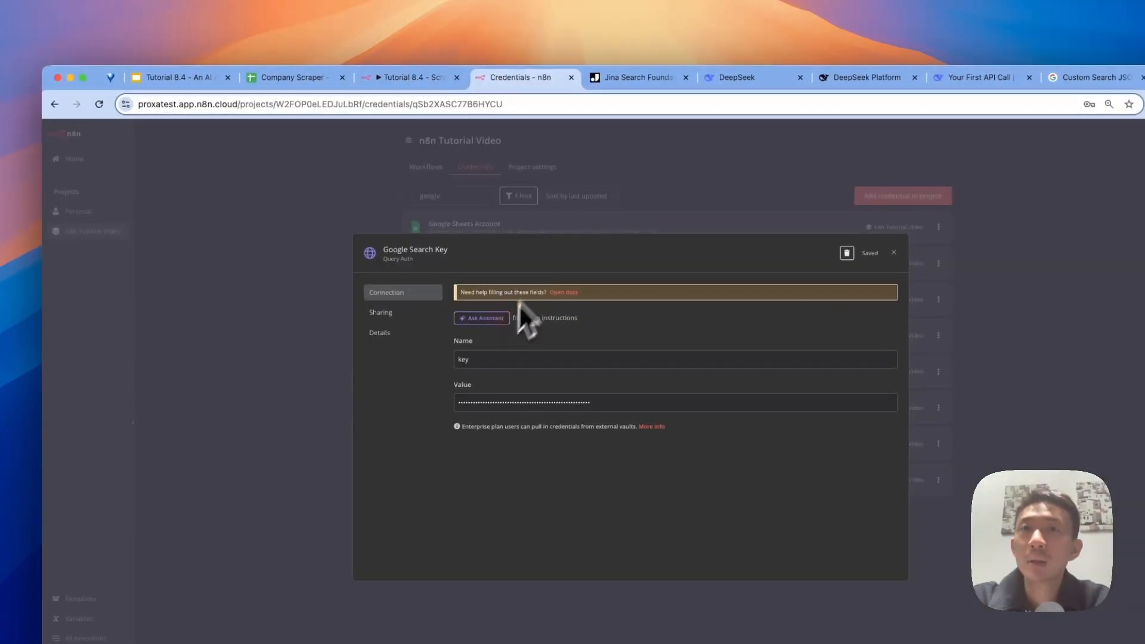
pyautogui.moveTo(571, 402)
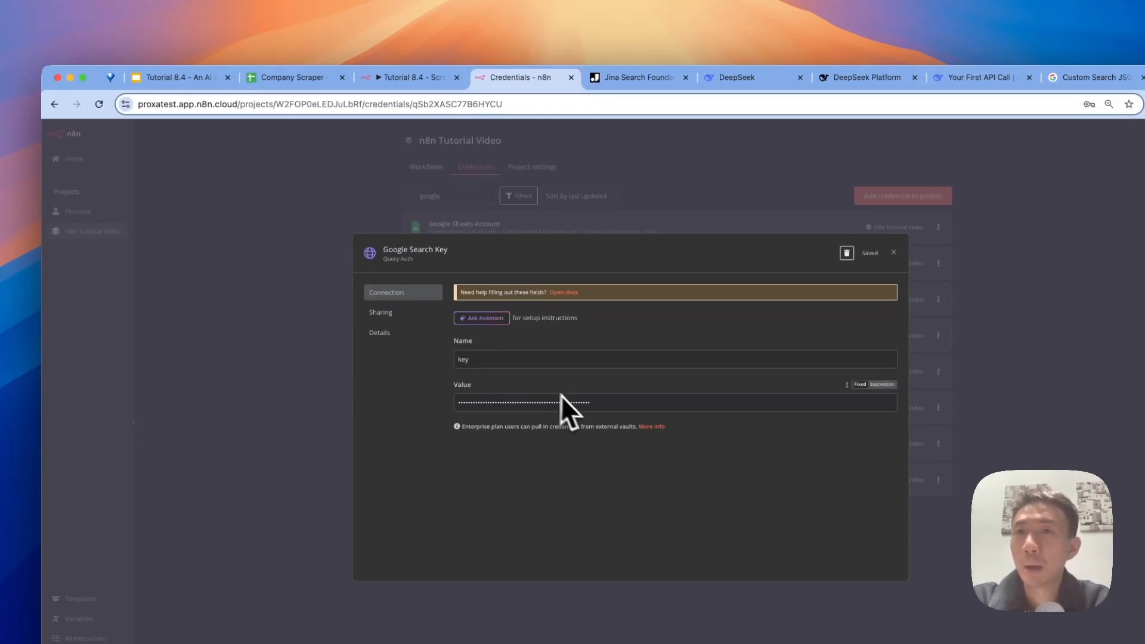
pyautogui.click(405, 78)
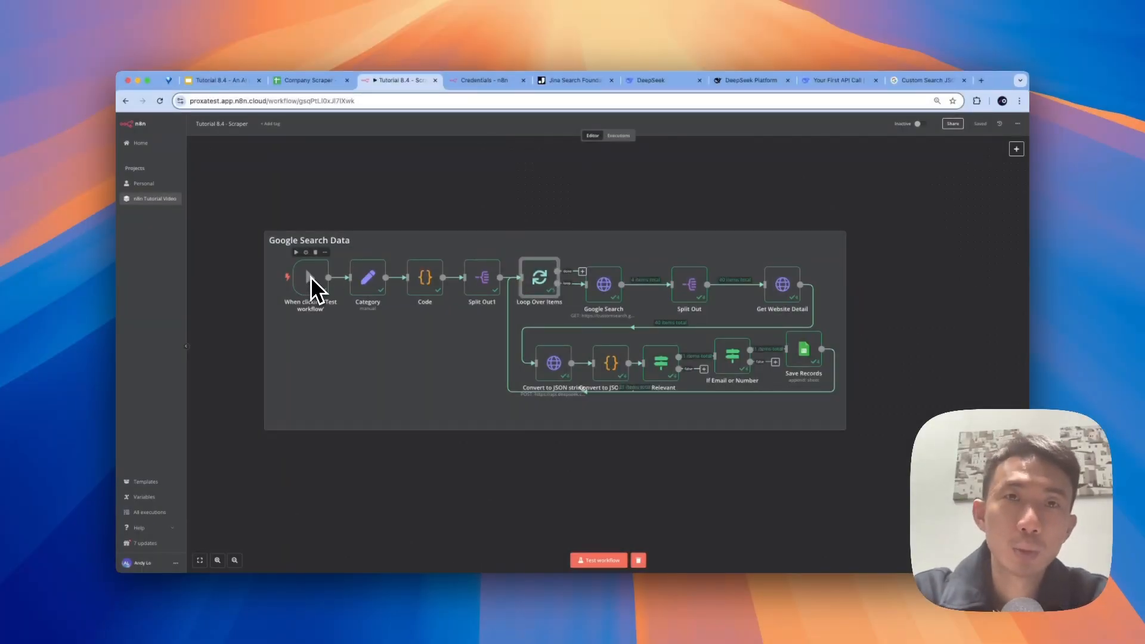
pyautogui.moveTo(604, 512)
pyautogui.write('sch')
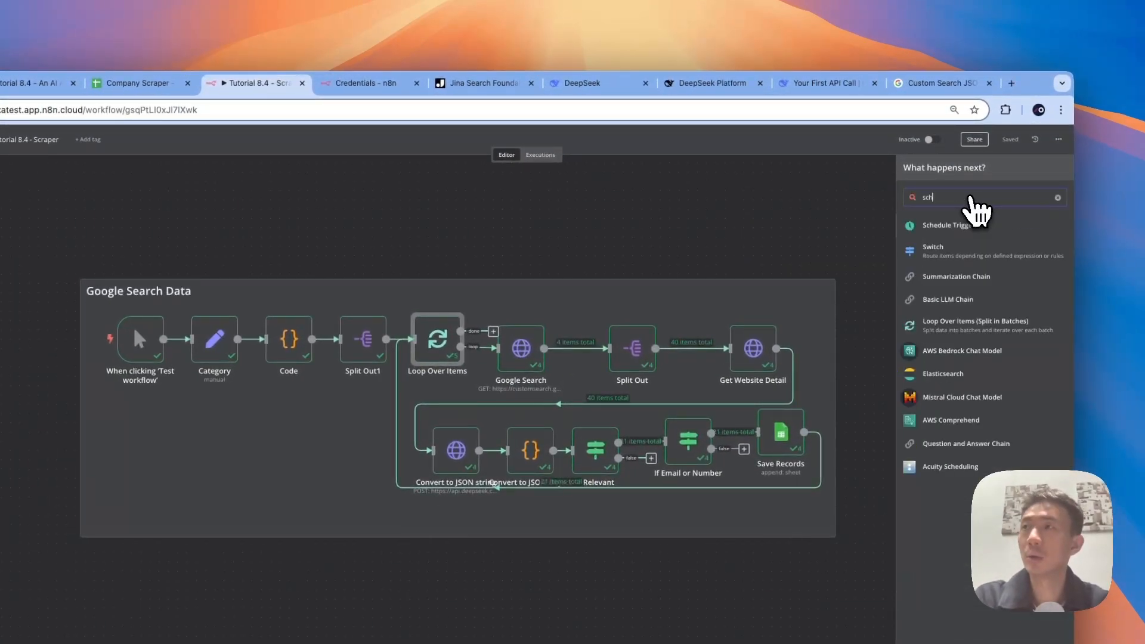
# Step: Review the Code node's JavaScript producing start indexes 1, 11, 21, 31 and return to the canvas
pyautogui.click(661, 252)
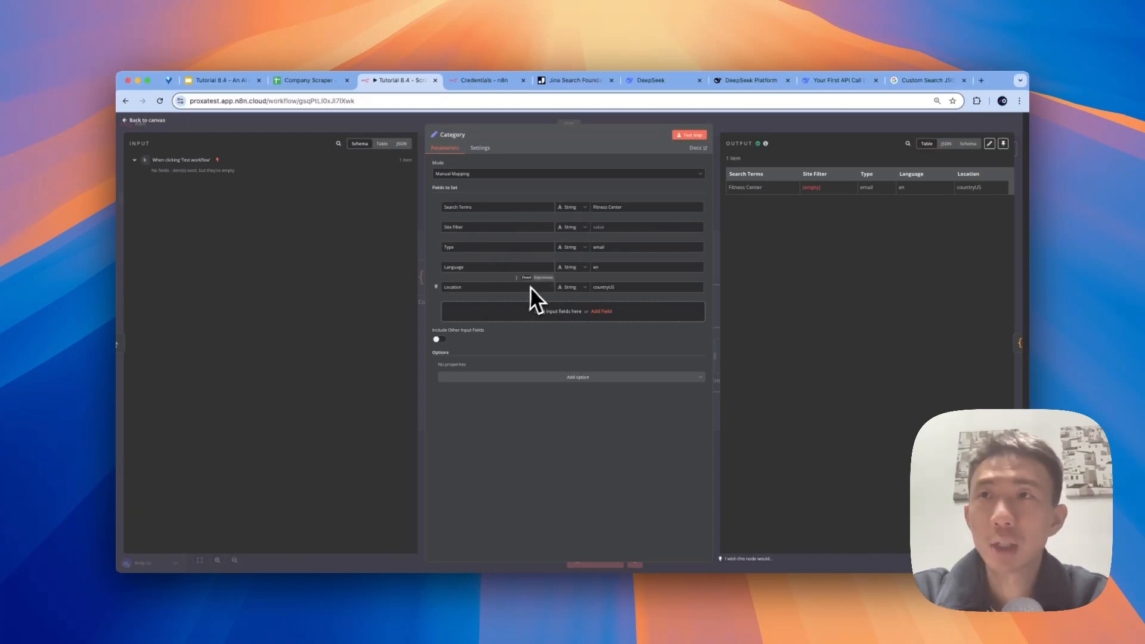
pyautogui.moveTo(639, 246)
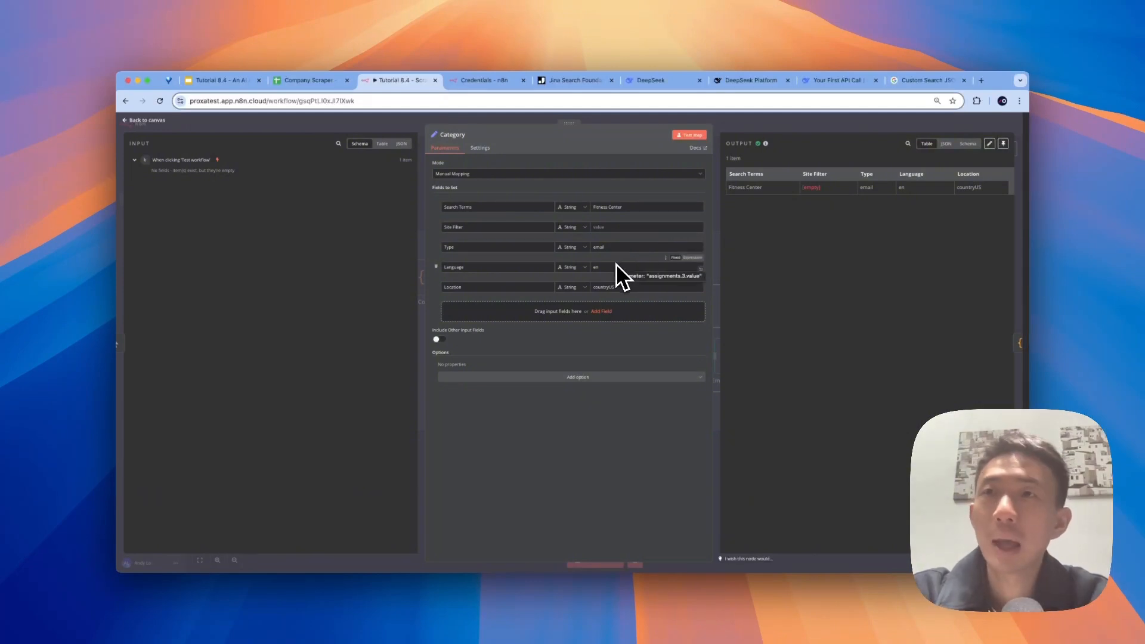
pyautogui.moveTo(632, 296)
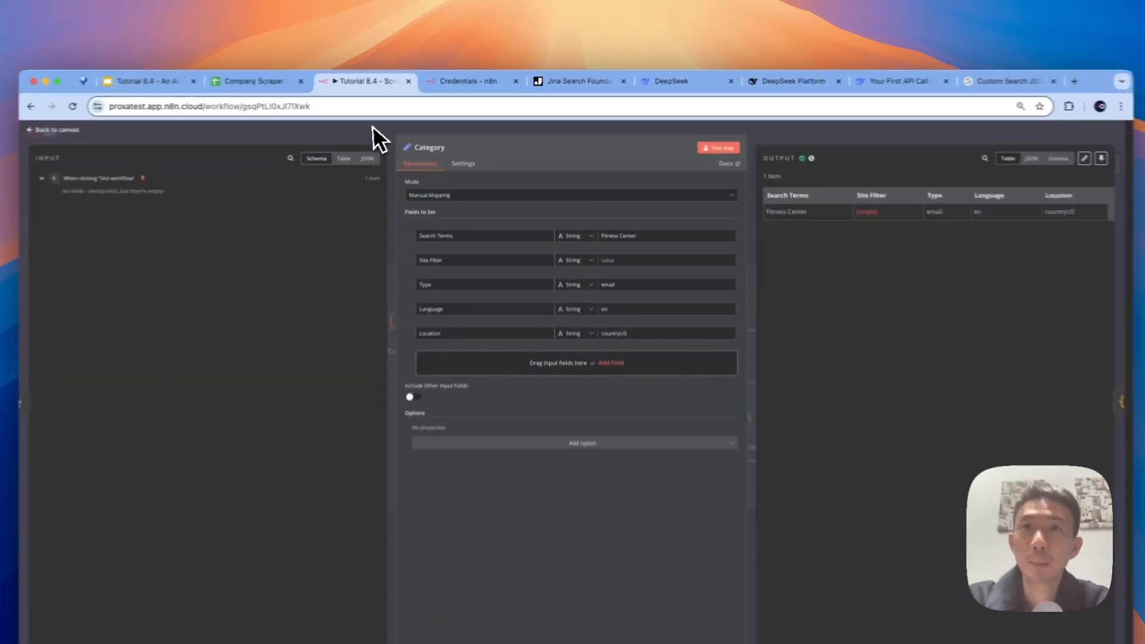
pyautogui.click(51, 128)
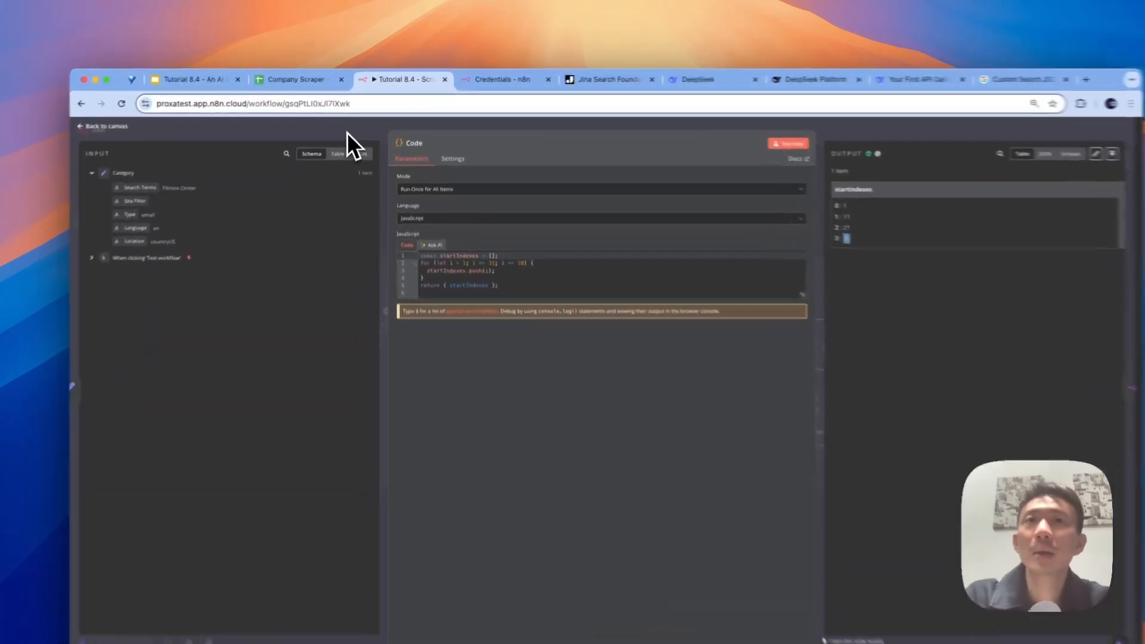
# Step: Inspect the Split Out1 node's four start-index items, then browse the workflow's past executions
pyautogui.click(101, 126)
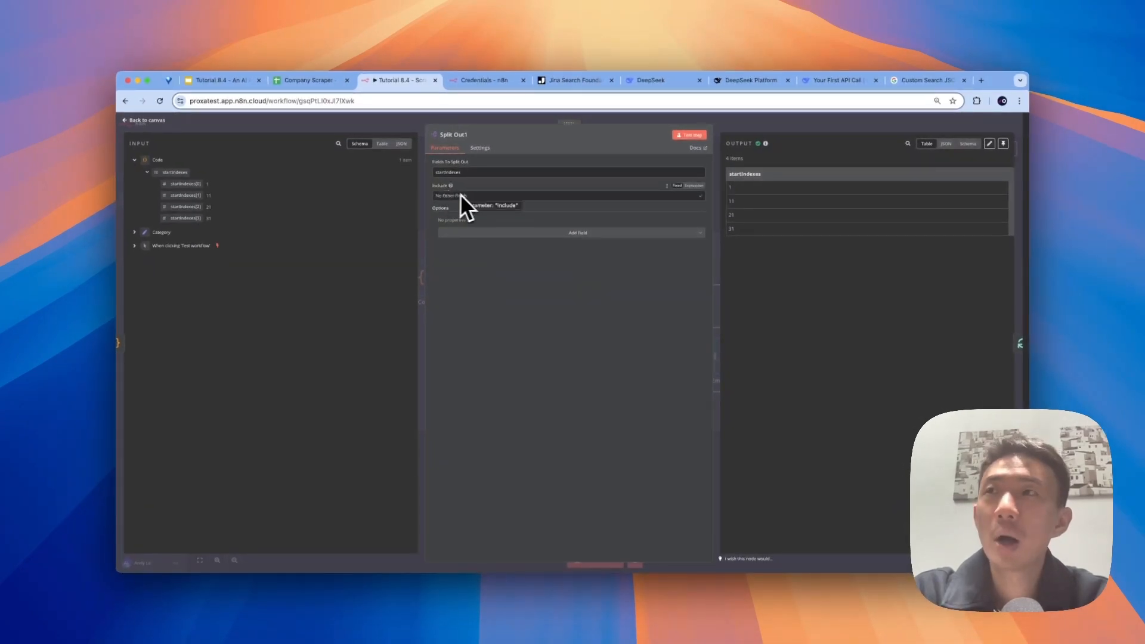
pyautogui.click(144, 120)
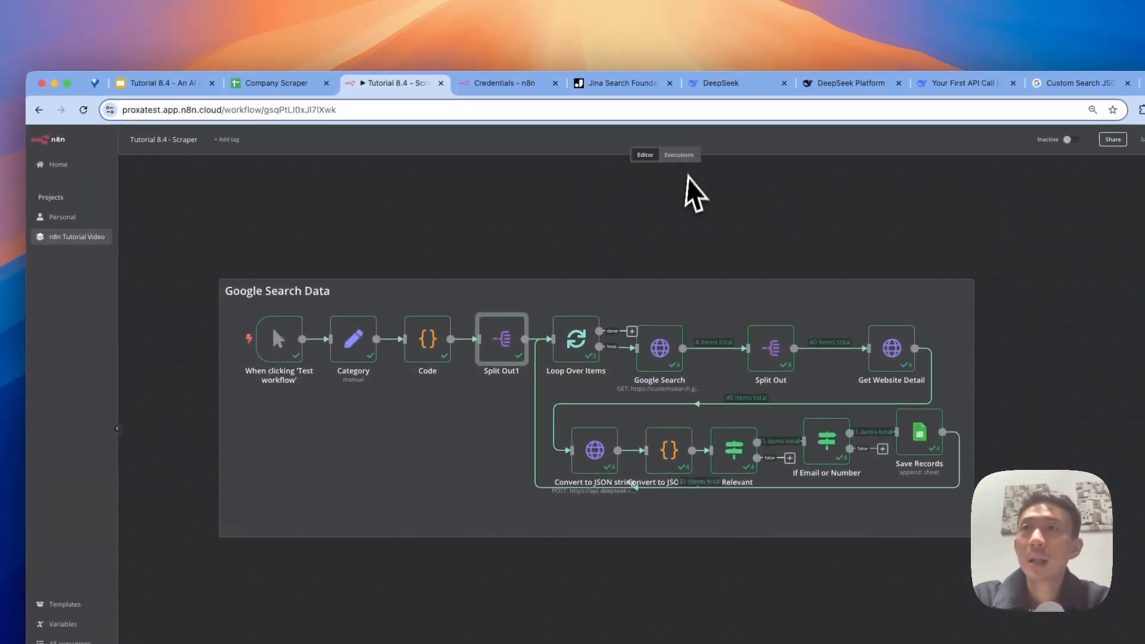
pyautogui.click(677, 154)
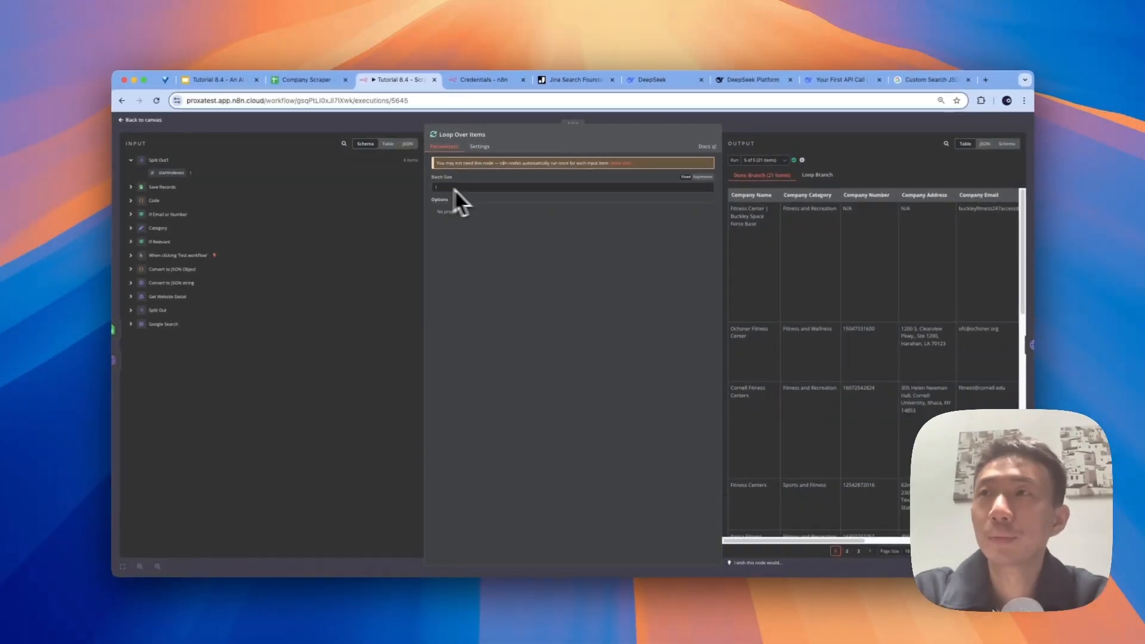
pyautogui.moveTo(392, 130)
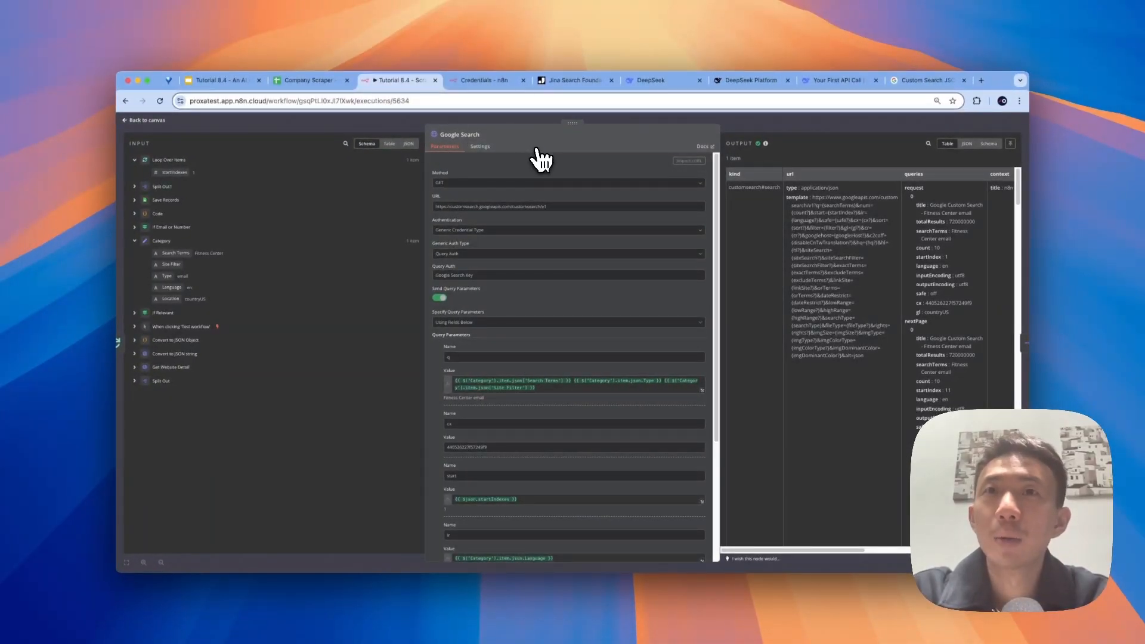
pyautogui.moveTo(457, 186)
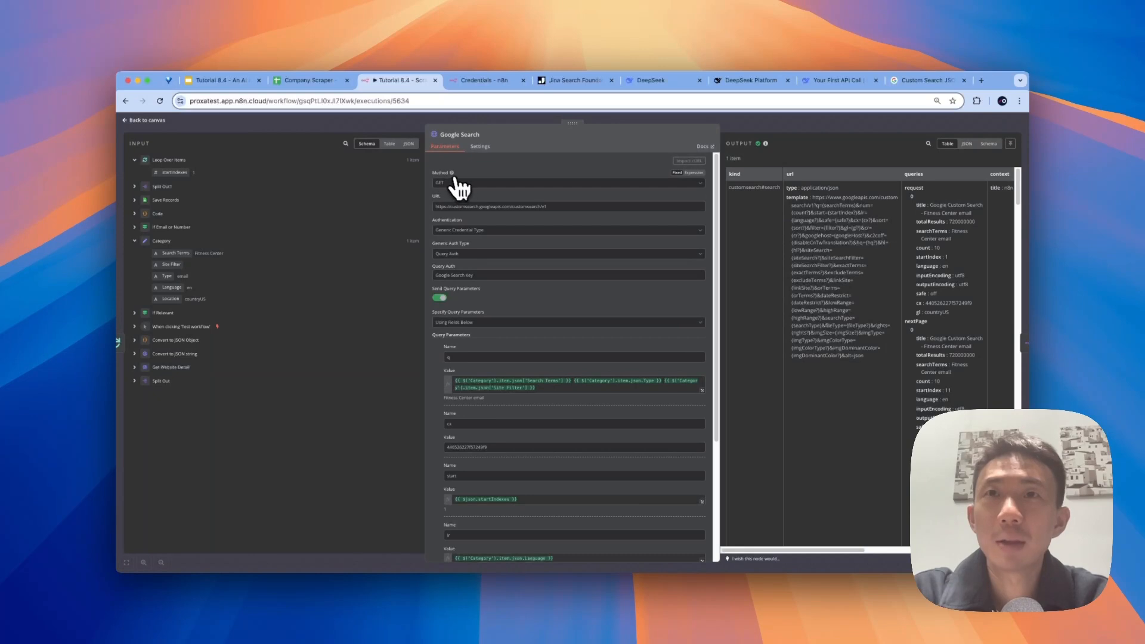
pyautogui.moveTo(454, 209)
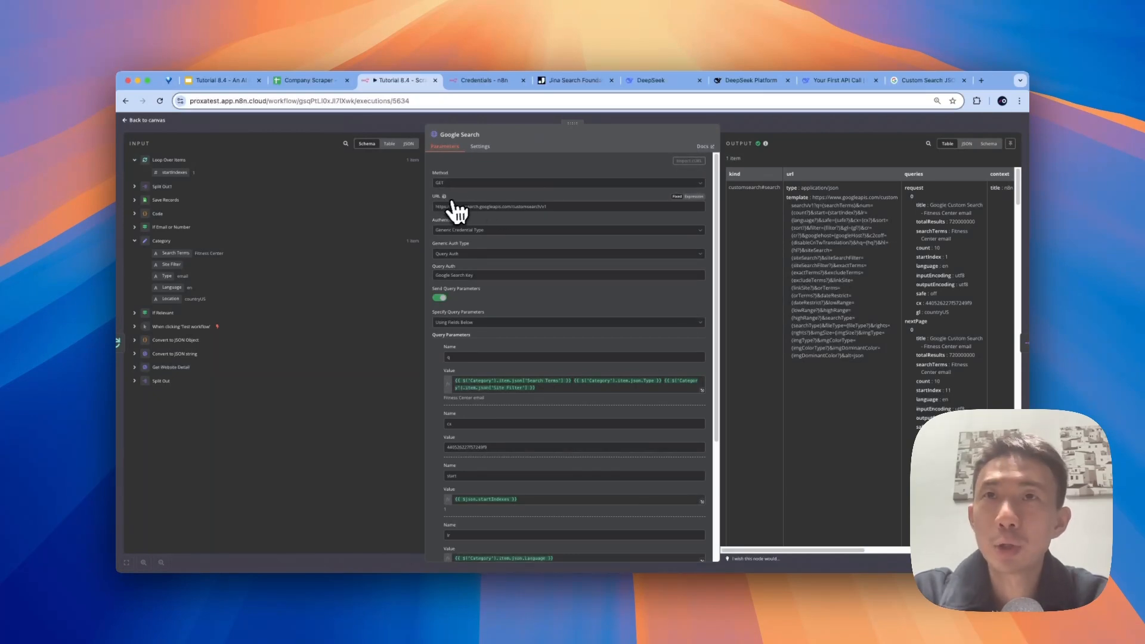
pyautogui.moveTo(523, 220)
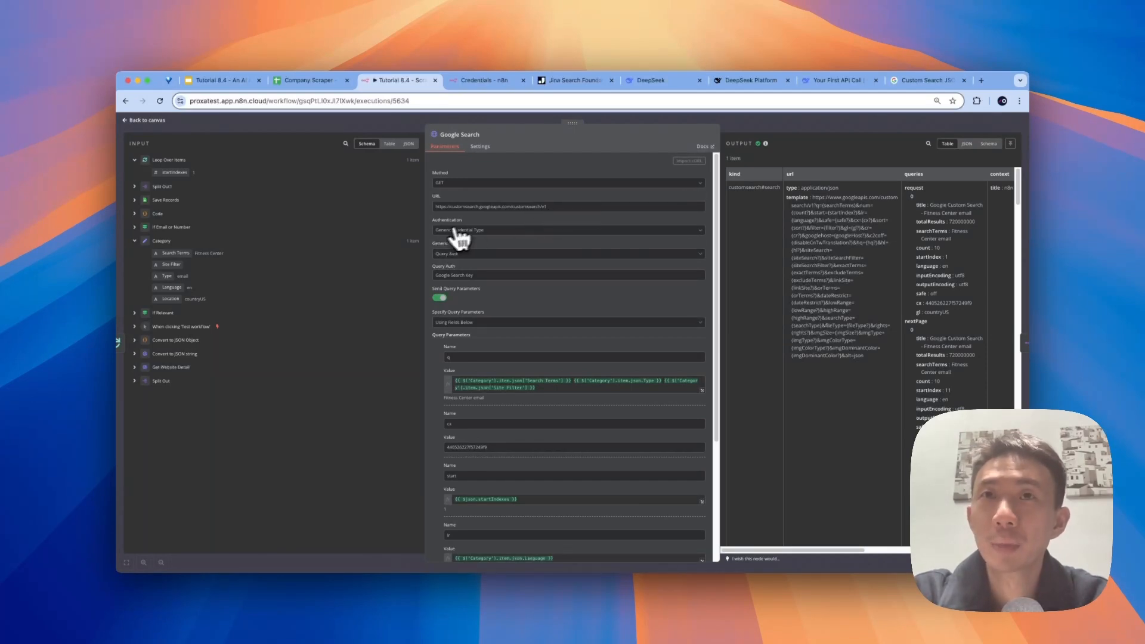
pyautogui.moveTo(475, 247)
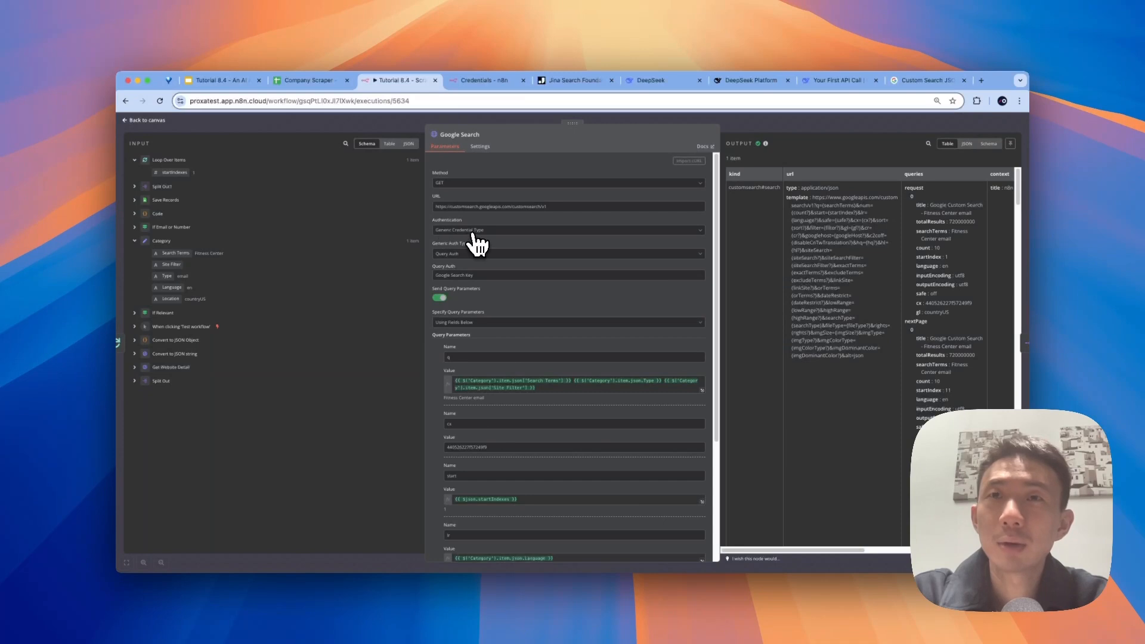
pyautogui.moveTo(482, 248)
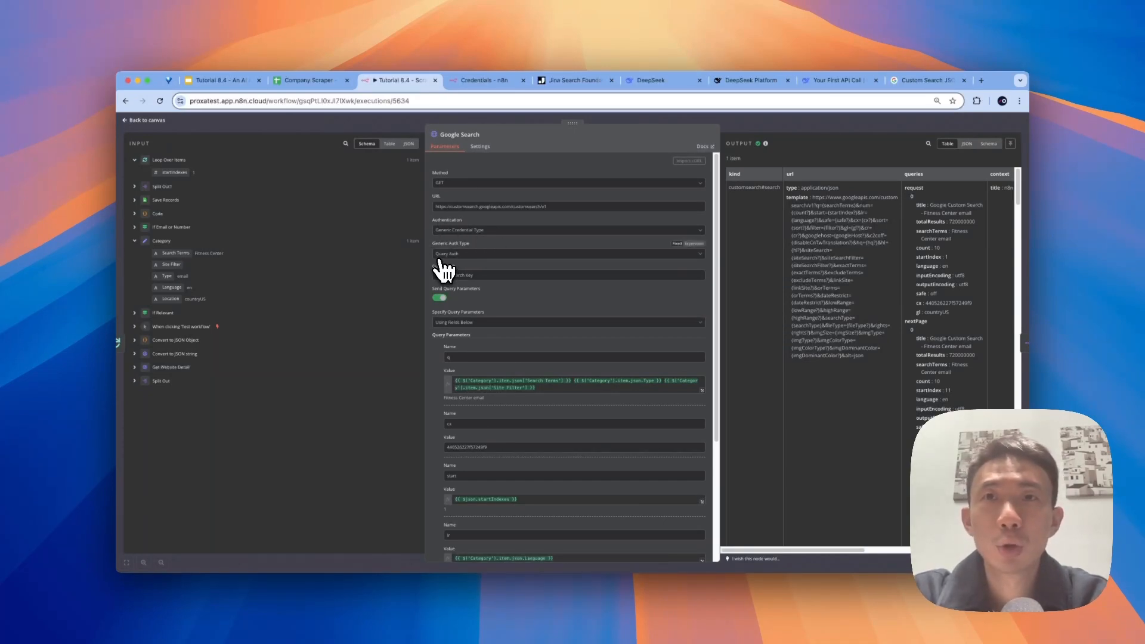
pyautogui.moveTo(485, 261)
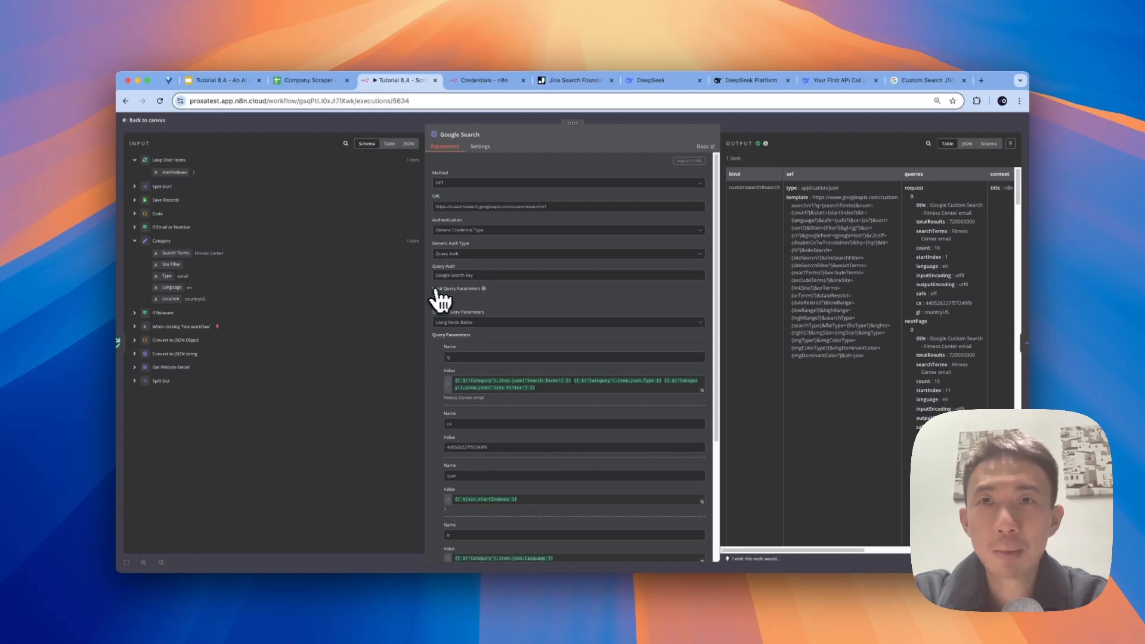
# Step: Review the Google Search HTTP node's query auth and search parameters, then return to the run's diagram
pyautogui.click(441, 297)
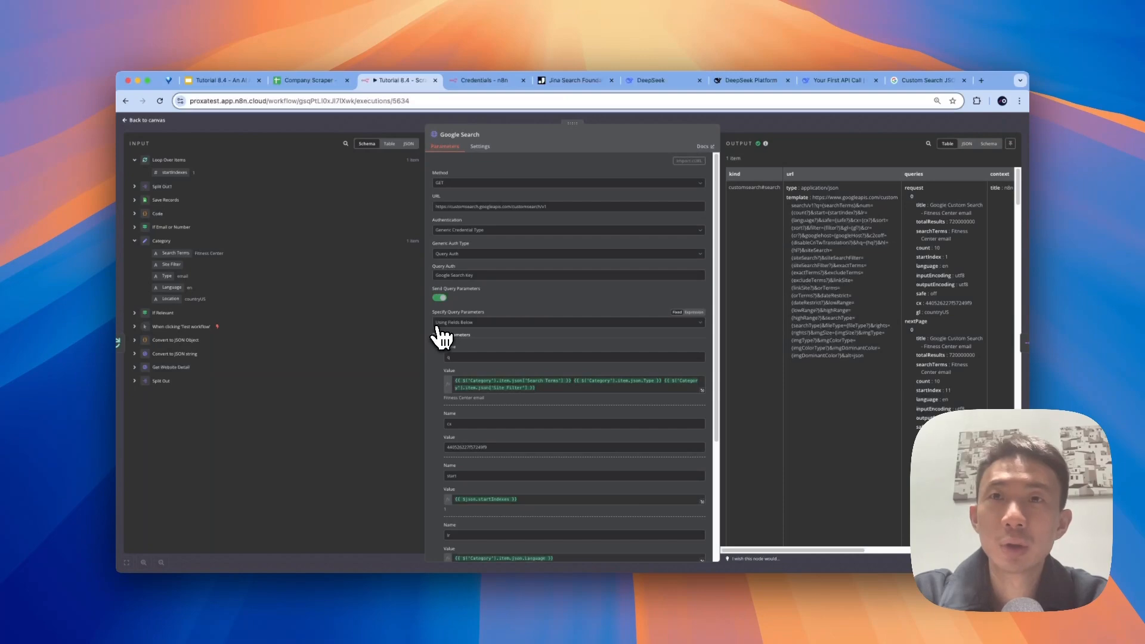
pyautogui.scroll(-3)
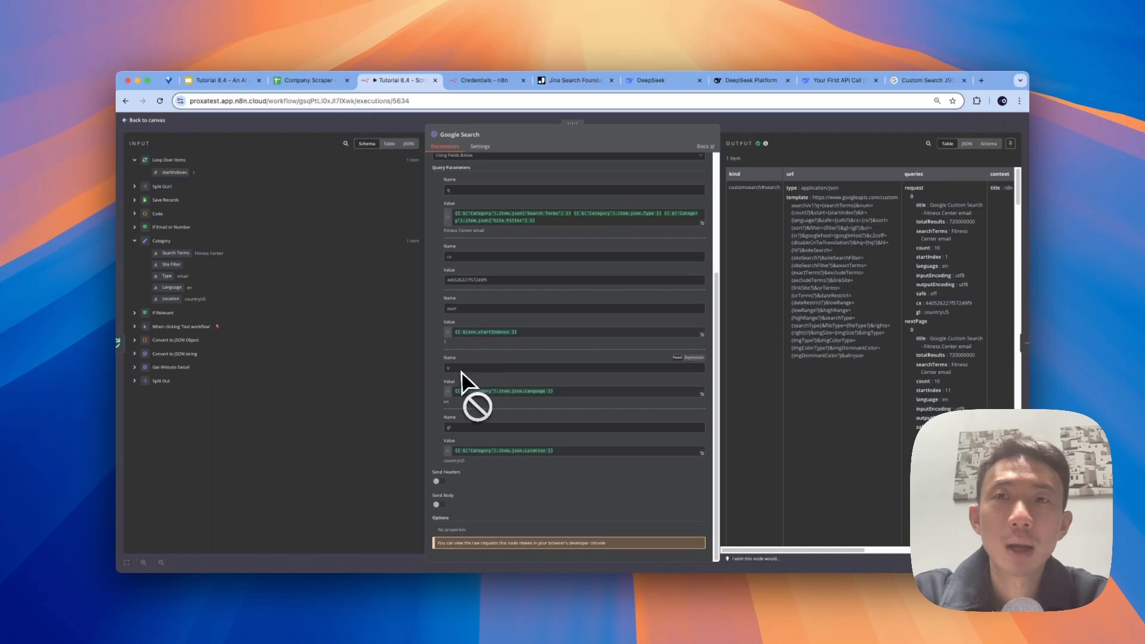
pyautogui.moveTo(186, 223)
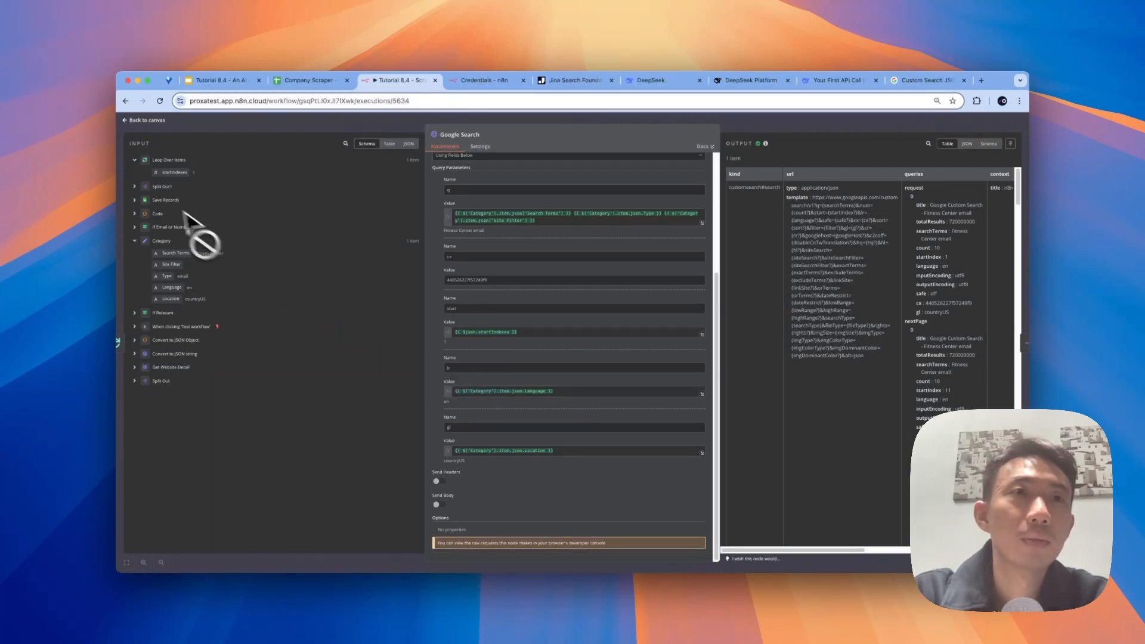
pyautogui.moveTo(482, 395)
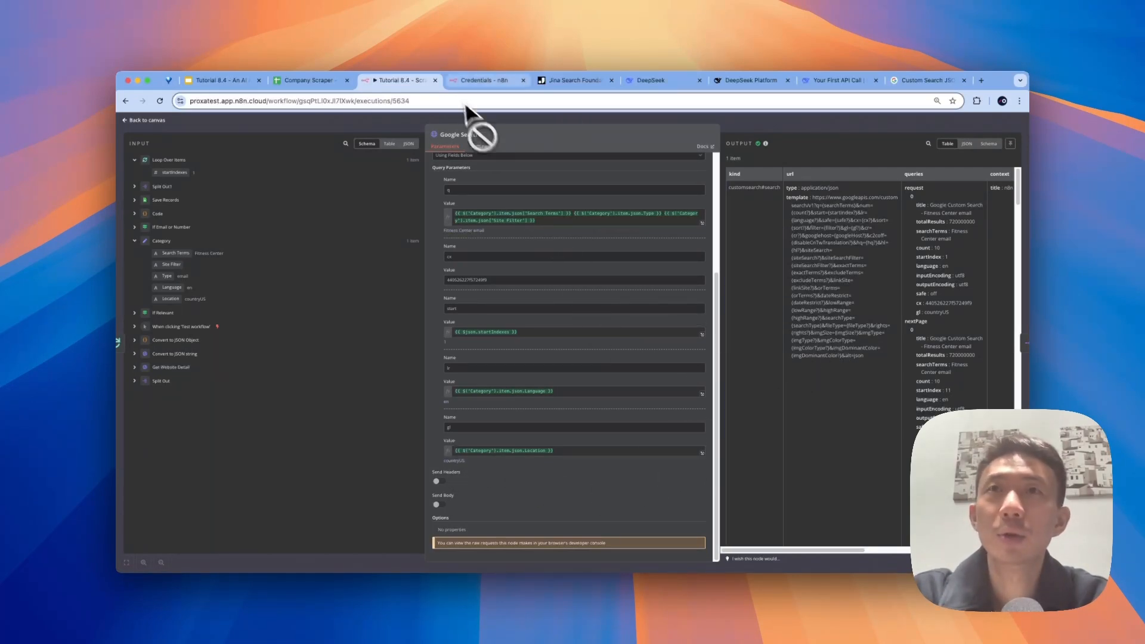
pyautogui.click(144, 119)
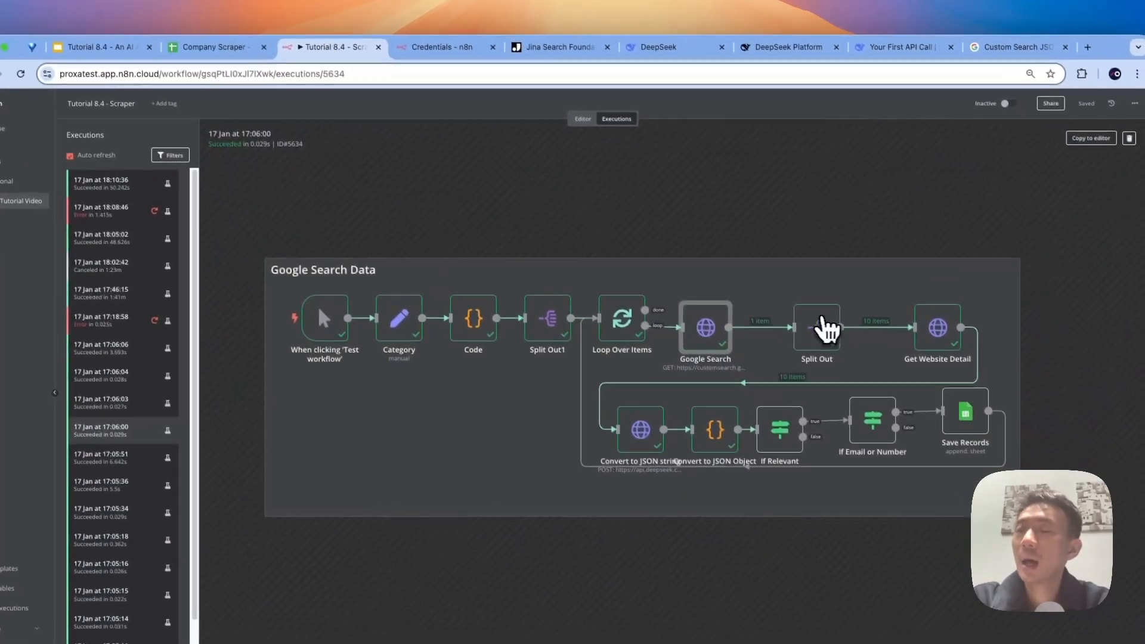
# Step: Inspect the Split Out node's 10 result items, scanning the input schema and the title, link and snippet columns
pyautogui.click(816, 327)
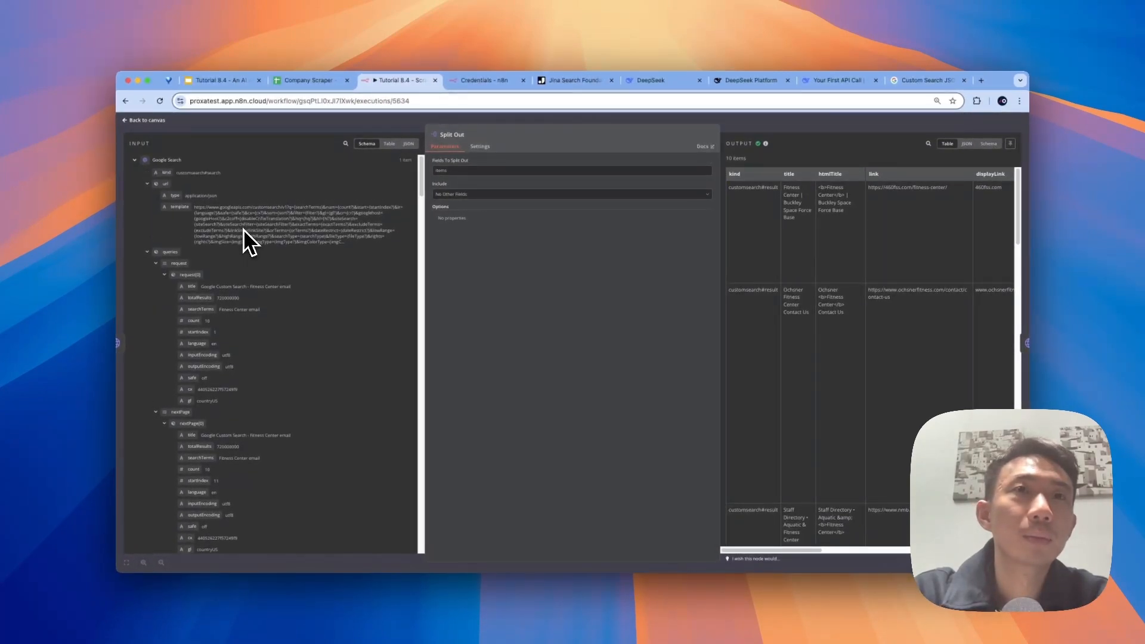
pyautogui.moveTo(355, 245)
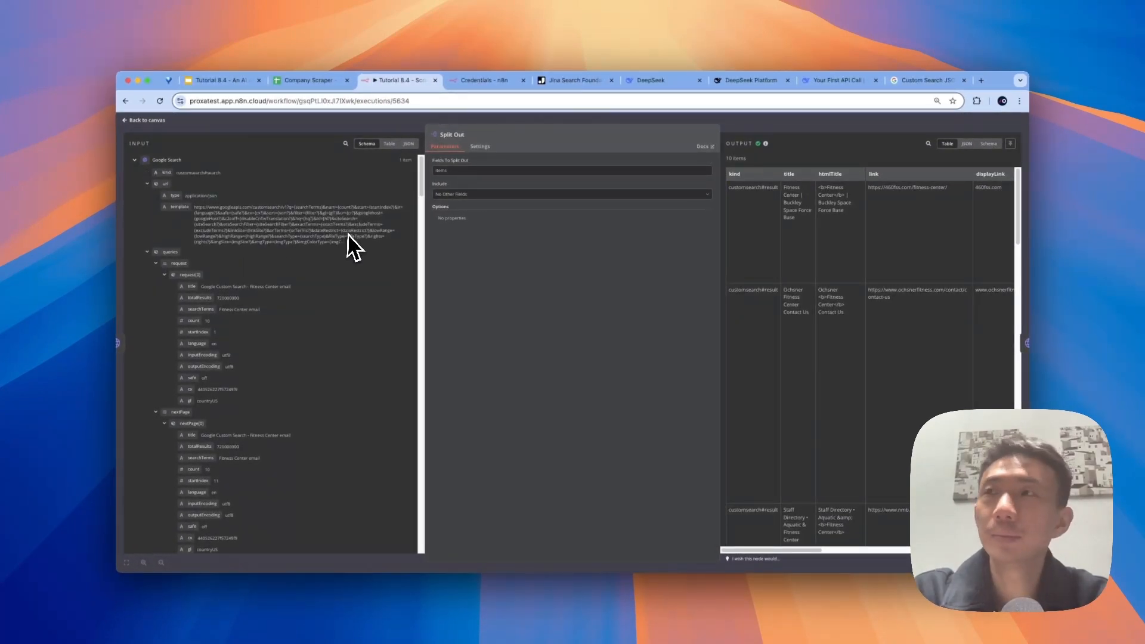
pyautogui.scroll(-3)
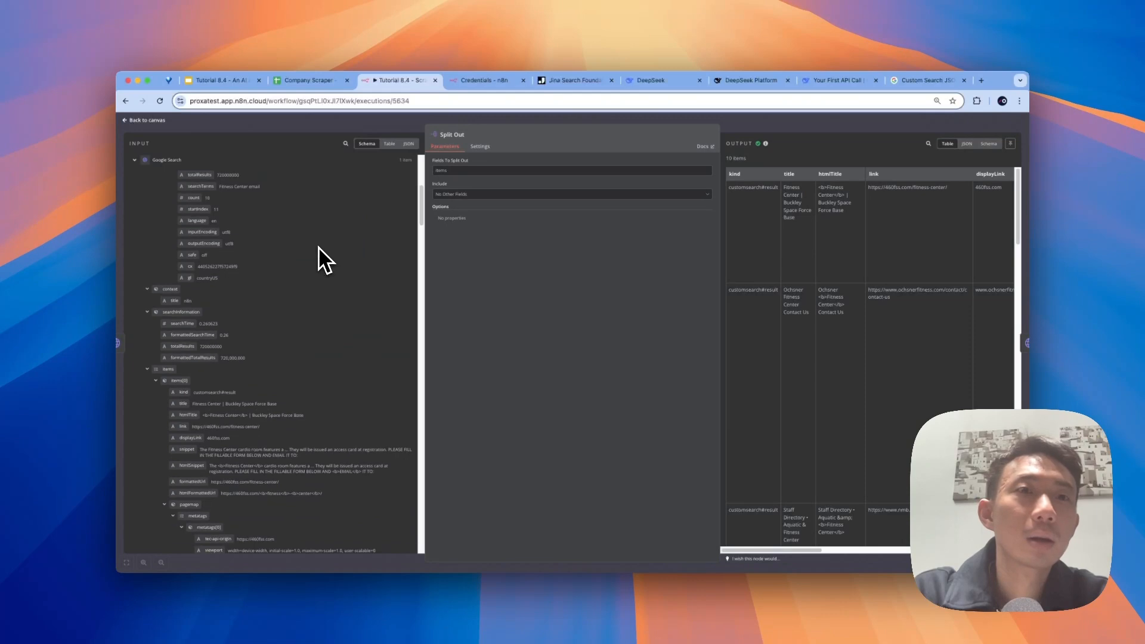
pyautogui.scroll(-3)
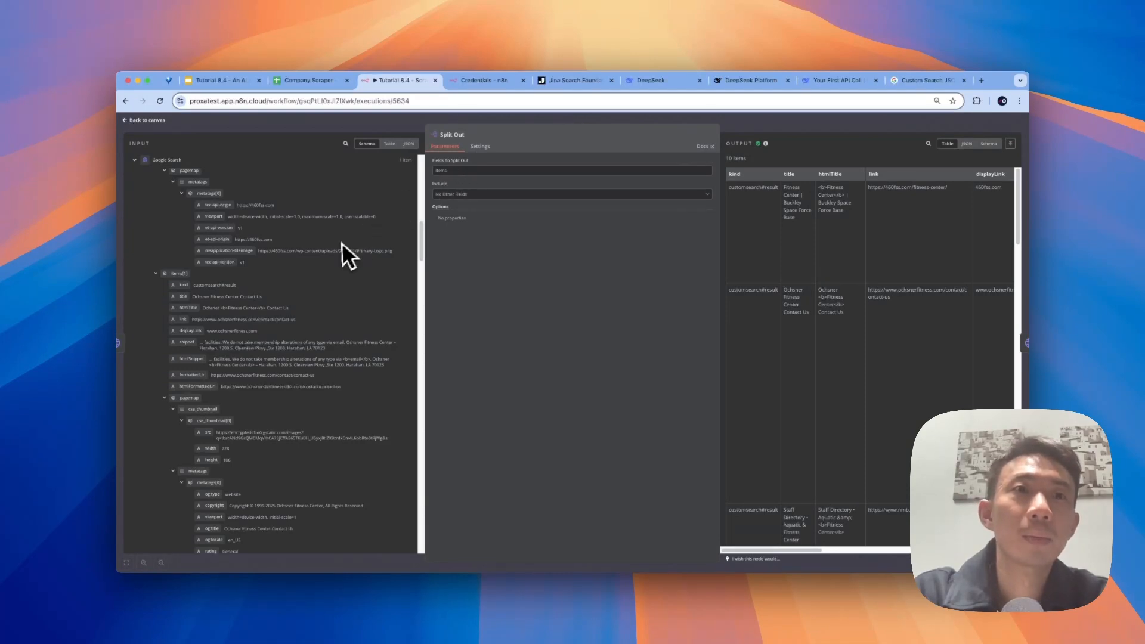
pyautogui.scroll(3)
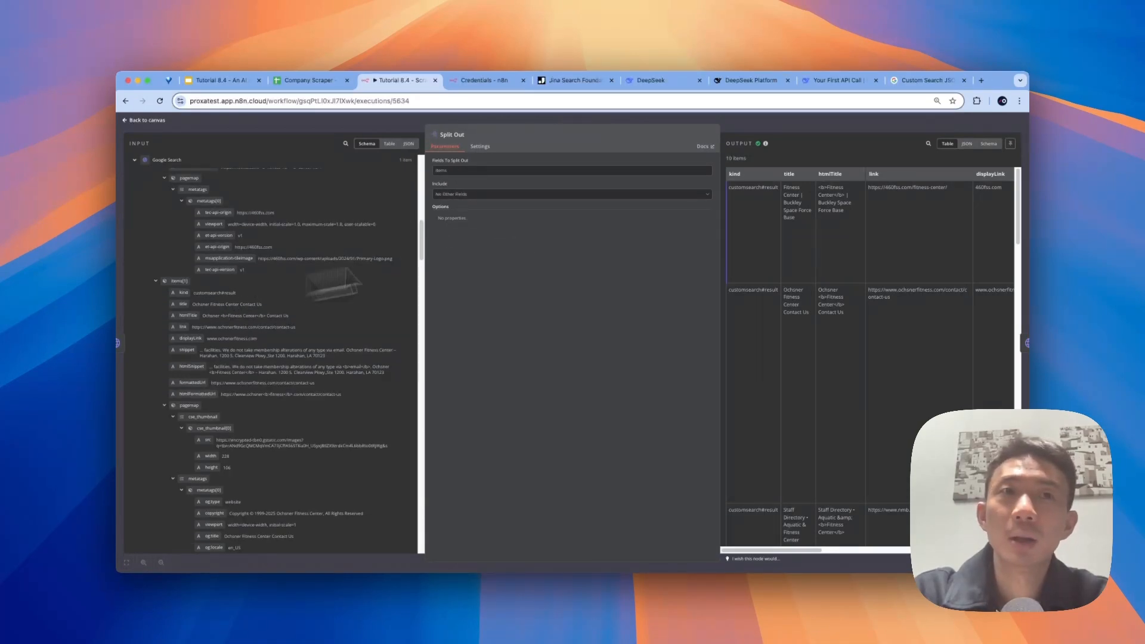
pyautogui.moveTo(818, 193)
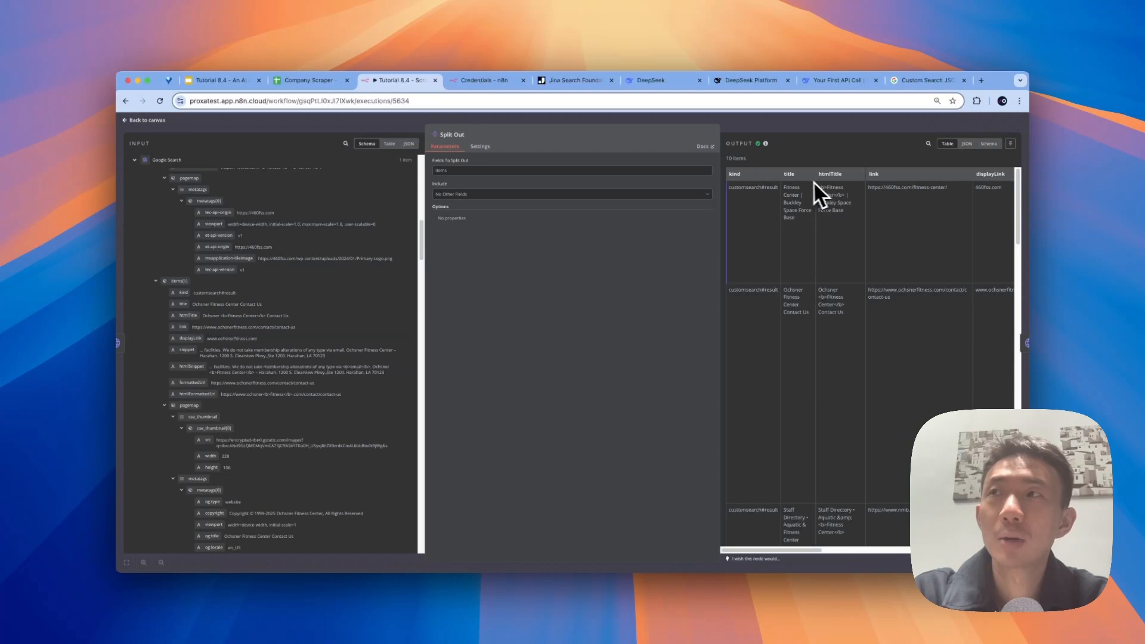
pyautogui.hscroll(3)
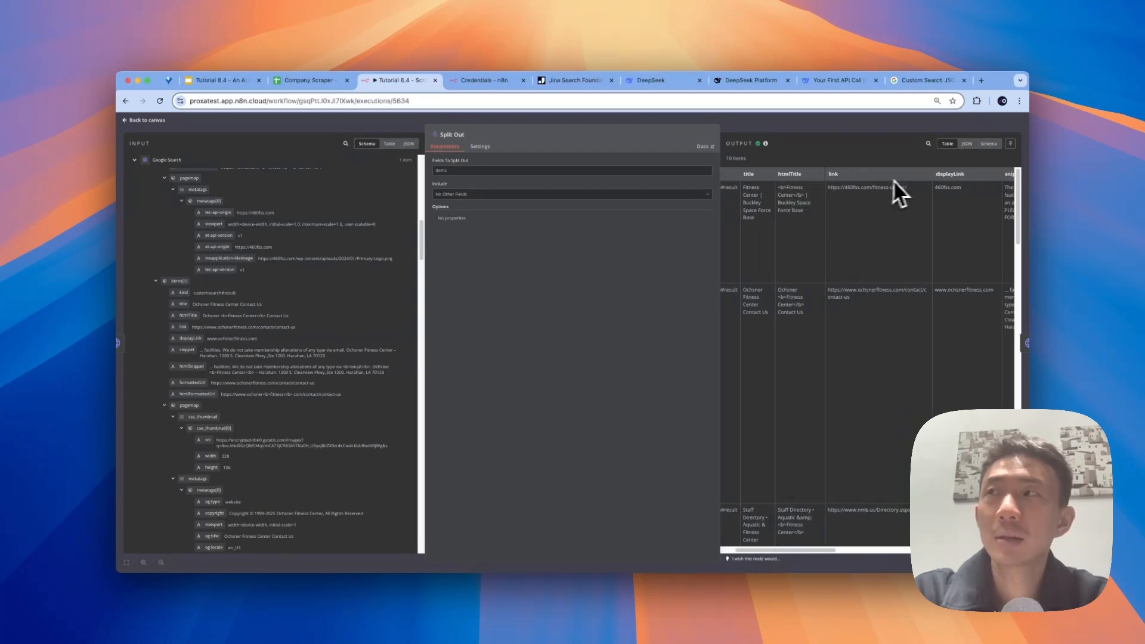
pyautogui.hscroll(3)
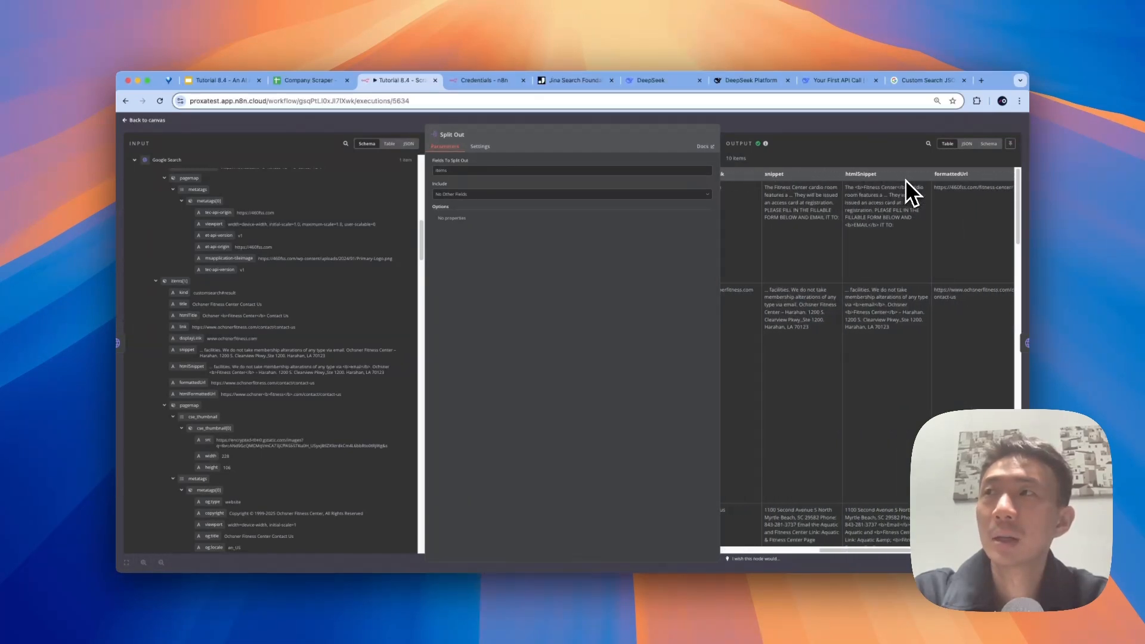
pyautogui.hscroll(3)
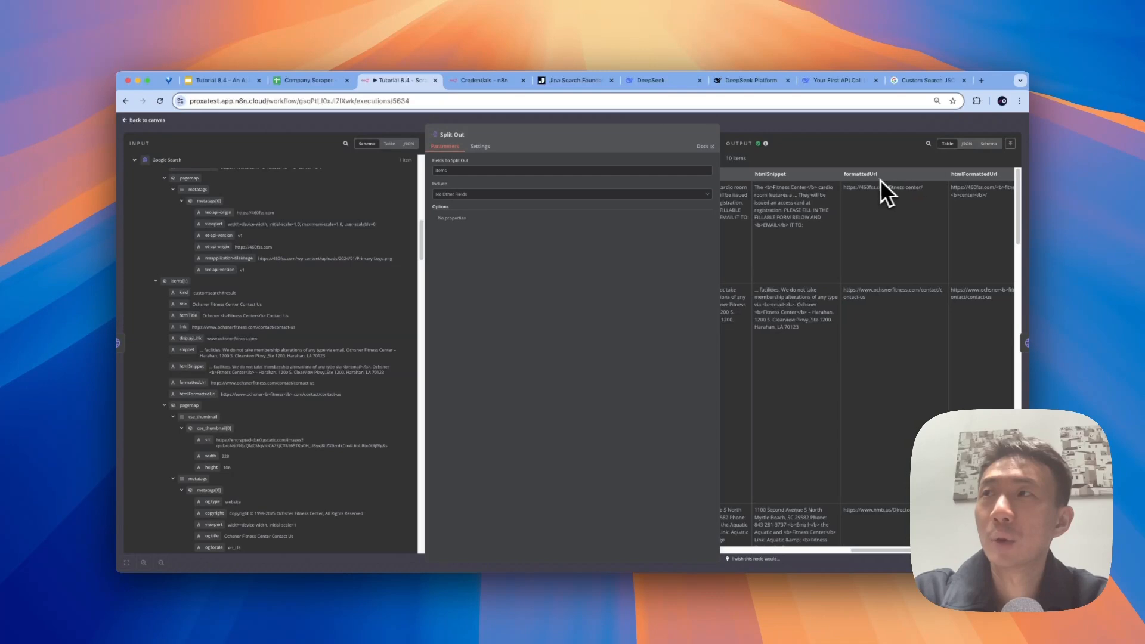
pyautogui.hscroll(3)
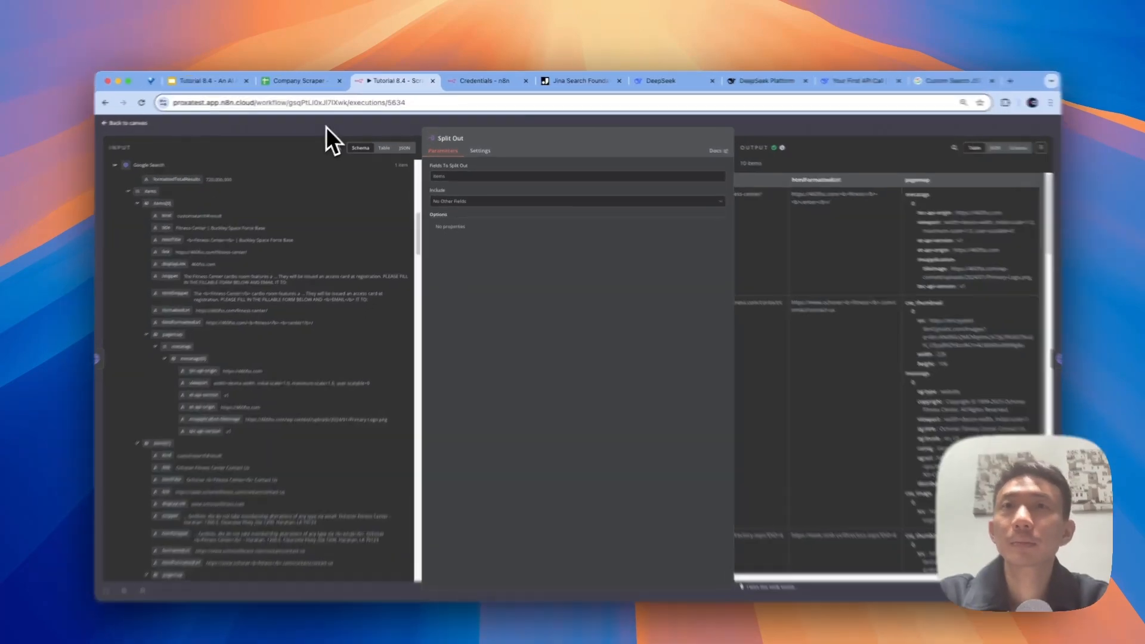
# Step: Return to the diagram and review the Get Website Detail node's Jina reader URL, header auth and markdown output
pyautogui.click(125, 121)
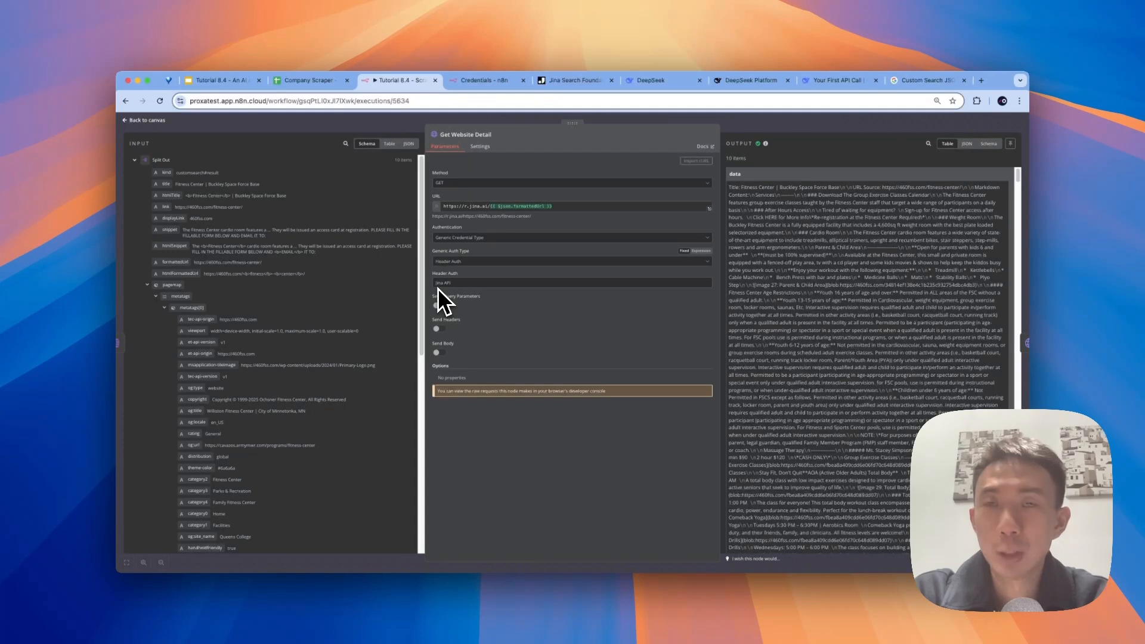
pyautogui.moveTo(515, 293)
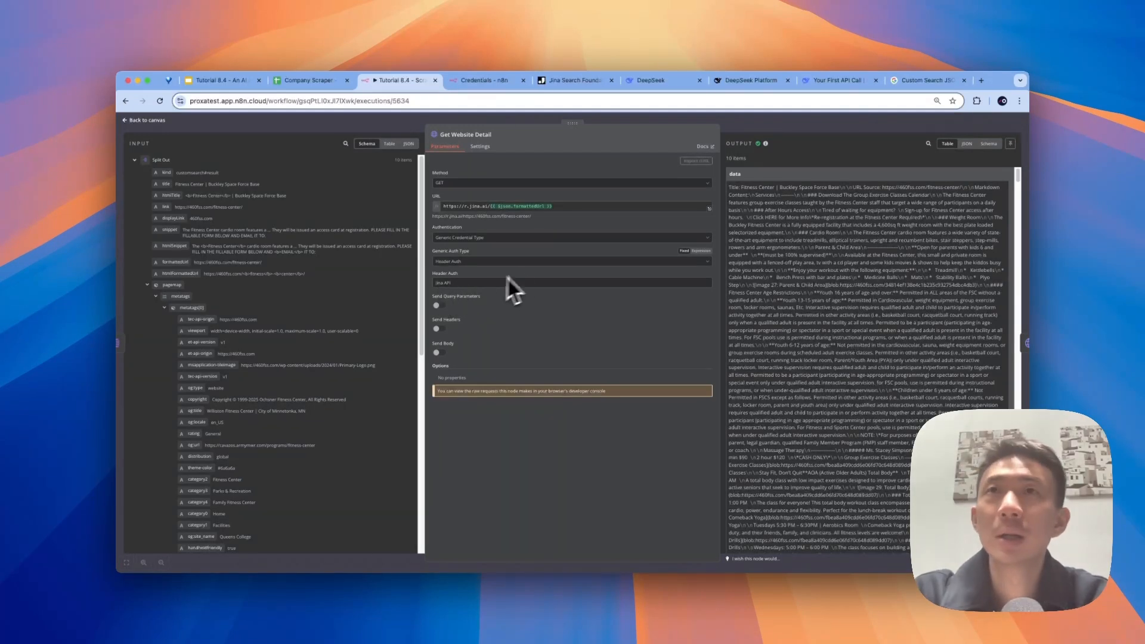
pyautogui.moveTo(488, 135)
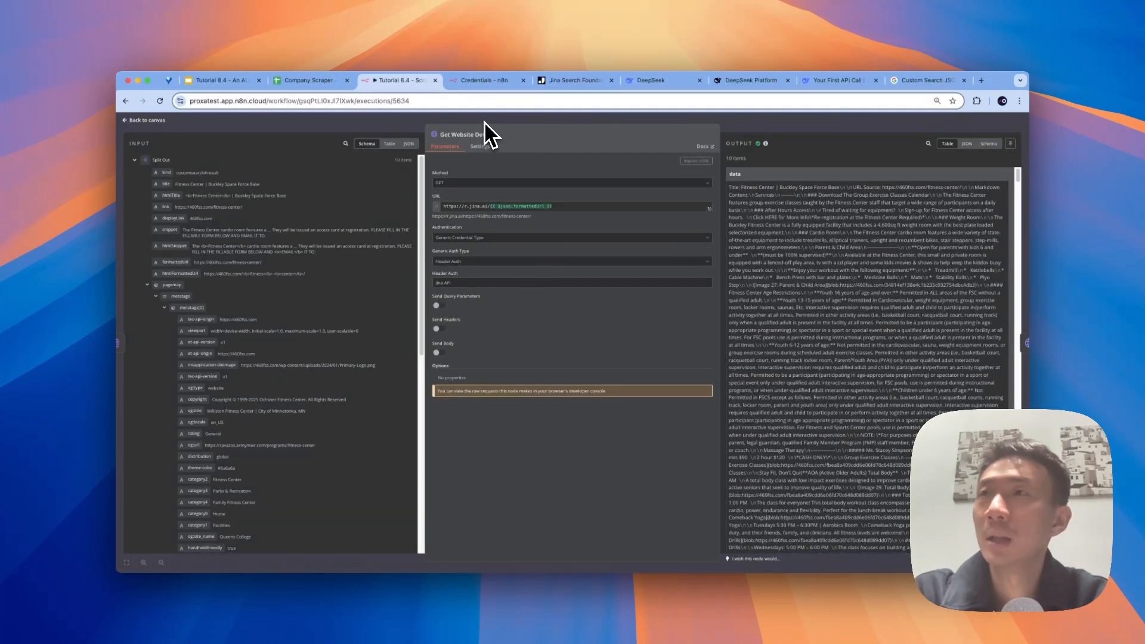
pyautogui.moveTo(792, 245)
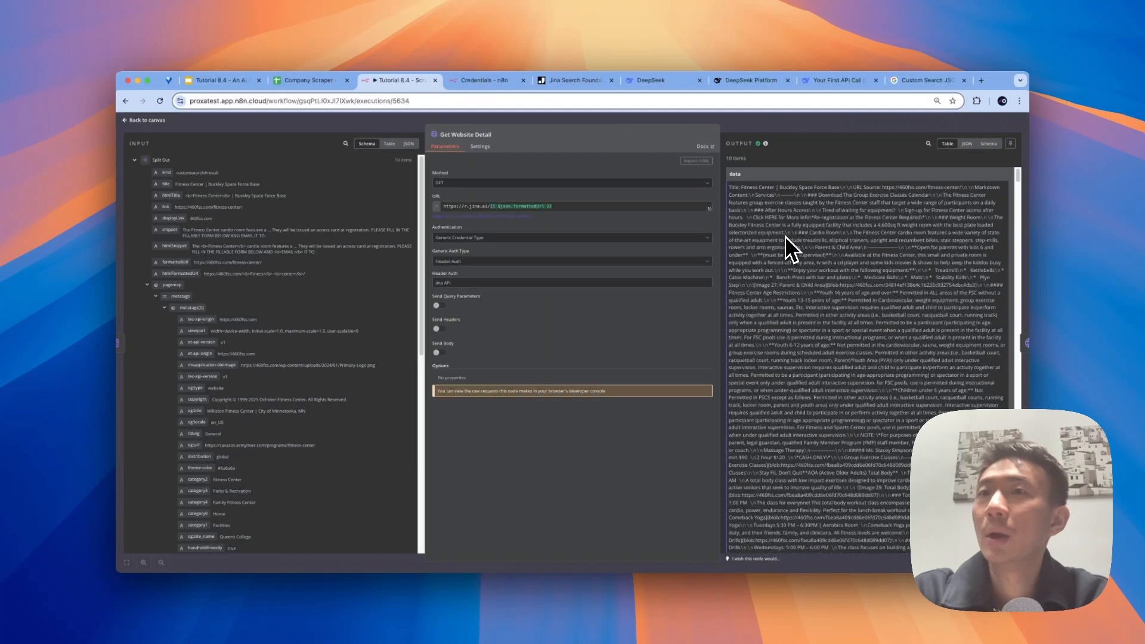
pyautogui.moveTo(822, 234)
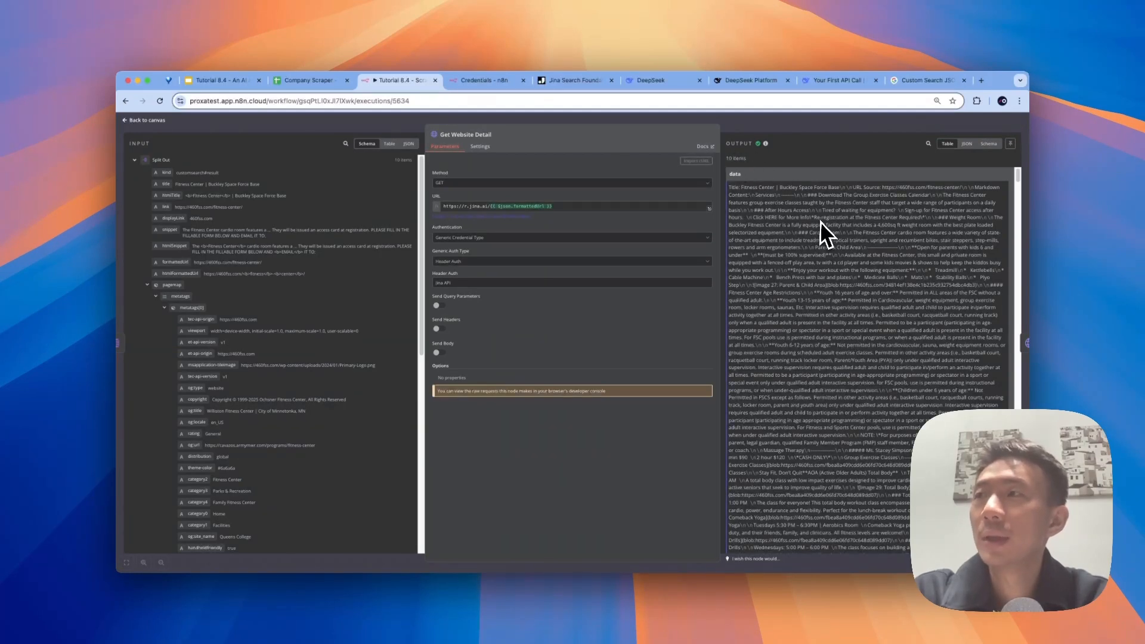
pyautogui.scroll(-3)
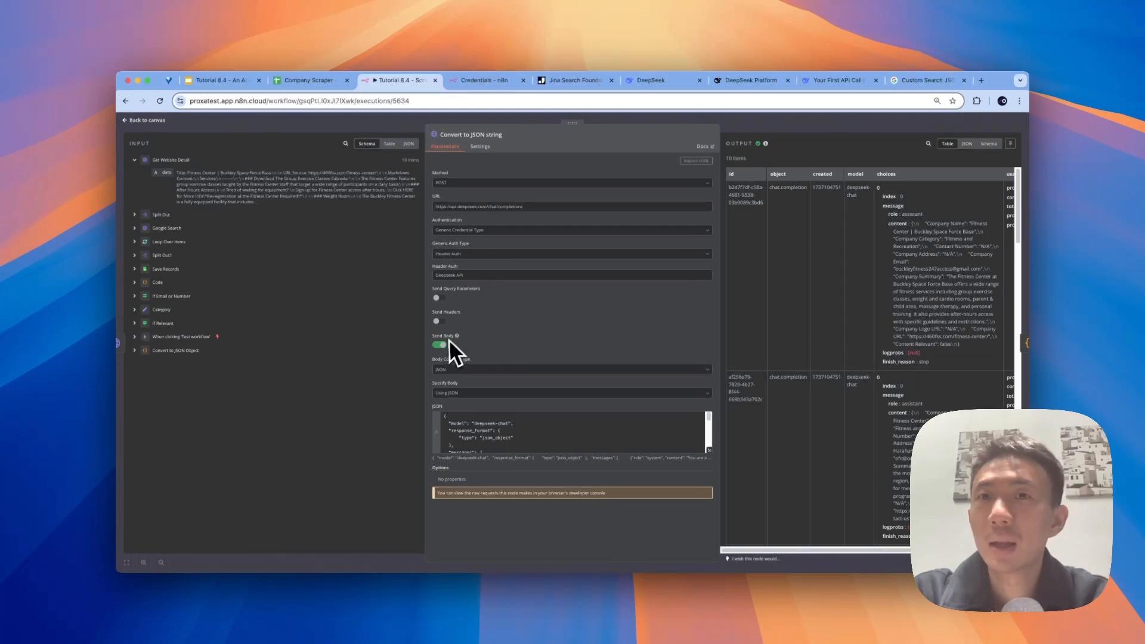
pyautogui.moveTo(599, 383)
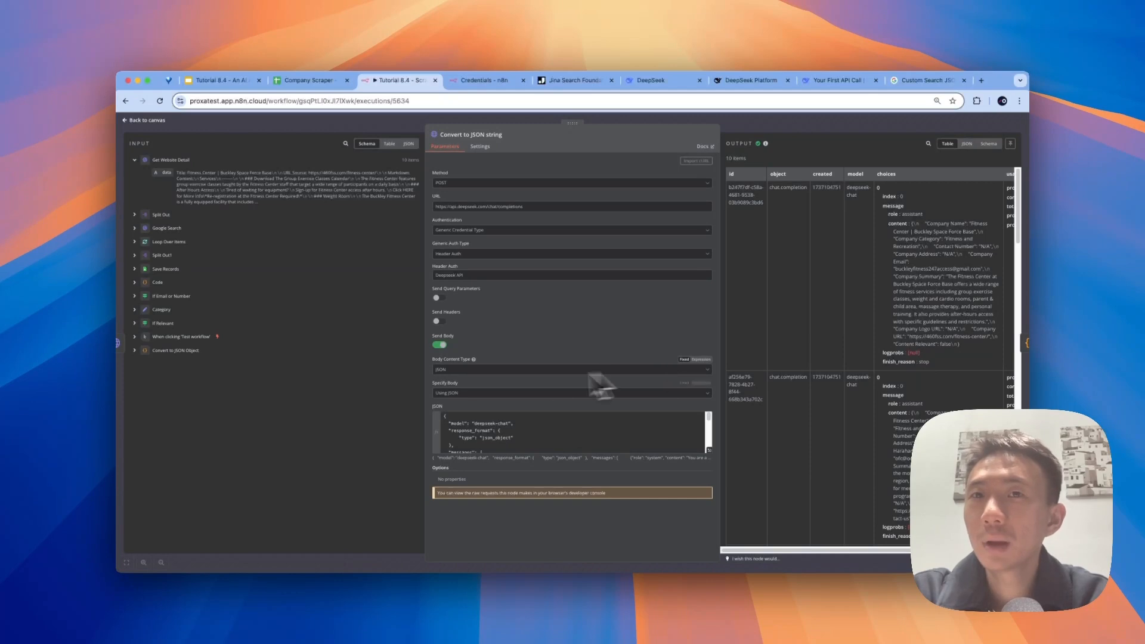
pyautogui.moveTo(449, 387)
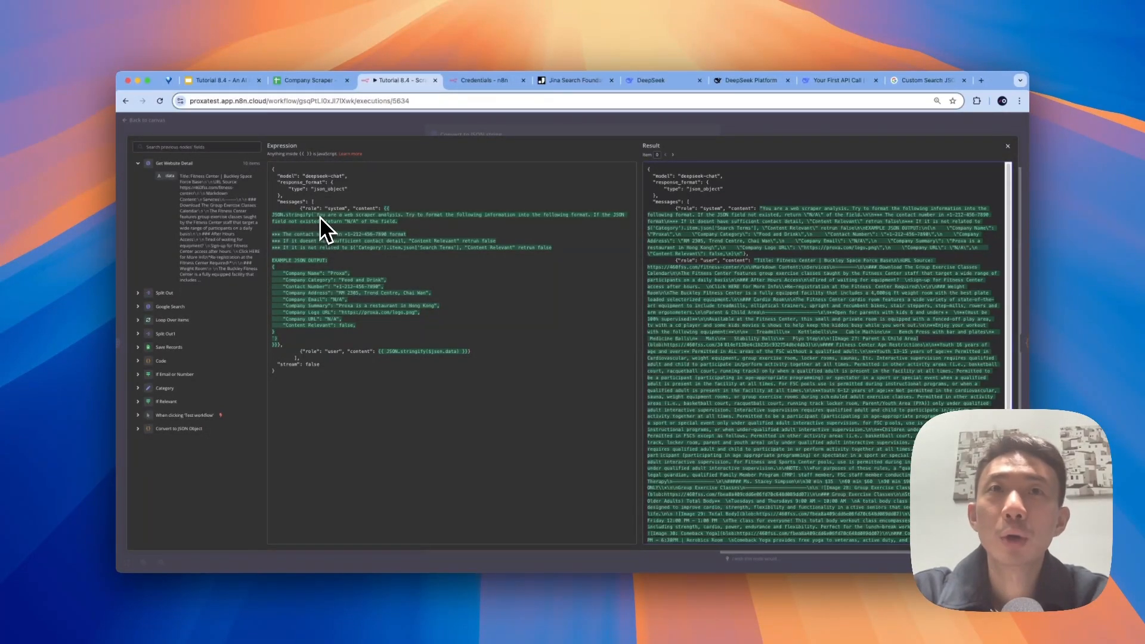
pyautogui.moveTo(399, 223)
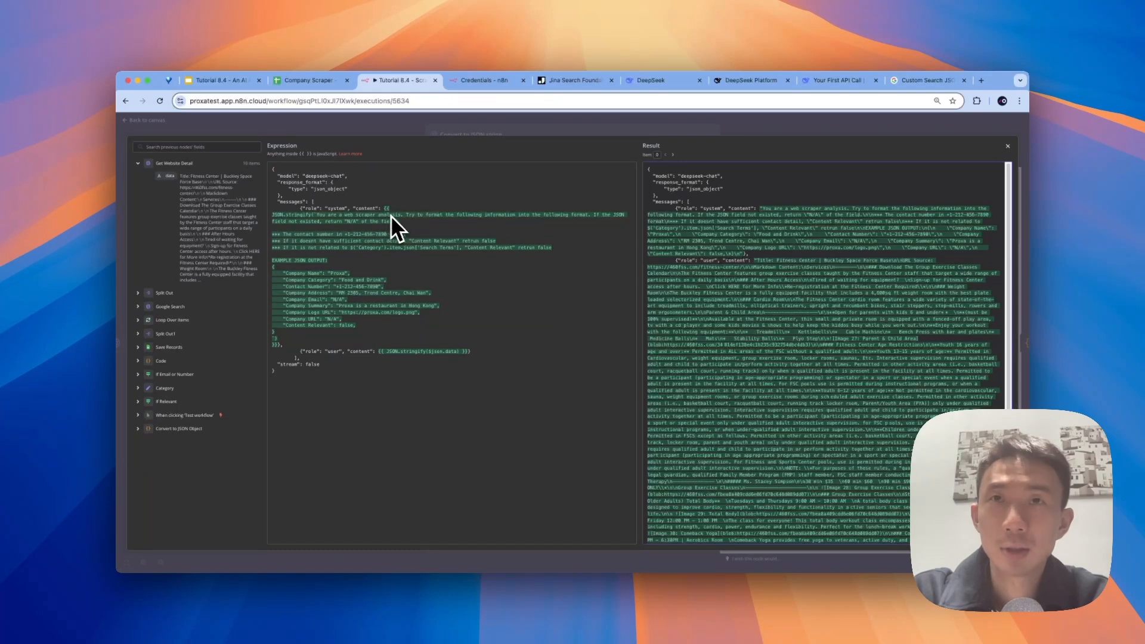
pyautogui.moveTo(489, 225)
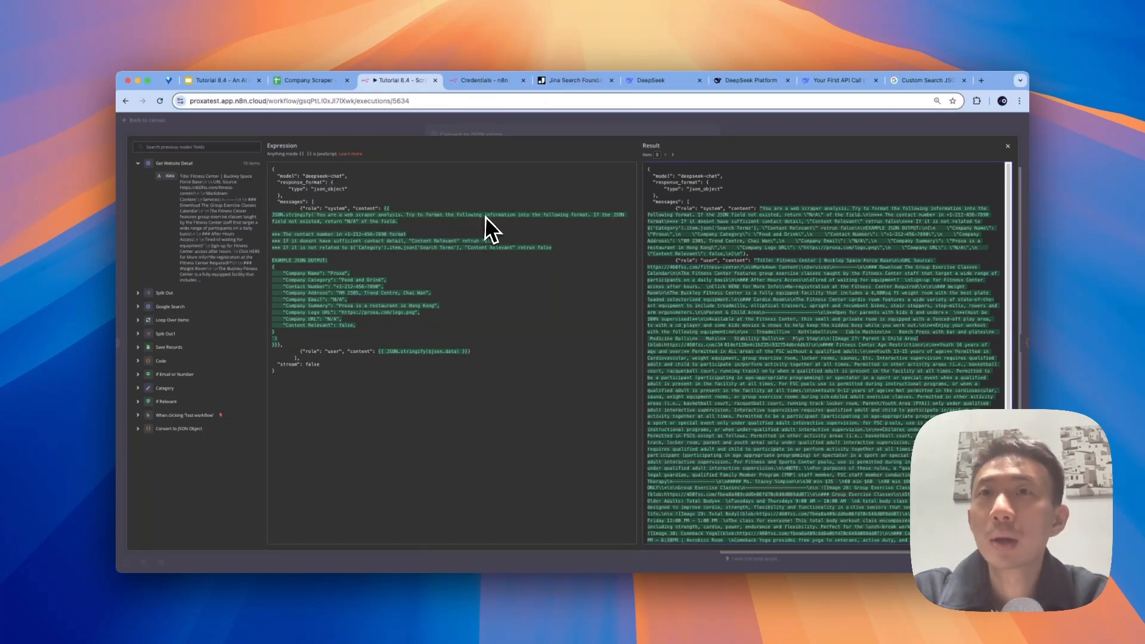
pyautogui.moveTo(585, 227)
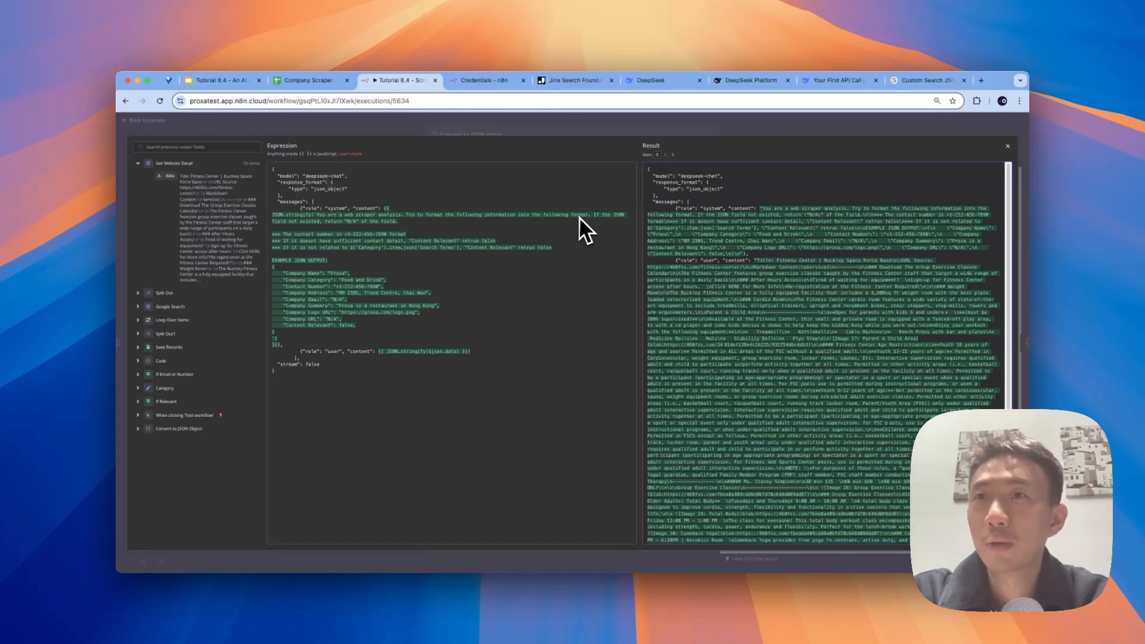
pyautogui.moveTo(286, 244)
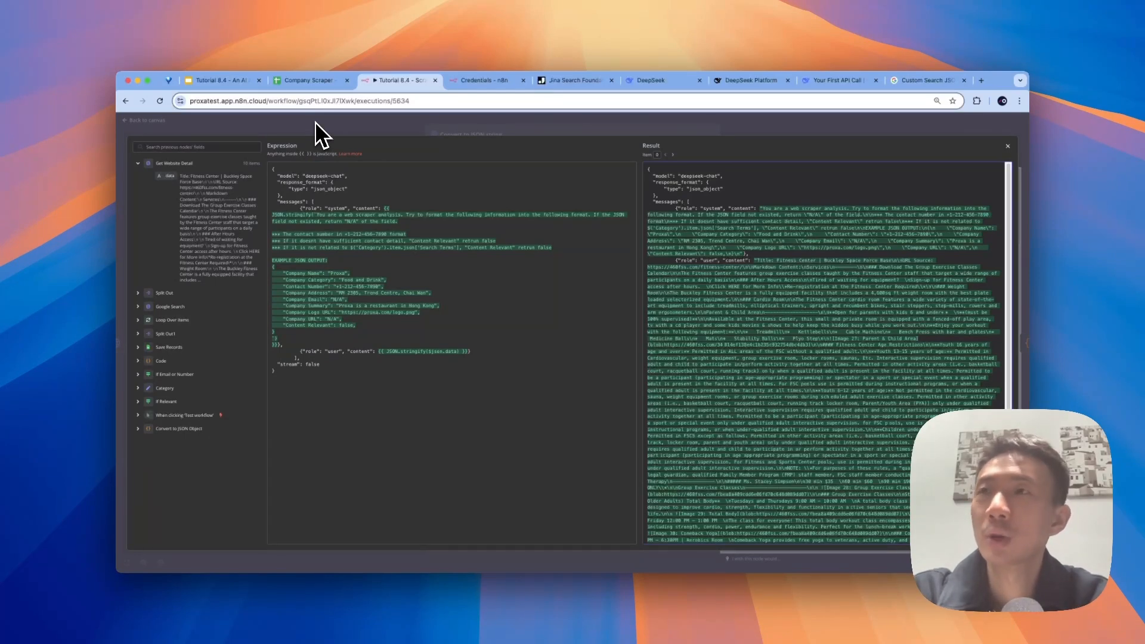
# Step: Scroll the JSON body expression editor to compare the DeepSeek prompt with its evaluated Result preview
pyautogui.scroll(-3)
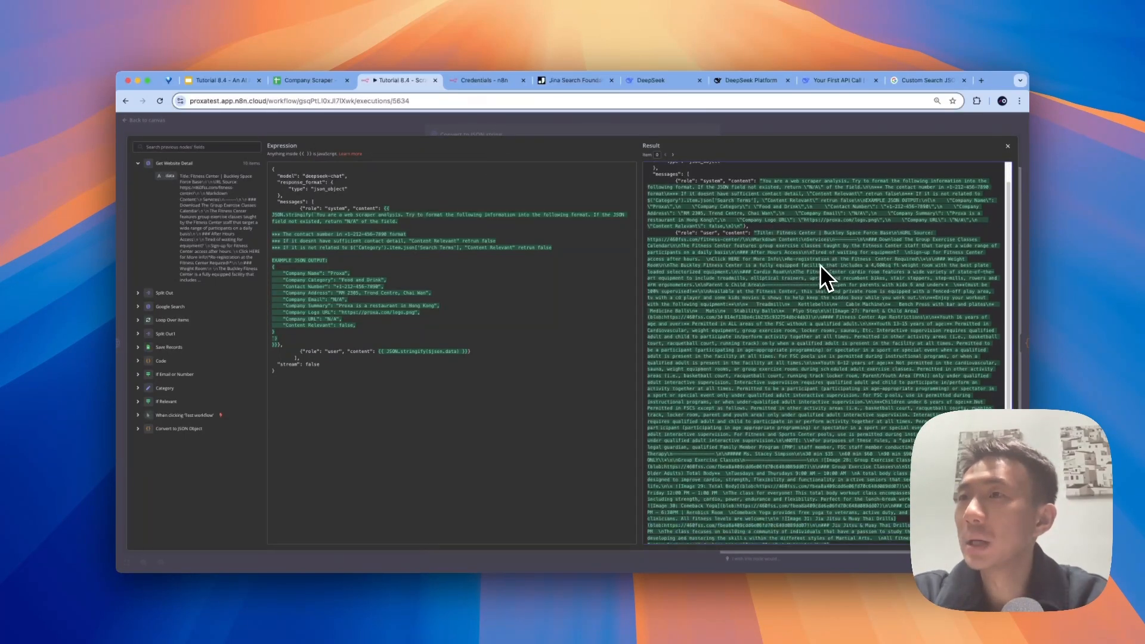
pyautogui.scroll(3)
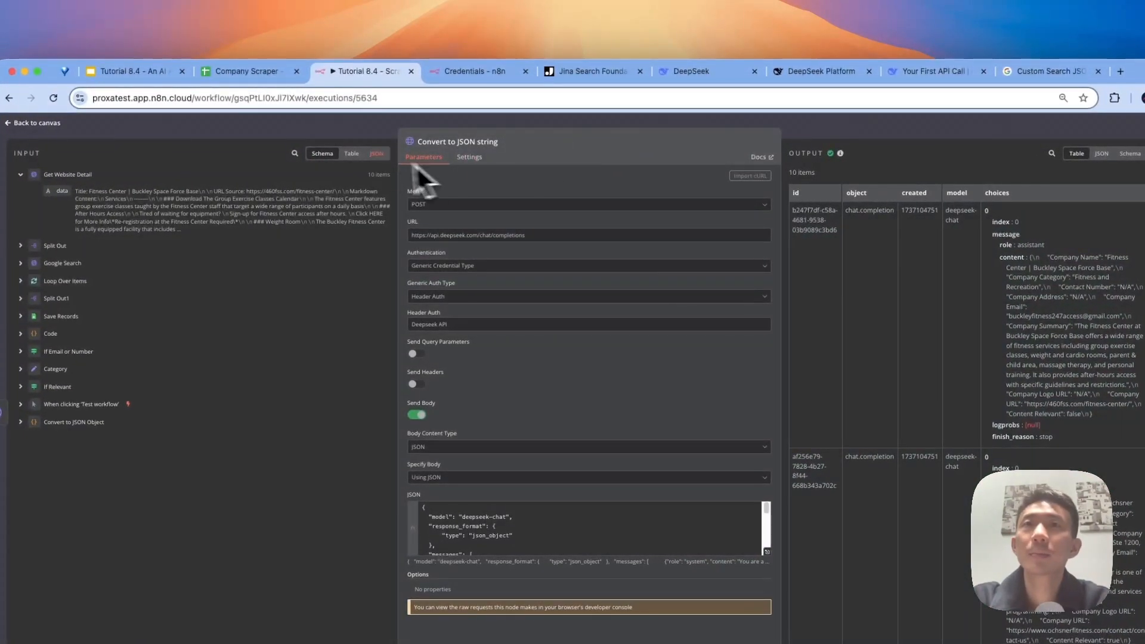
# Step: Close the Convert to JSON string node and return to the 17 Jan 17:06:00 run's canvas
pyautogui.click(32, 123)
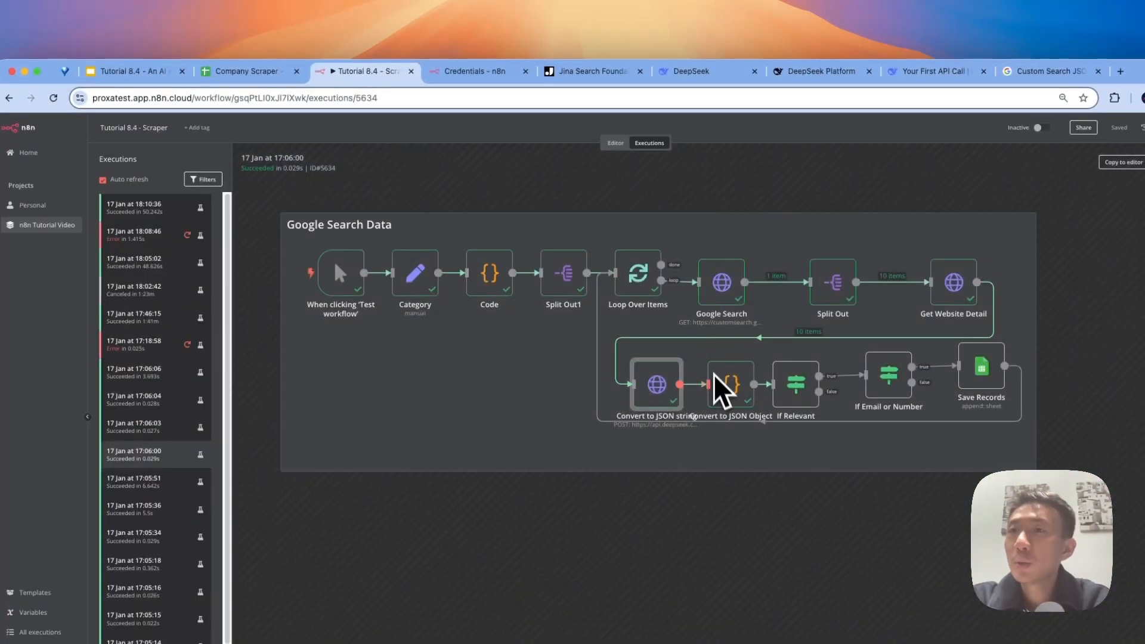
pyautogui.moveTo(654, 399)
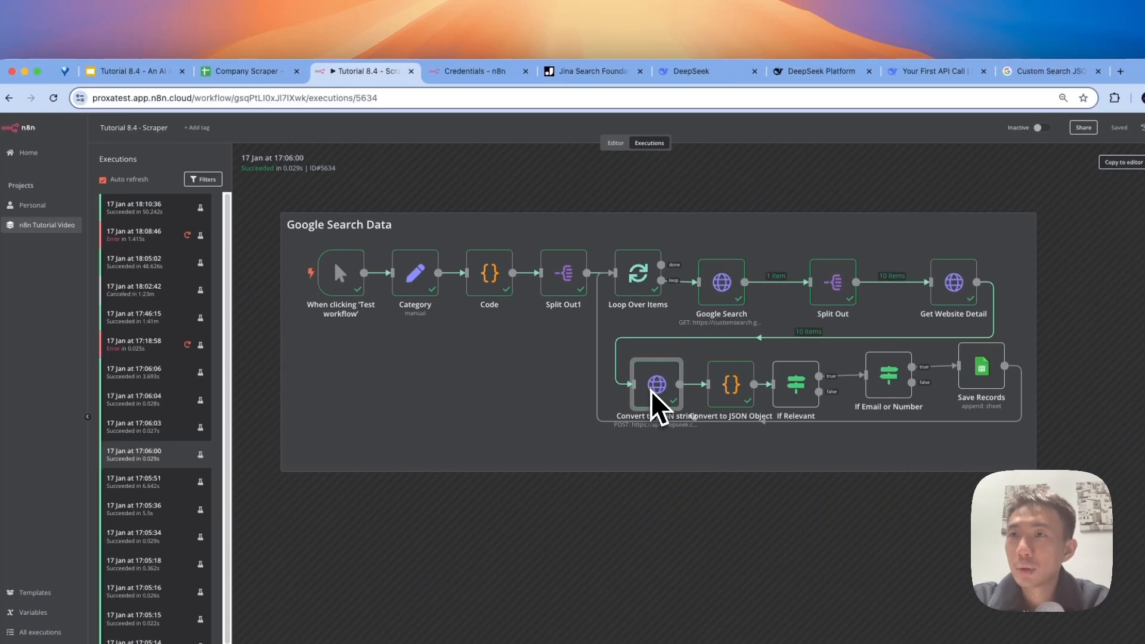
pyautogui.moveTo(731, 386)
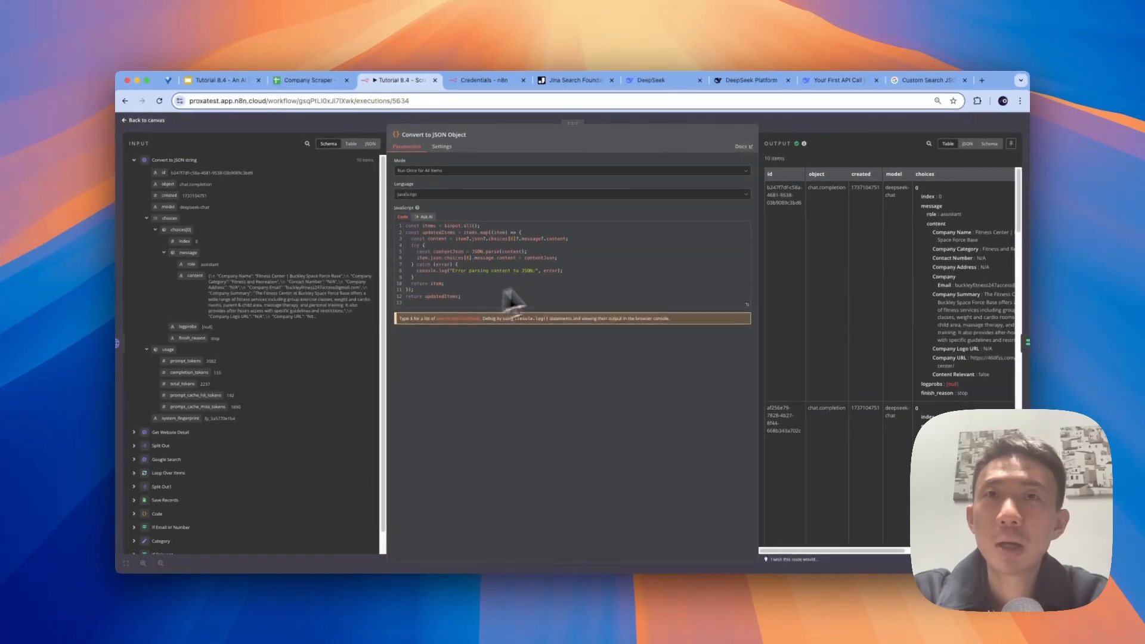
pyautogui.moveTo(570, 234)
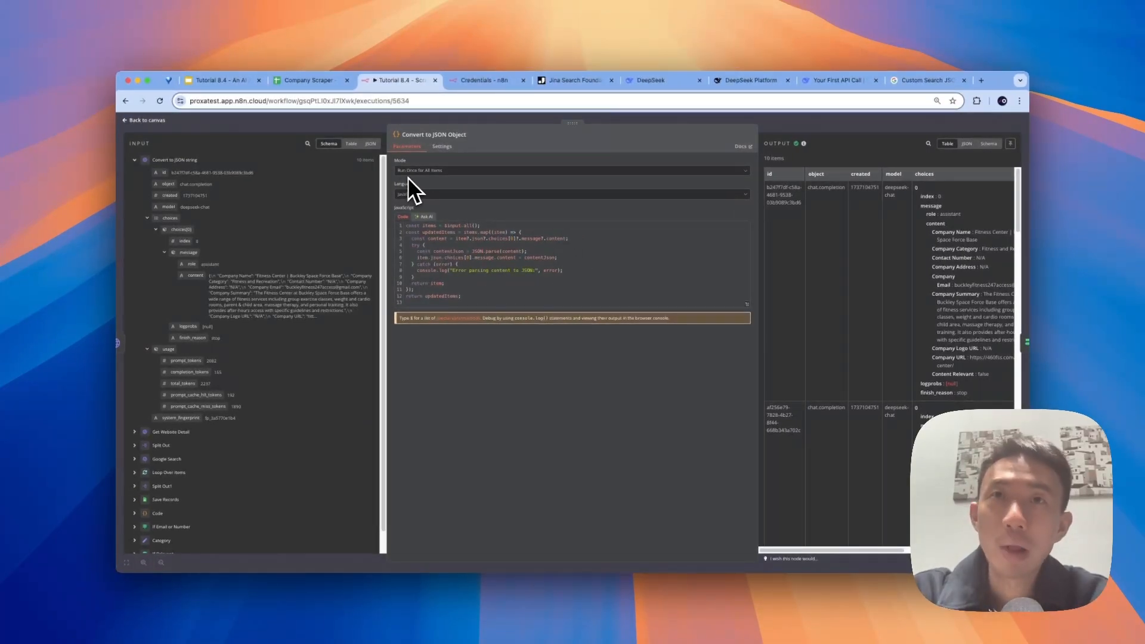
pyautogui.moveTo(829, 278)
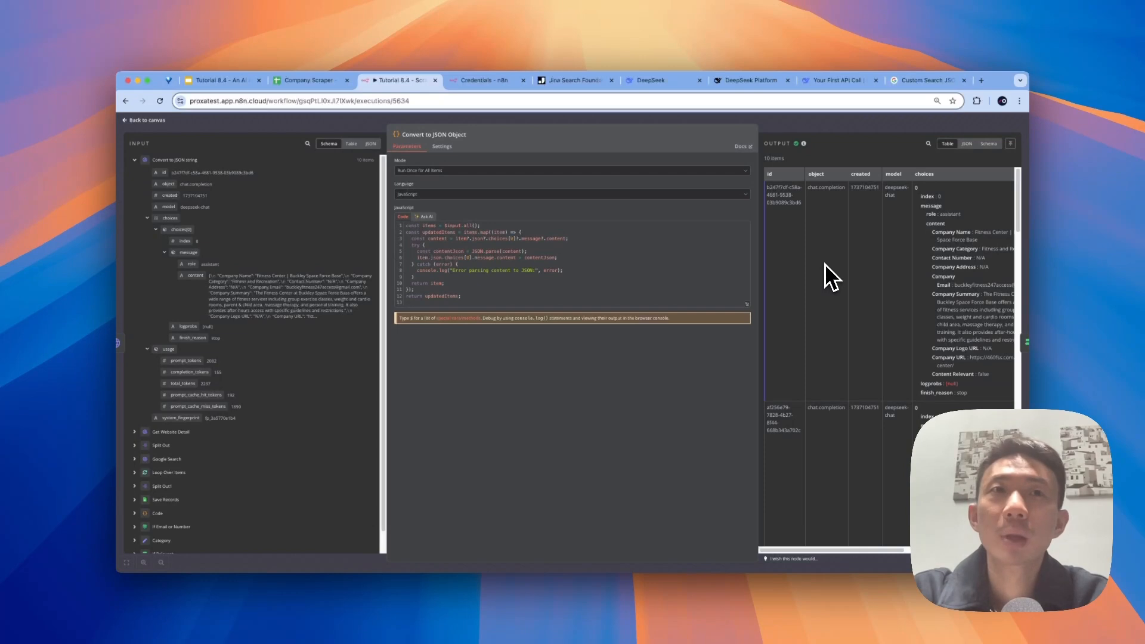
pyautogui.moveTo(201, 292)
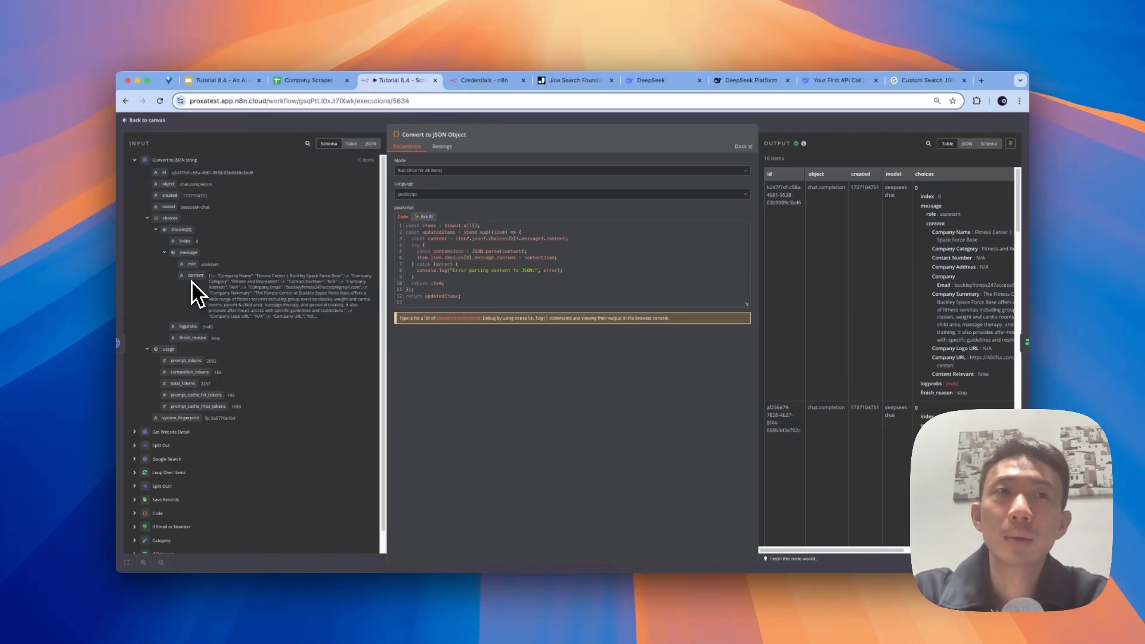
pyautogui.moveTo(763, 265)
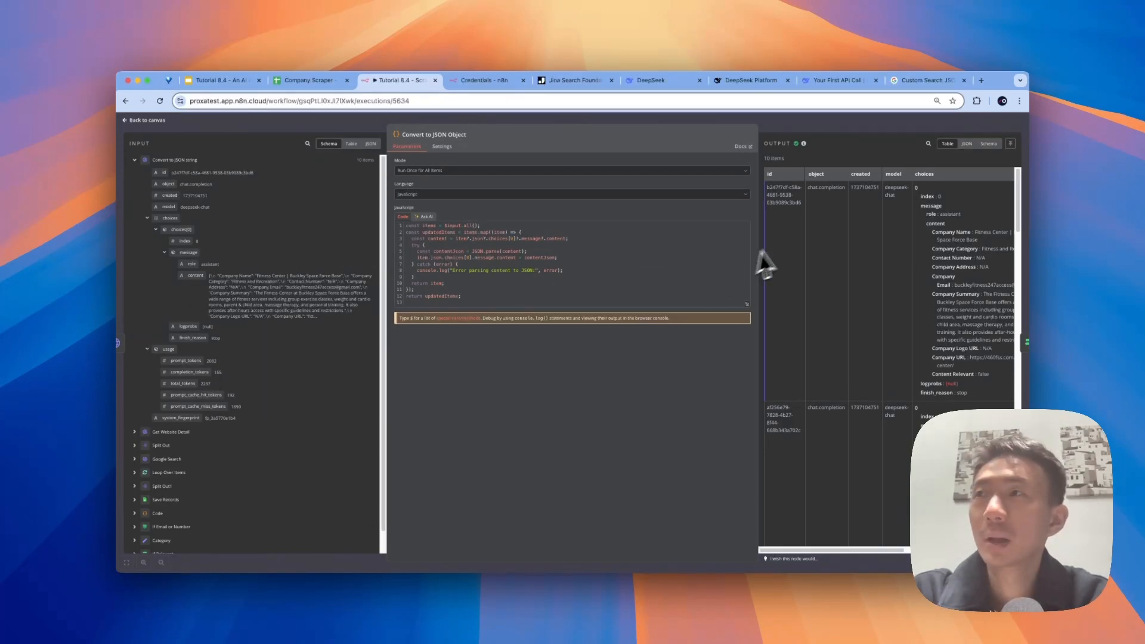
pyautogui.moveTo(811, 208)
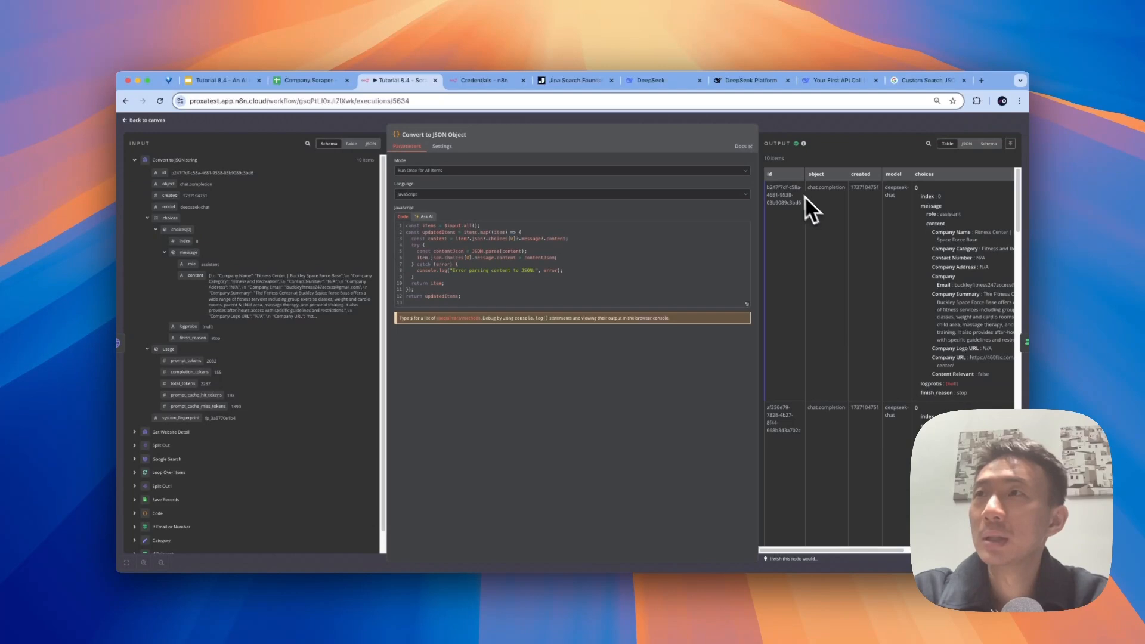
# Step: Scan across the Convert to JSON Object node's parsed company-field output columns
pyautogui.hscroll(3)
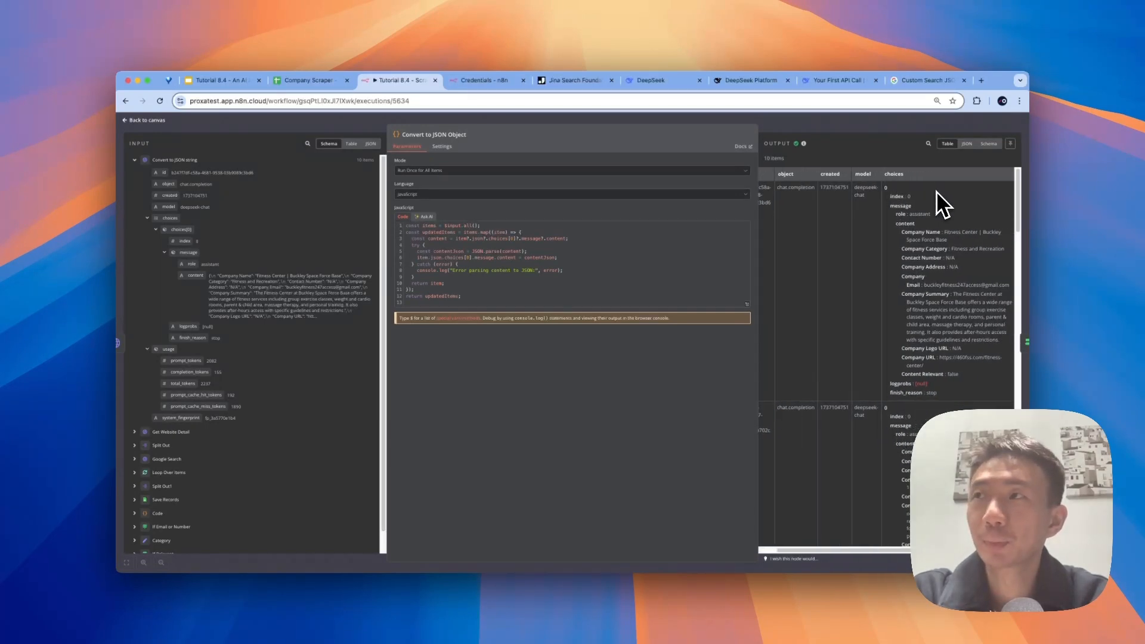
pyautogui.hscroll(3)
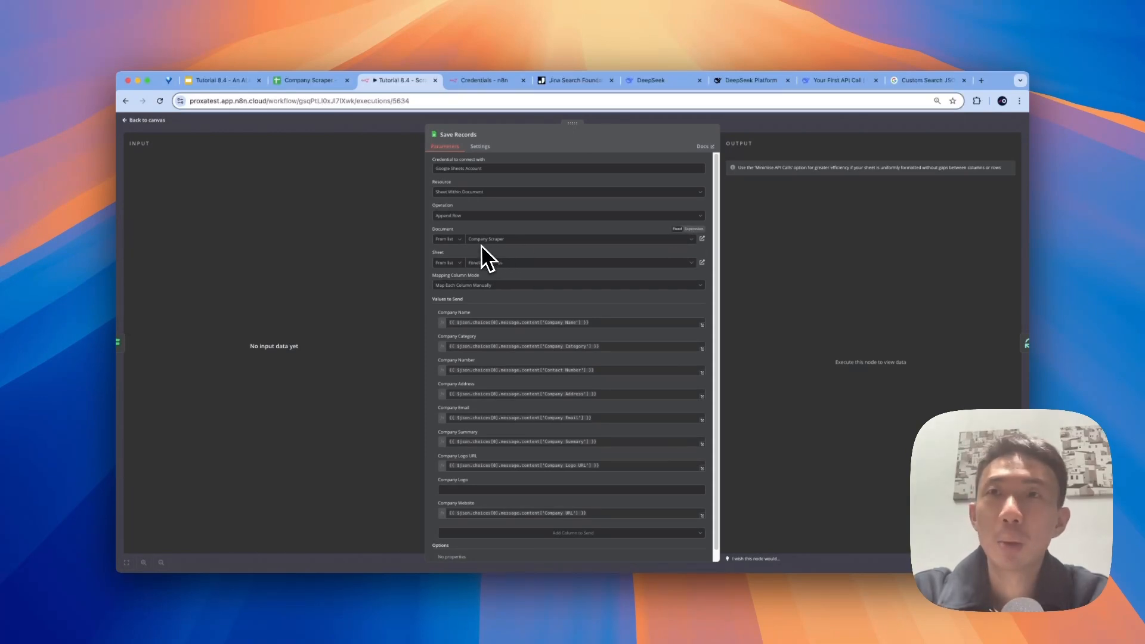
pyautogui.moveTo(488, 268)
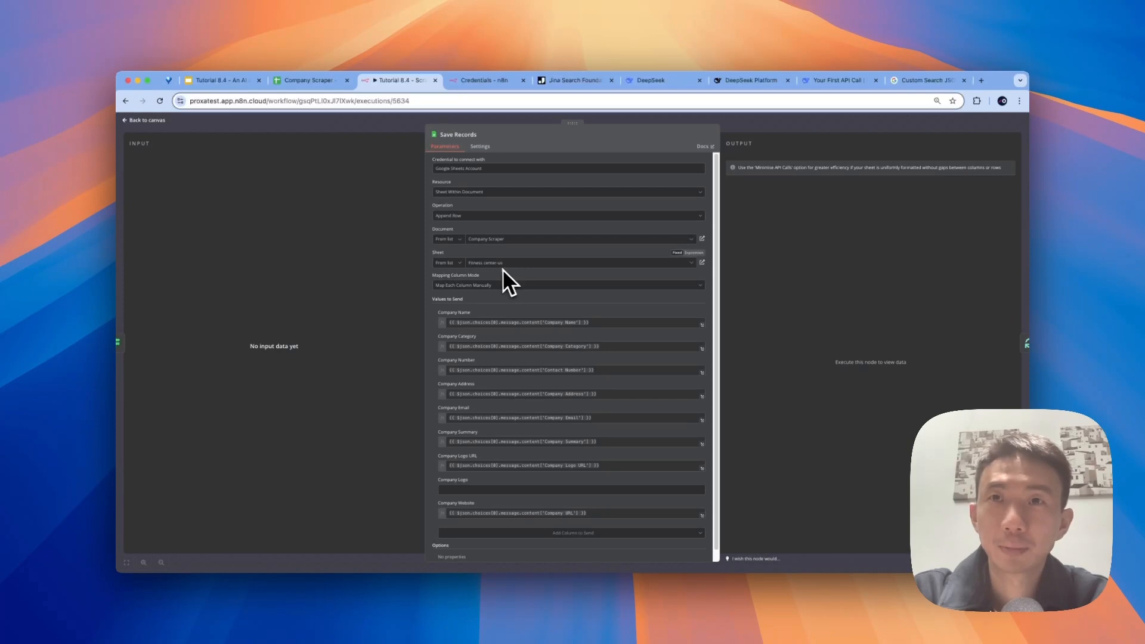
pyautogui.moveTo(489, 293)
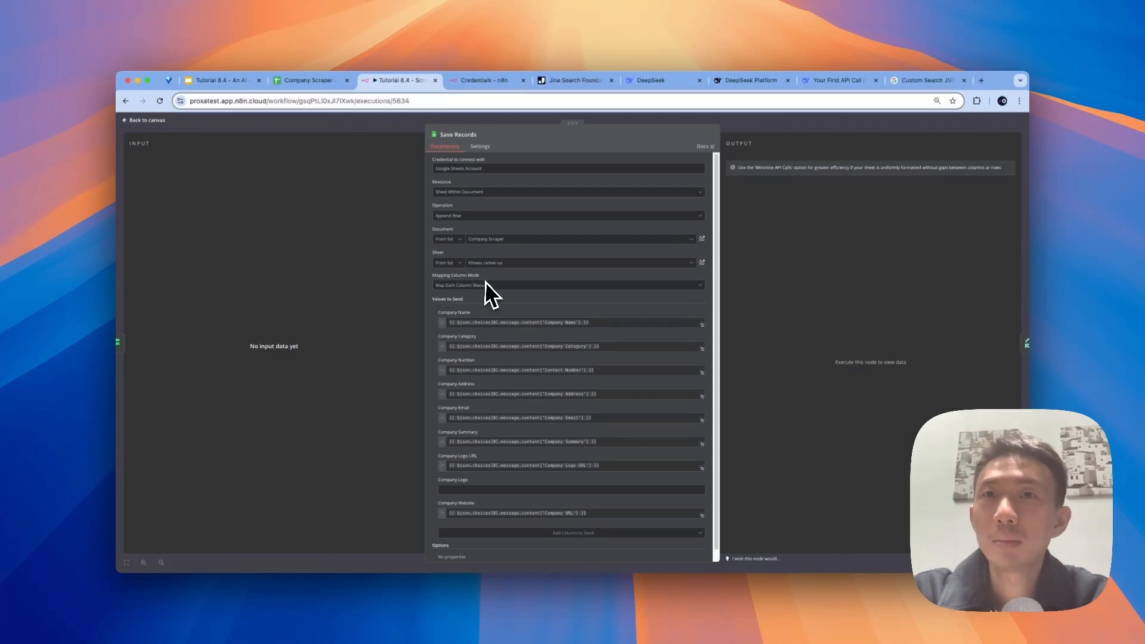
pyautogui.moveTo(588, 329)
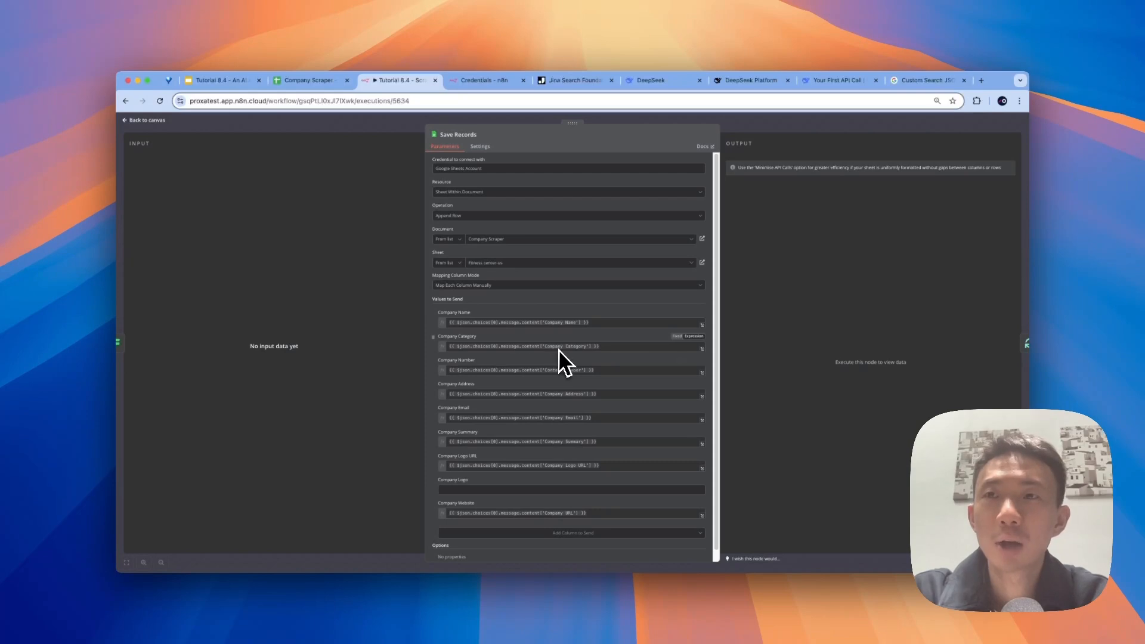
pyautogui.moveTo(571, 460)
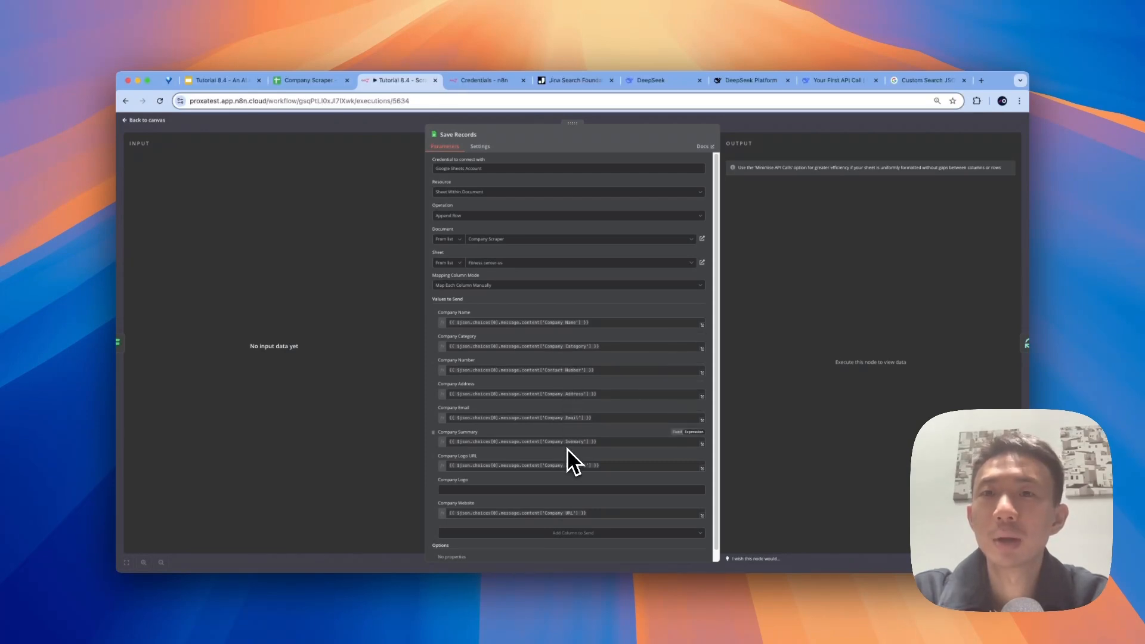
# Step: Leave the Save Records column mappings and return to the workflow canvas
pyautogui.click(145, 119)
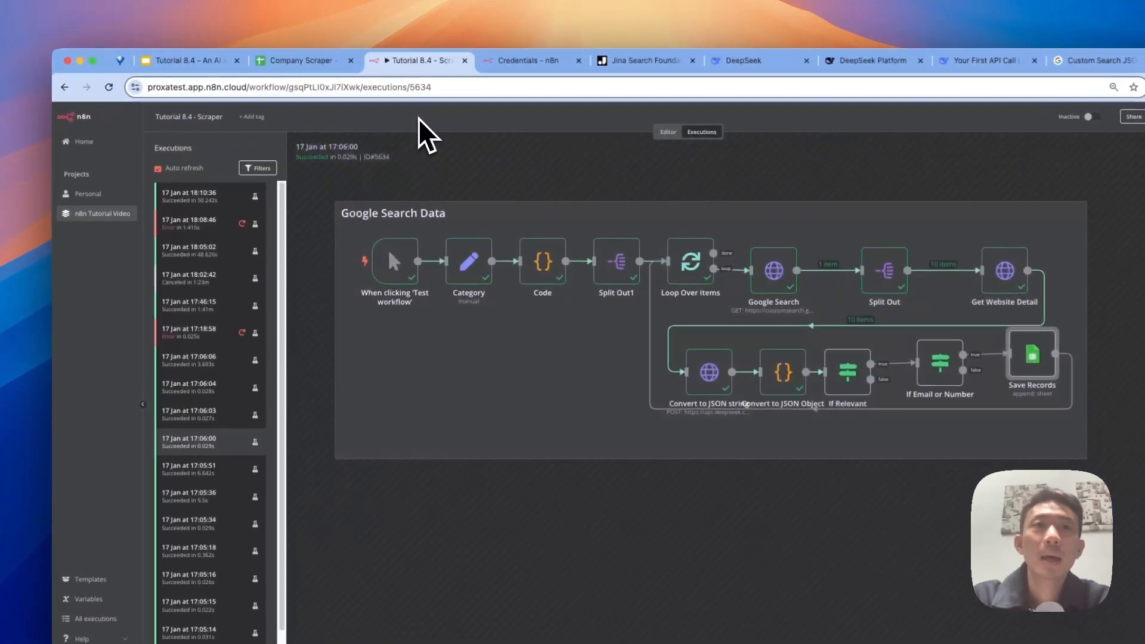
# Step: Select the 17:06:06 execution whose Save Records step appended fitness-center rows
pyautogui.click(210, 415)
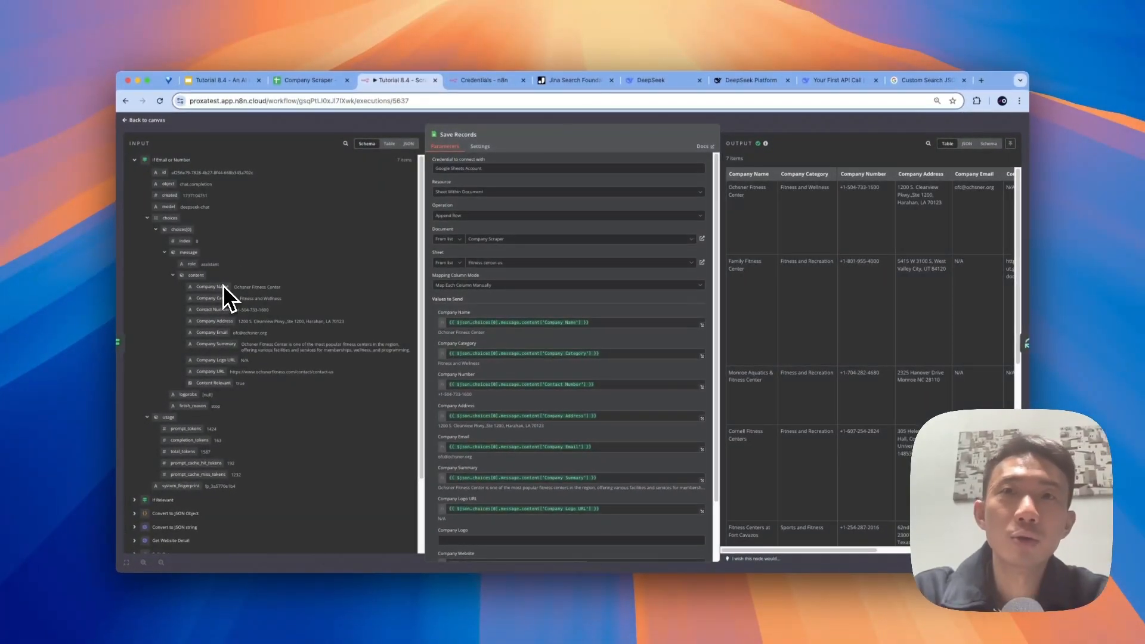
pyautogui.moveTo(234, 314)
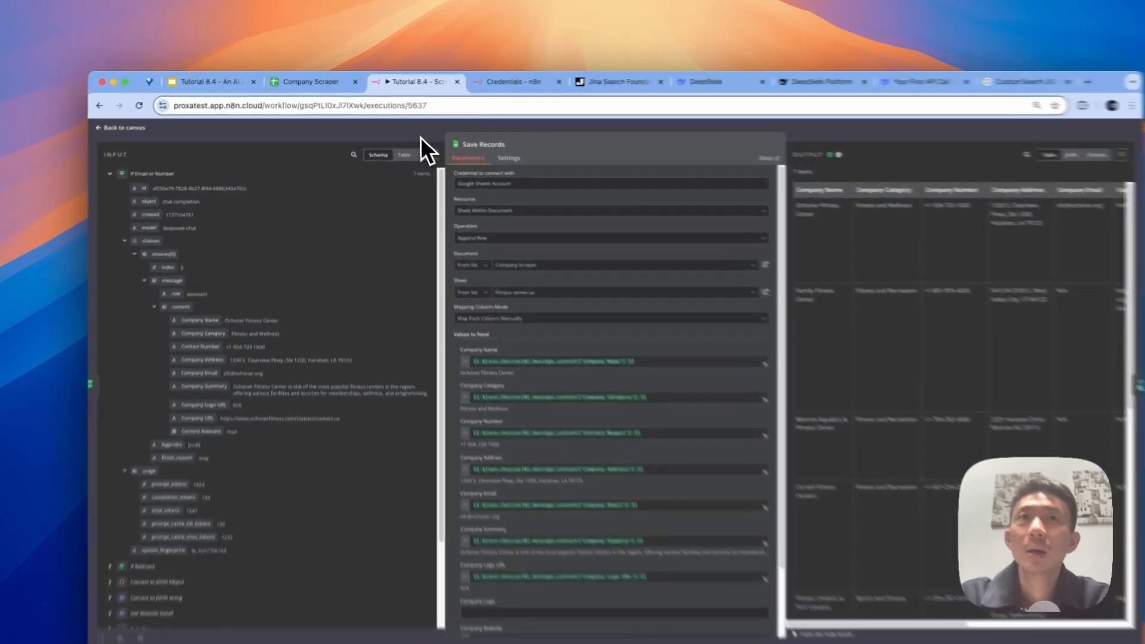
# Step: View the Company Scraper sheet with the appended fitness-center contact rows
pyautogui.click(314, 82)
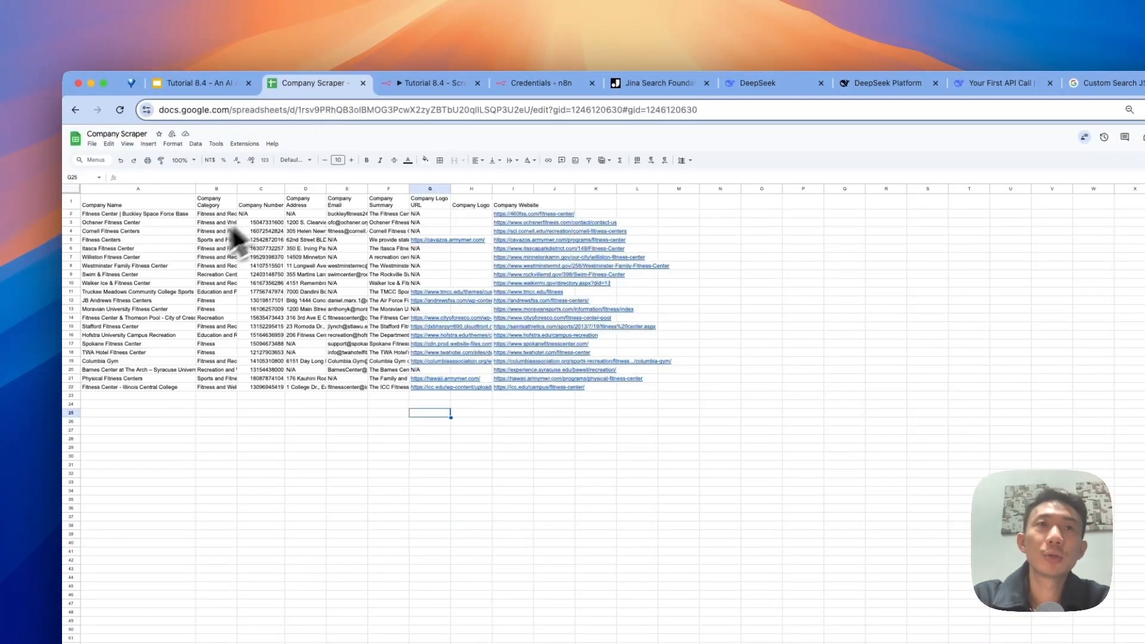
pyautogui.click(383, 82)
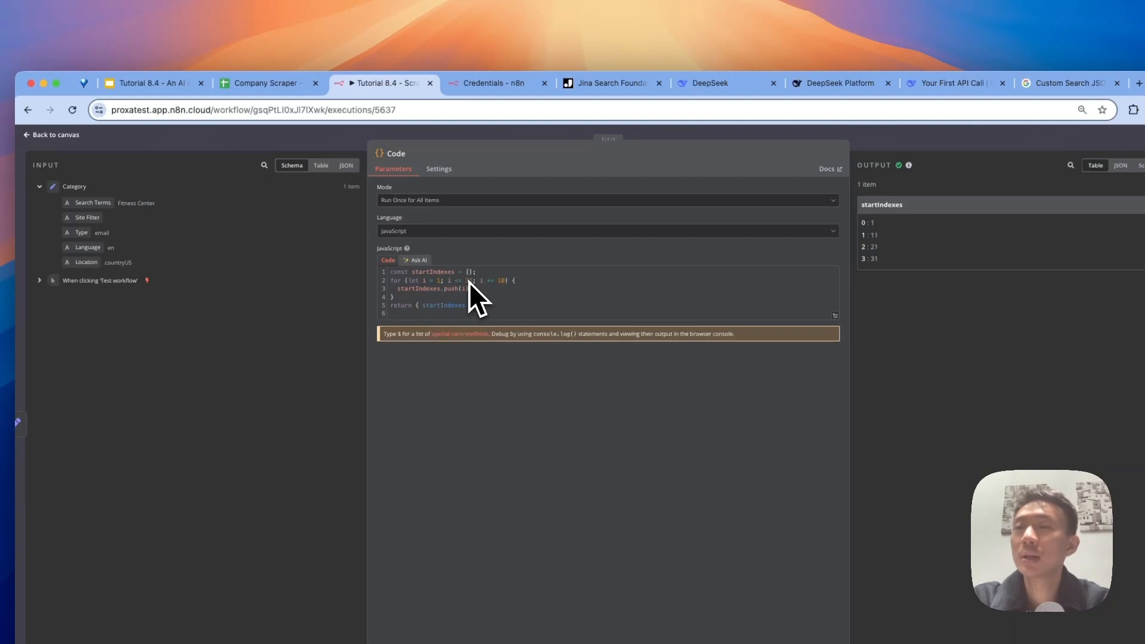
# Step: Return from the start-index Code node to the 17:06:06 run's canvas
pyautogui.click(54, 135)
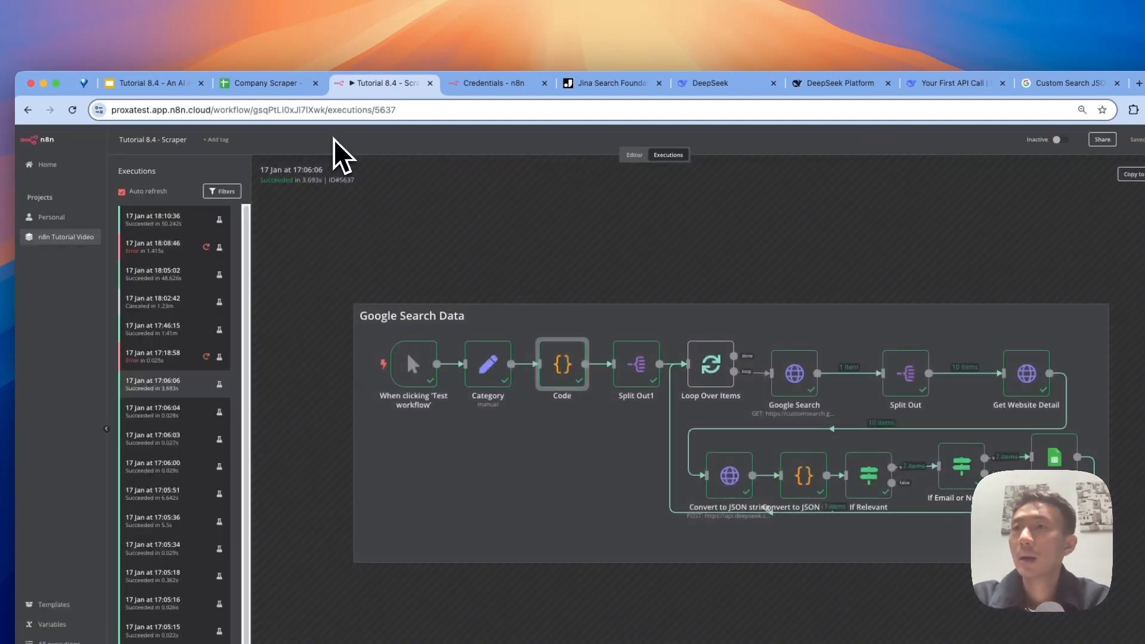